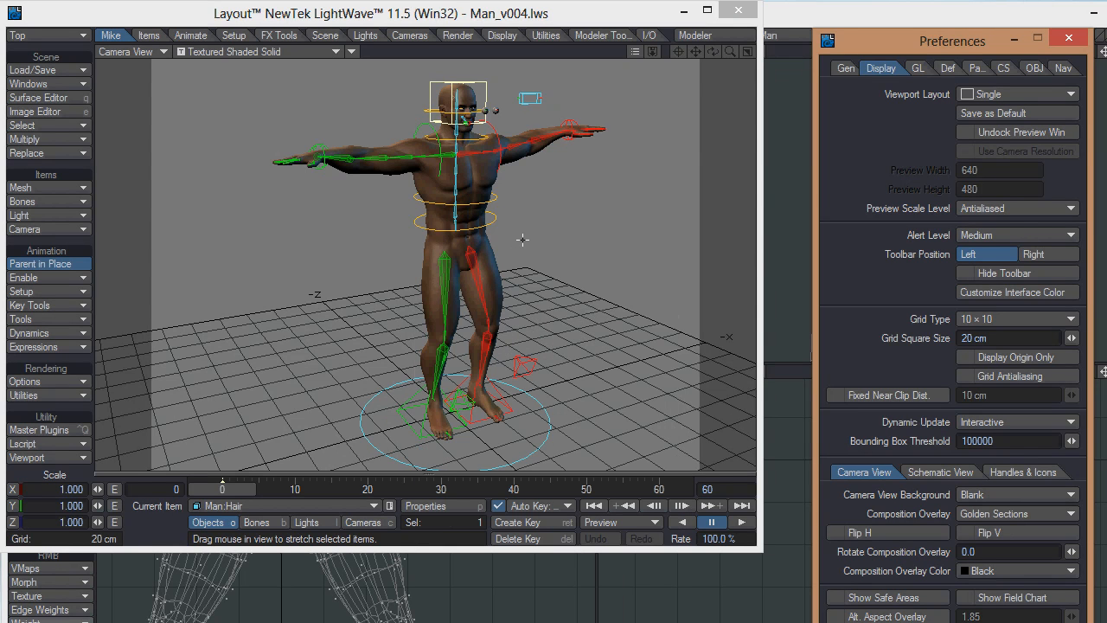
{"action": "mouse_move", "coordinate": [537, 139]}
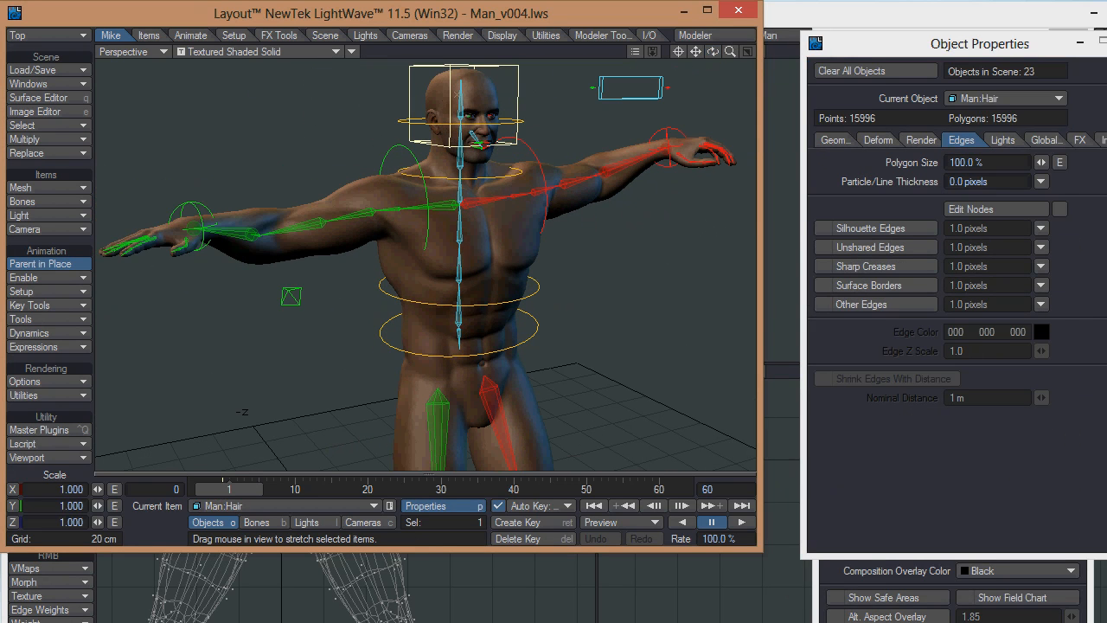
{"action": "mouse_move", "coordinate": [1077, 145]}
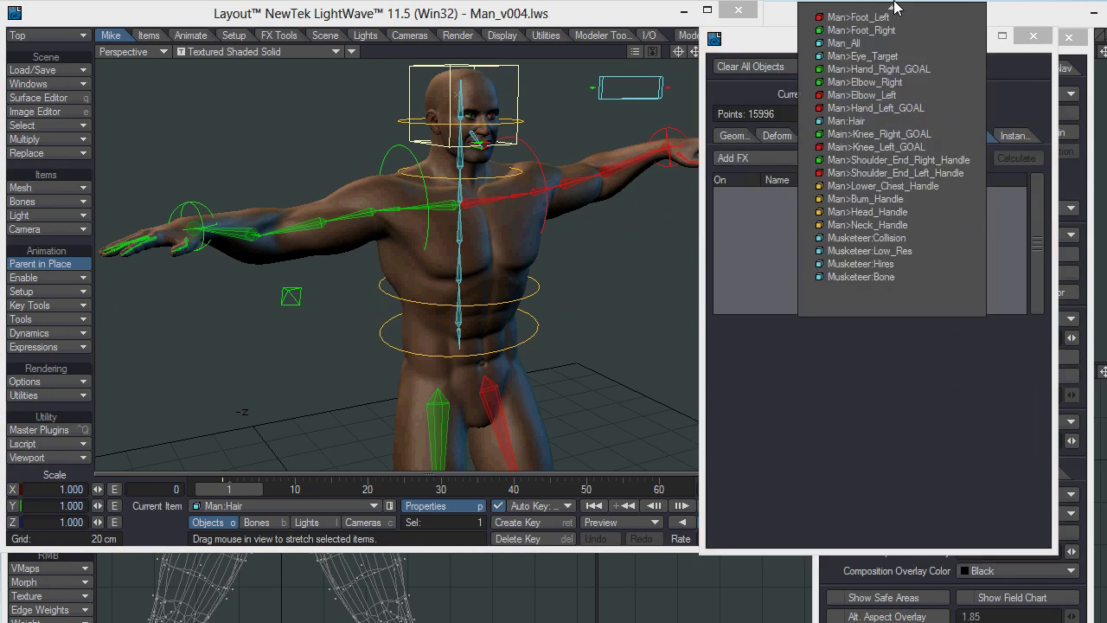
Make Man:Main the current object to view its SoftFX Body group settings
{"action": "left_click", "coordinate": [843, 42]}
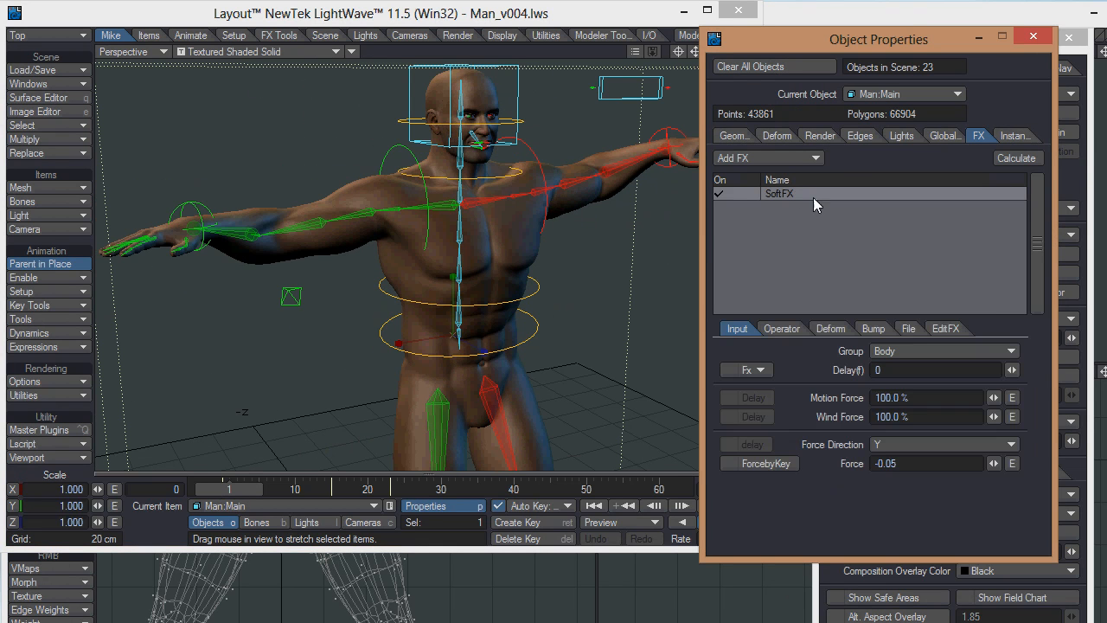
{"action": "mouse_move", "coordinate": [753, 348]}
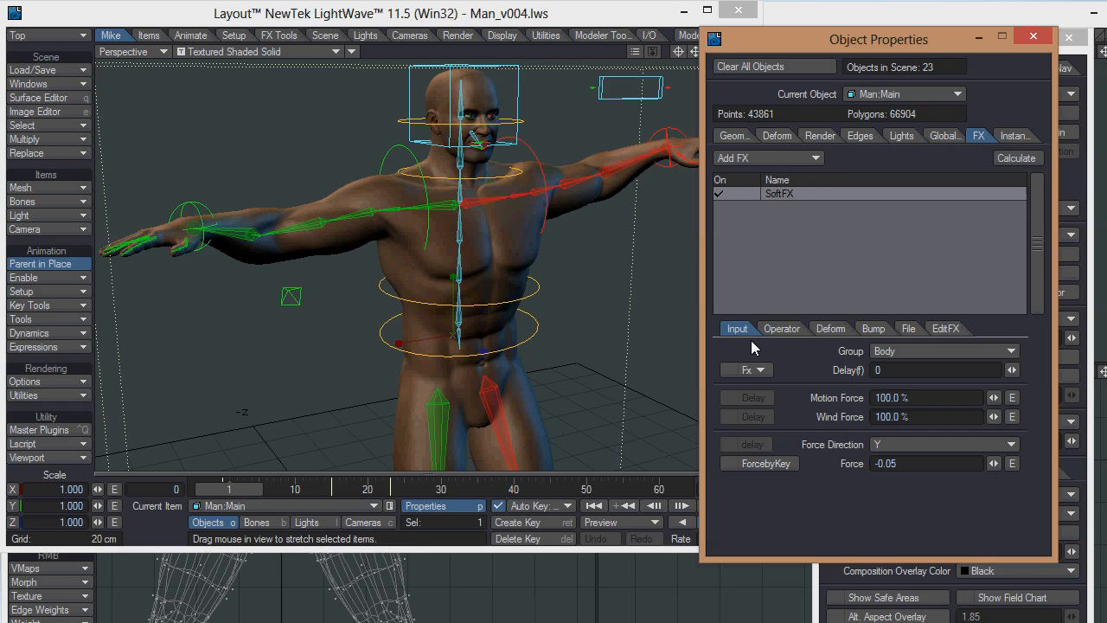
{"action": "mouse_move", "coordinate": [873, 329]}
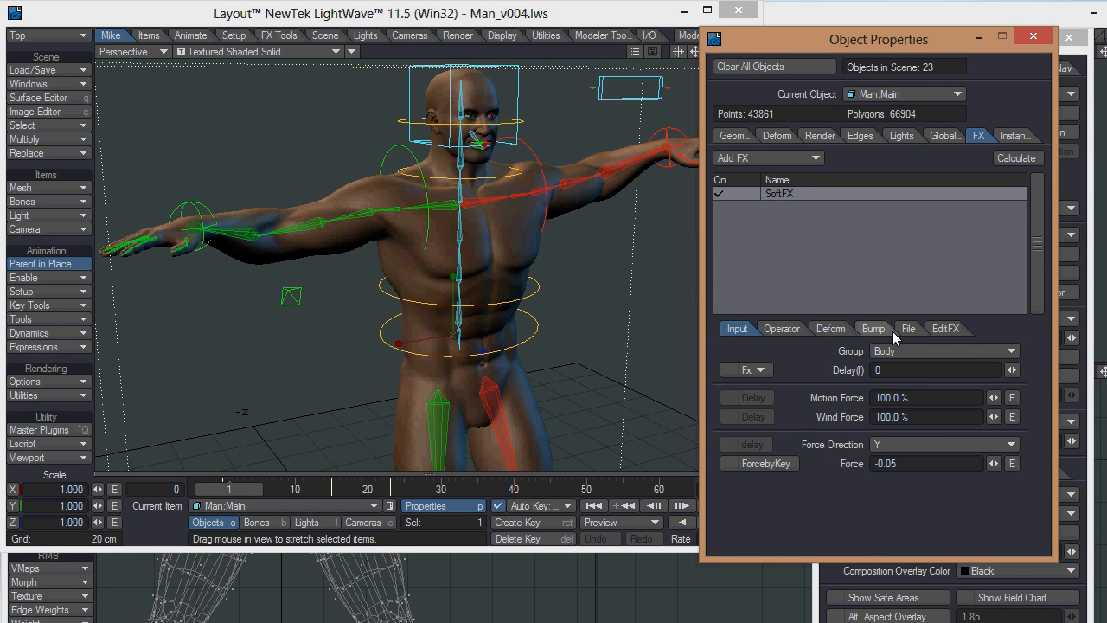
{"action": "mouse_move", "coordinate": [957, 339]}
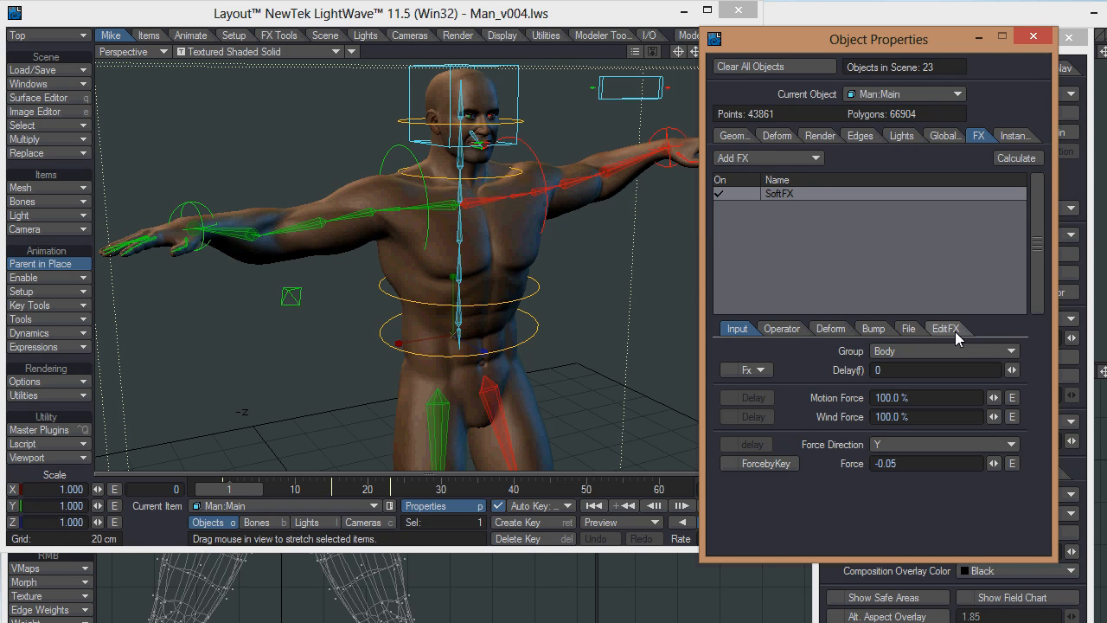
{"action": "mouse_move", "coordinate": [829, 328]}
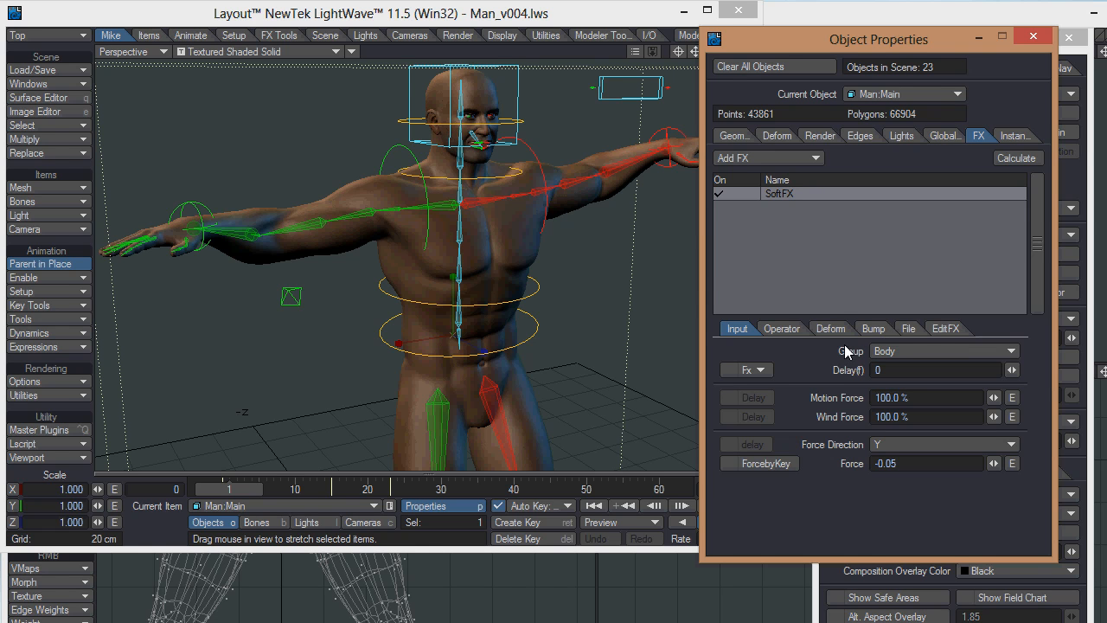
{"action": "mouse_move", "coordinate": [849, 370]}
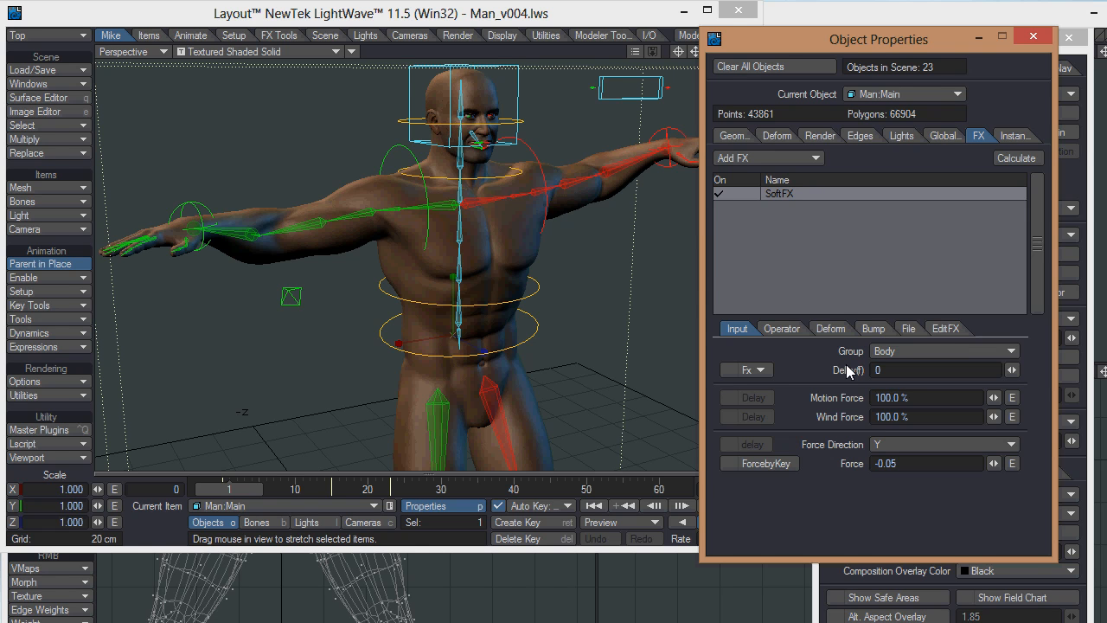
{"action": "mouse_move", "coordinate": [913, 331]}
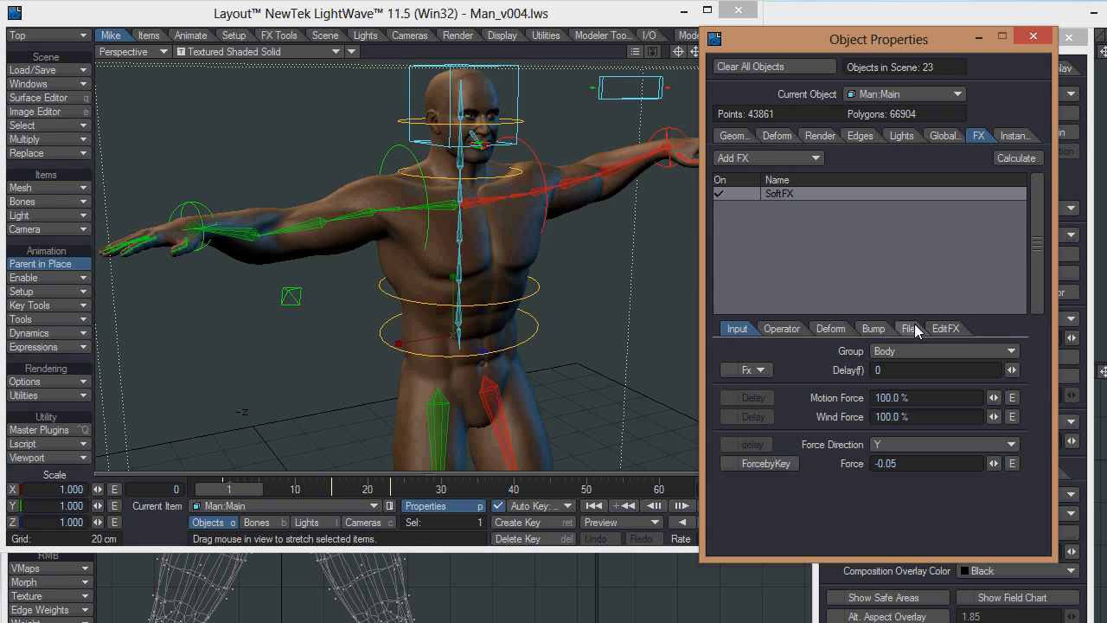
{"action": "mouse_move", "coordinate": [912, 333]}
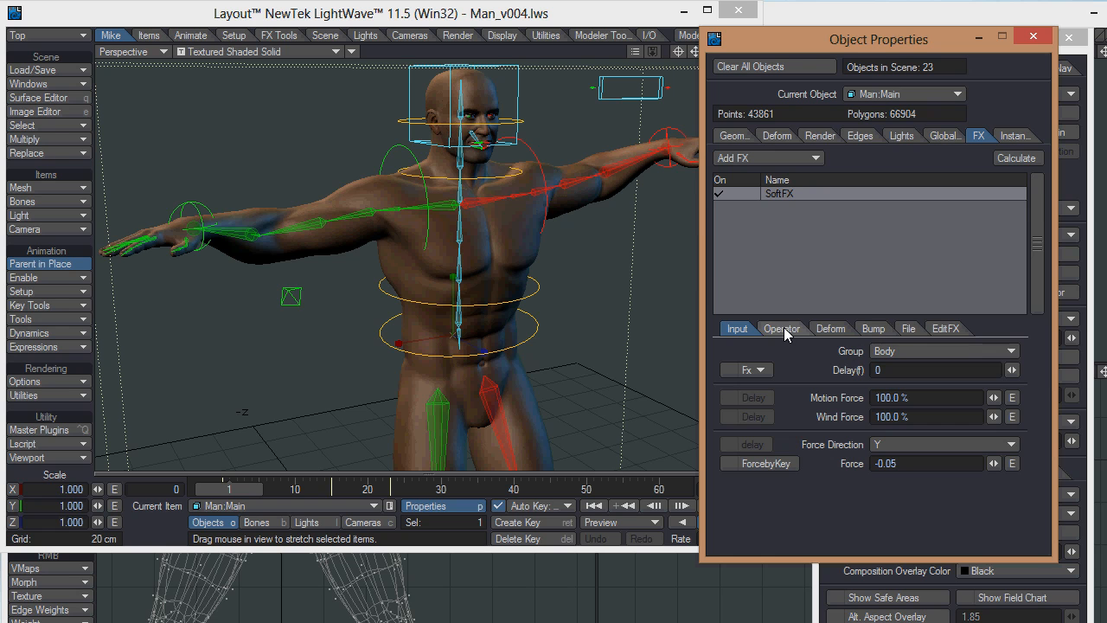
{"action": "mouse_move", "coordinate": [863, 462]}
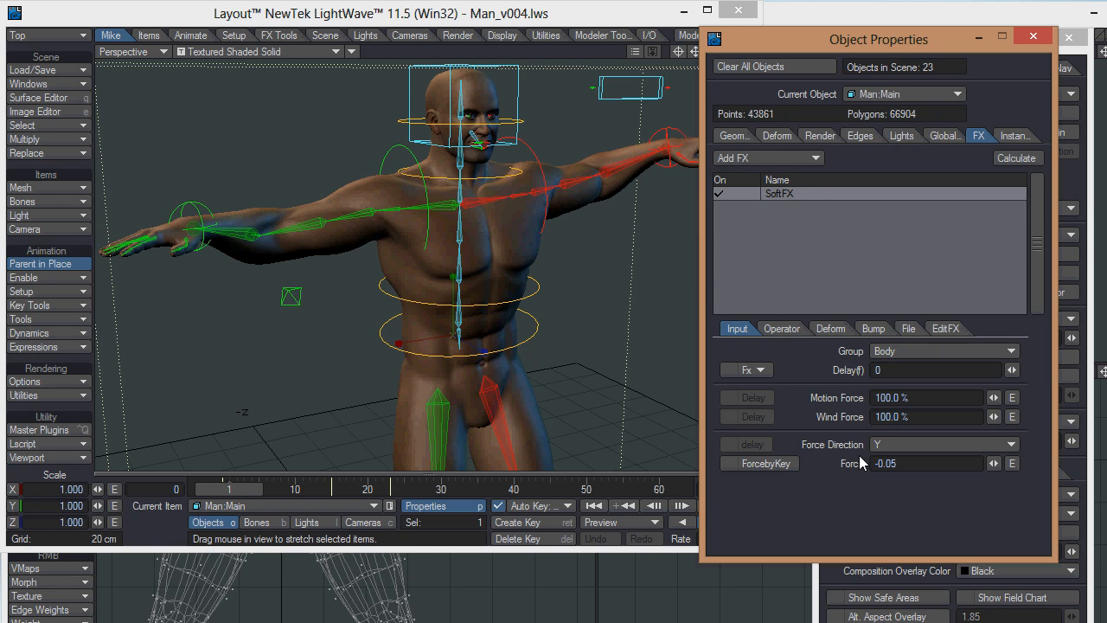
{"action": "mouse_move", "coordinate": [746, 350]}
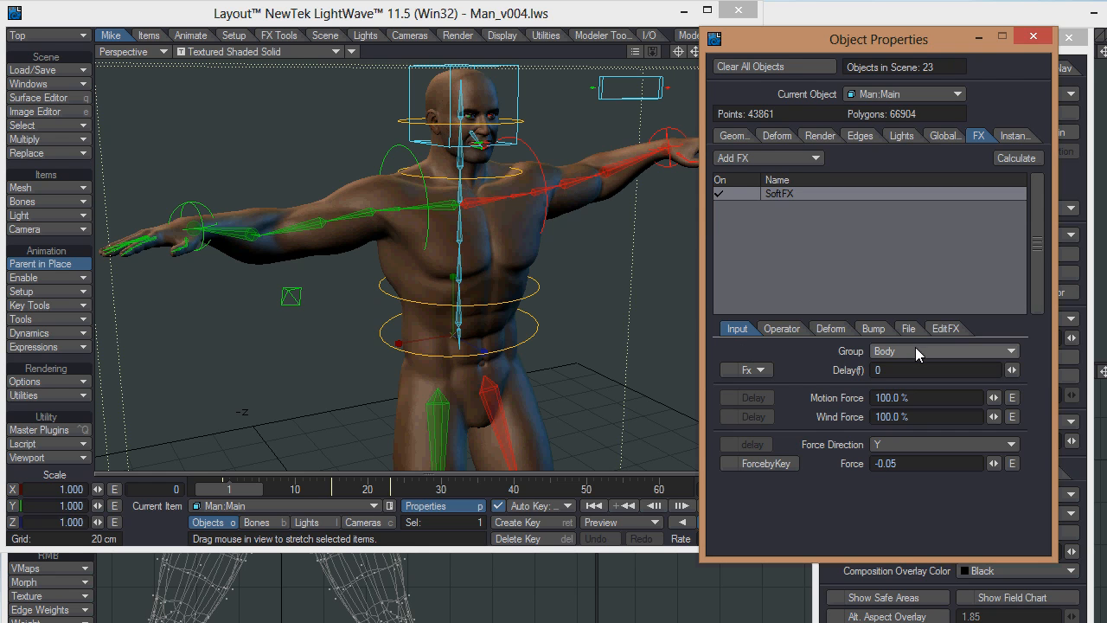
{"action": "mouse_move", "coordinate": [862, 357]}
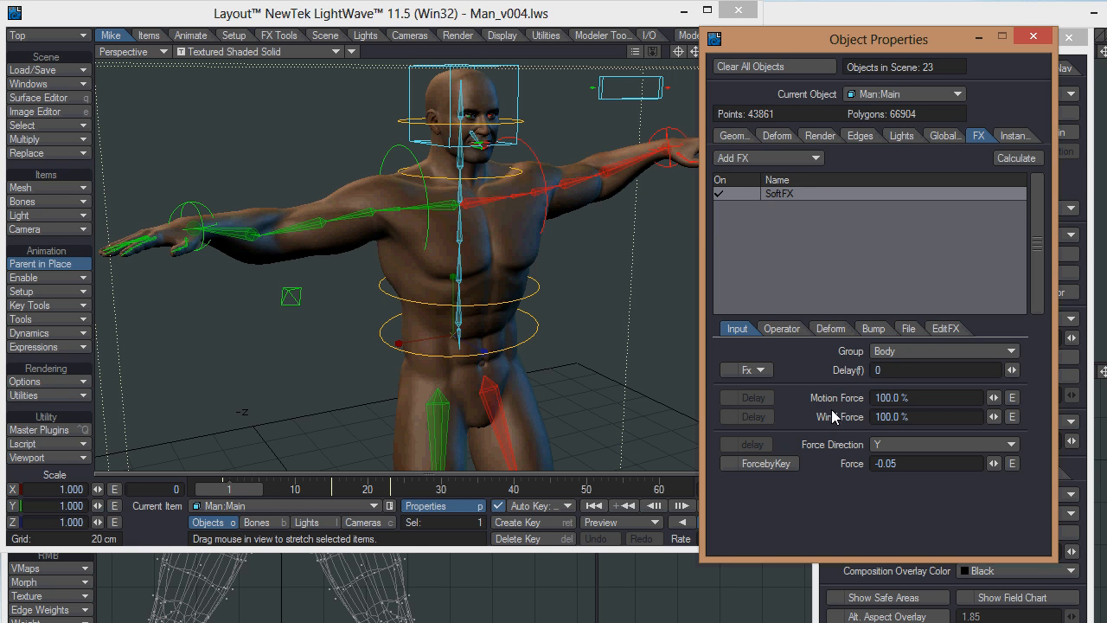
{"action": "mouse_move", "coordinate": [839, 403]}
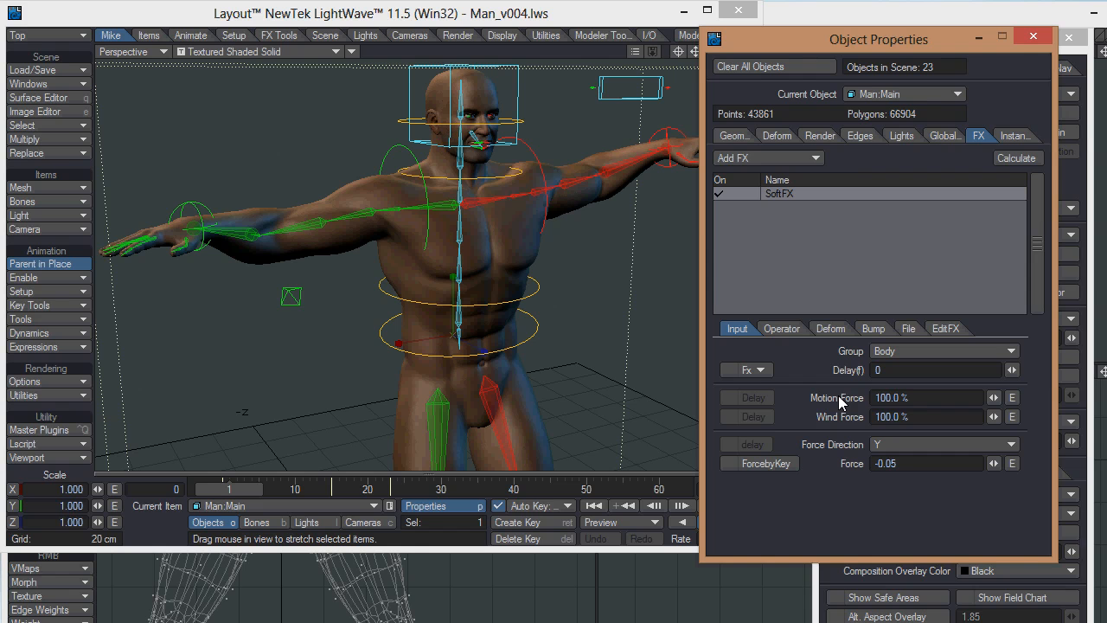
{"action": "mouse_move", "coordinate": [1012, 374]}
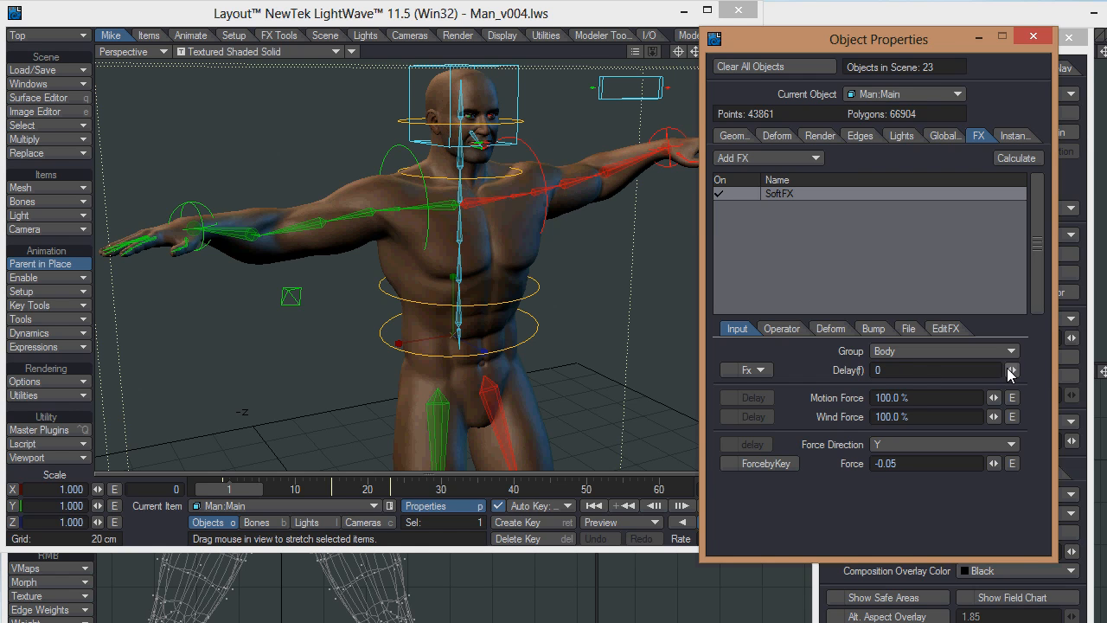
Nudge the SoftFX Delay and return it to 0 frames
{"action": "left_click", "coordinate": [1012, 367]}
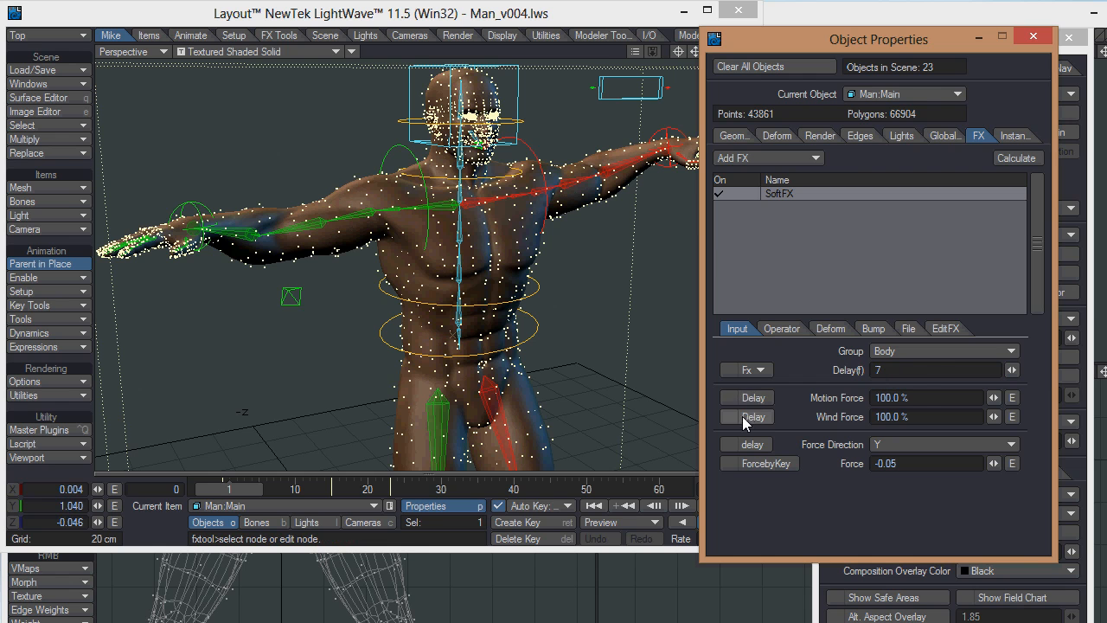
{"action": "mouse_move", "coordinate": [740, 422]}
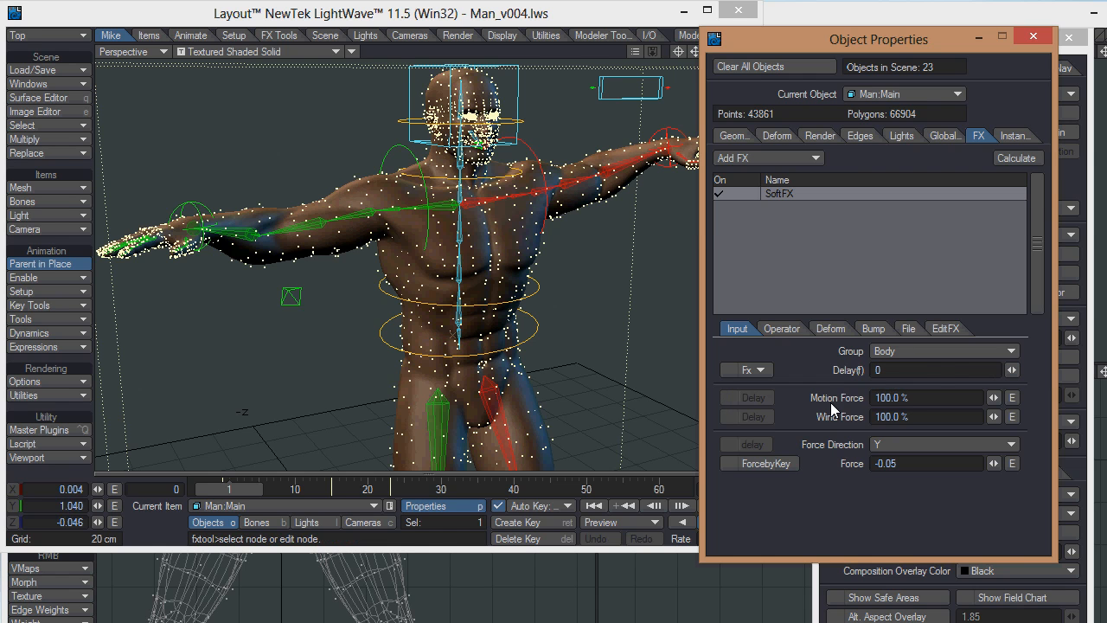
{"action": "mouse_move", "coordinate": [852, 404]}
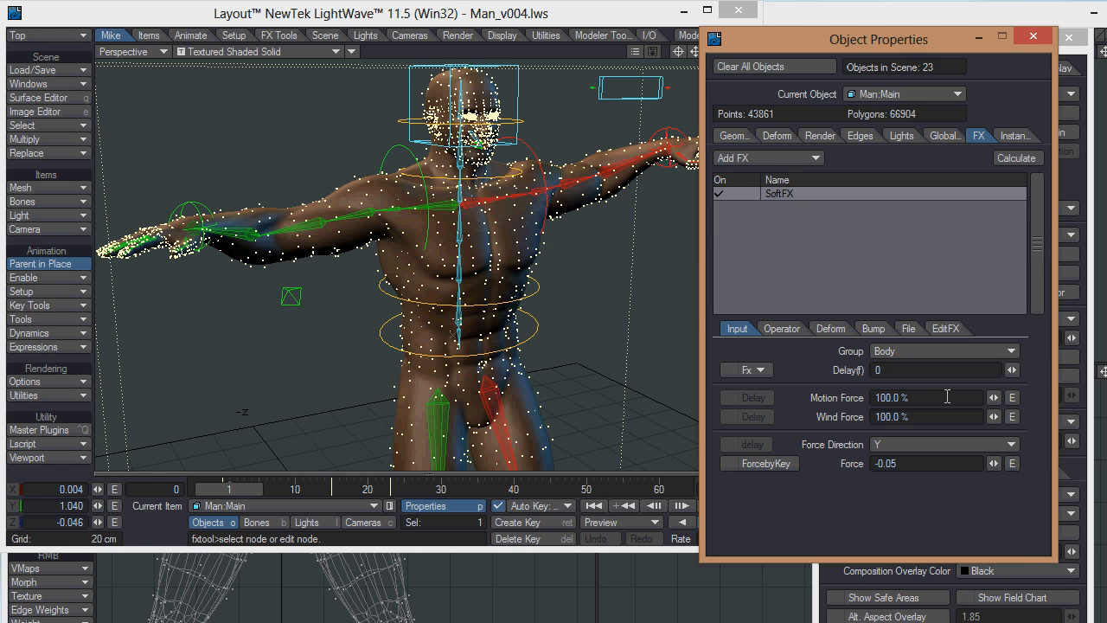
{"action": "mouse_move", "coordinate": [925, 414]}
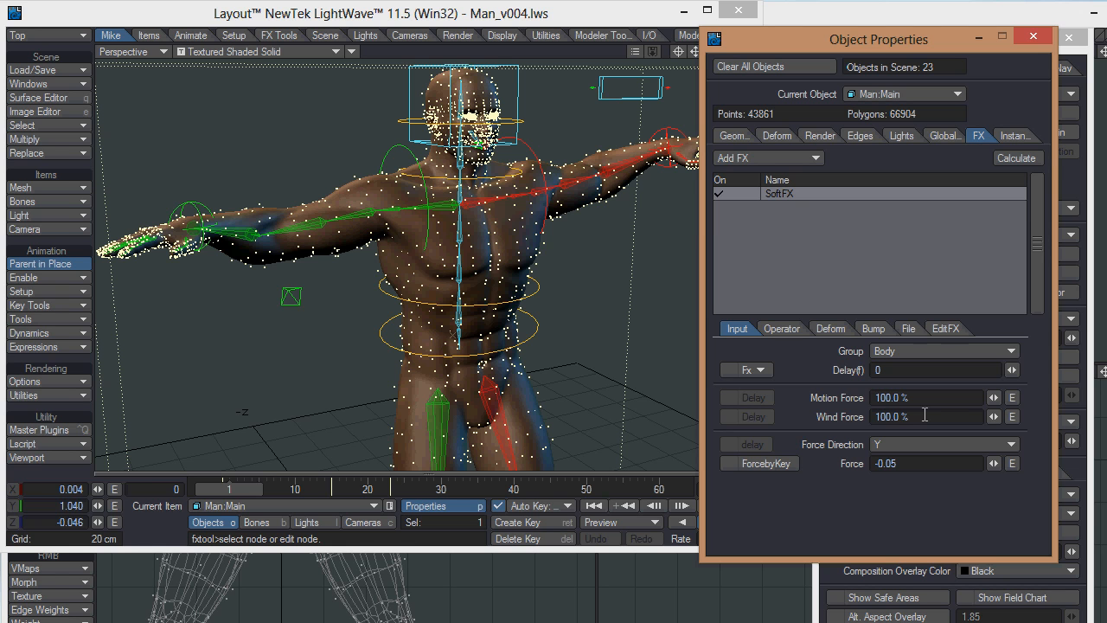
{"action": "mouse_move", "coordinate": [877, 416]}
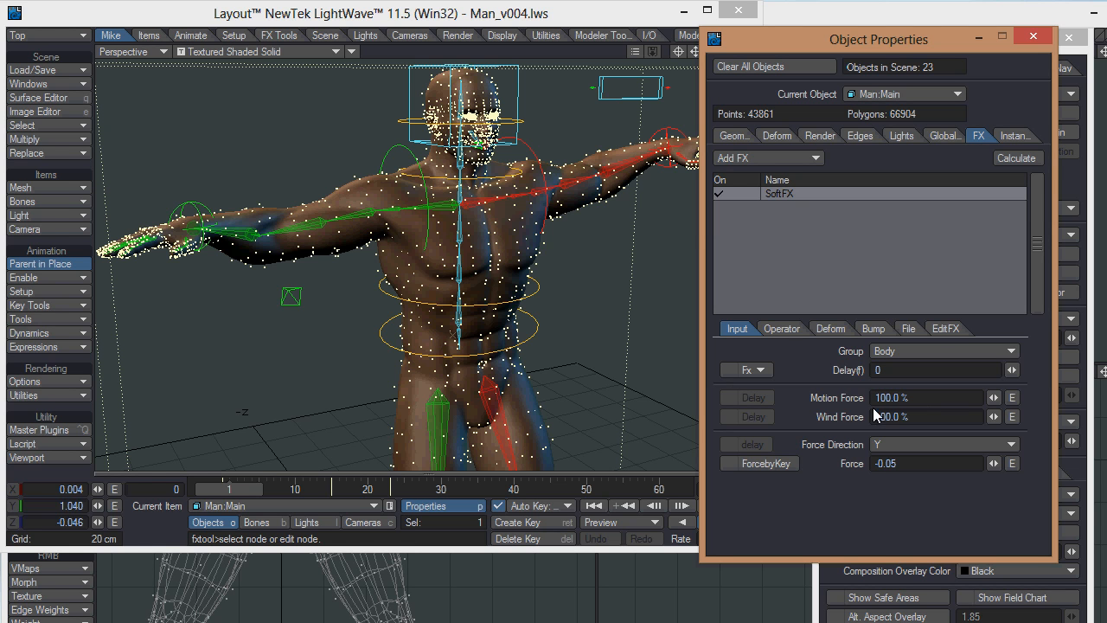
{"action": "left_click", "coordinate": [921, 416]}
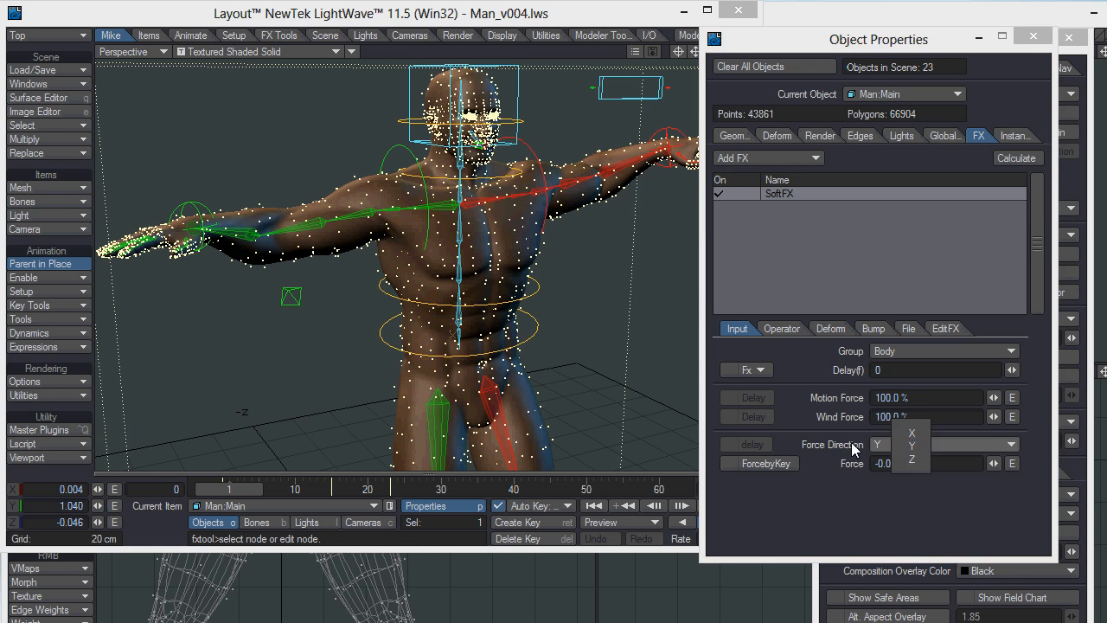
{"action": "mouse_move", "coordinate": [912, 446]}
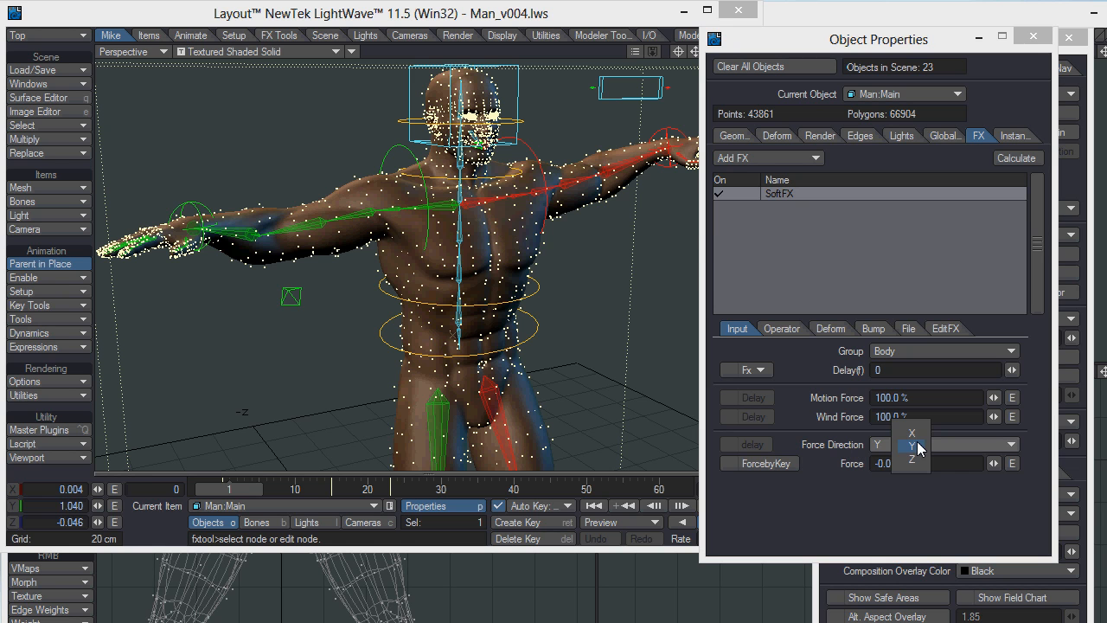
Keep force direction Y, calculate SoftFX, then begin editing the Force value
{"action": "left_click", "coordinate": [1018, 157]}
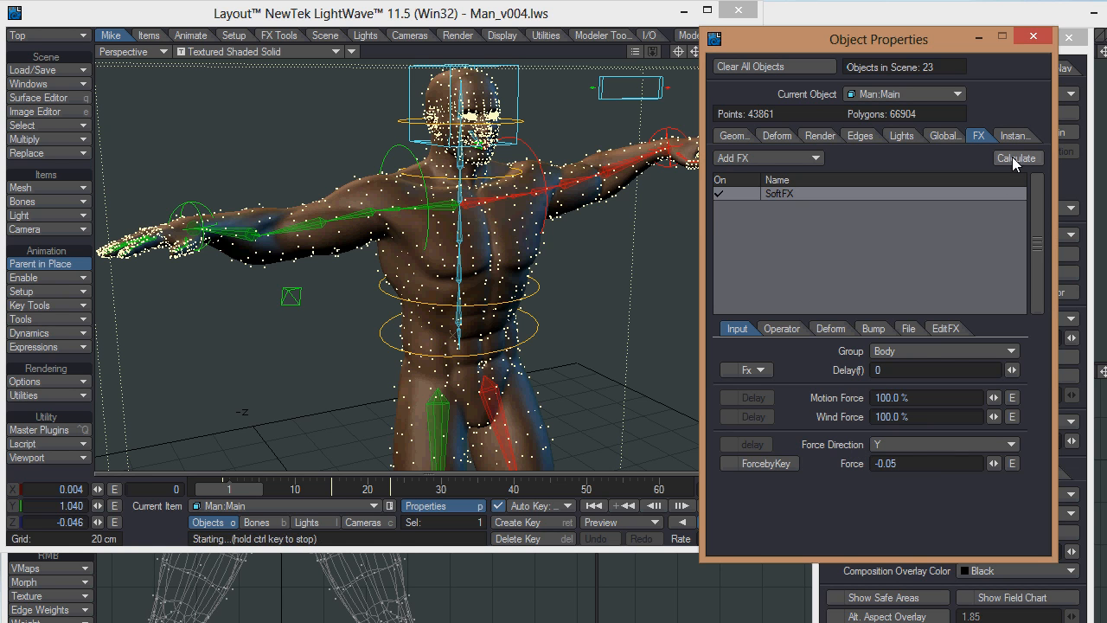
{"action": "left_click", "coordinate": [1017, 158]}
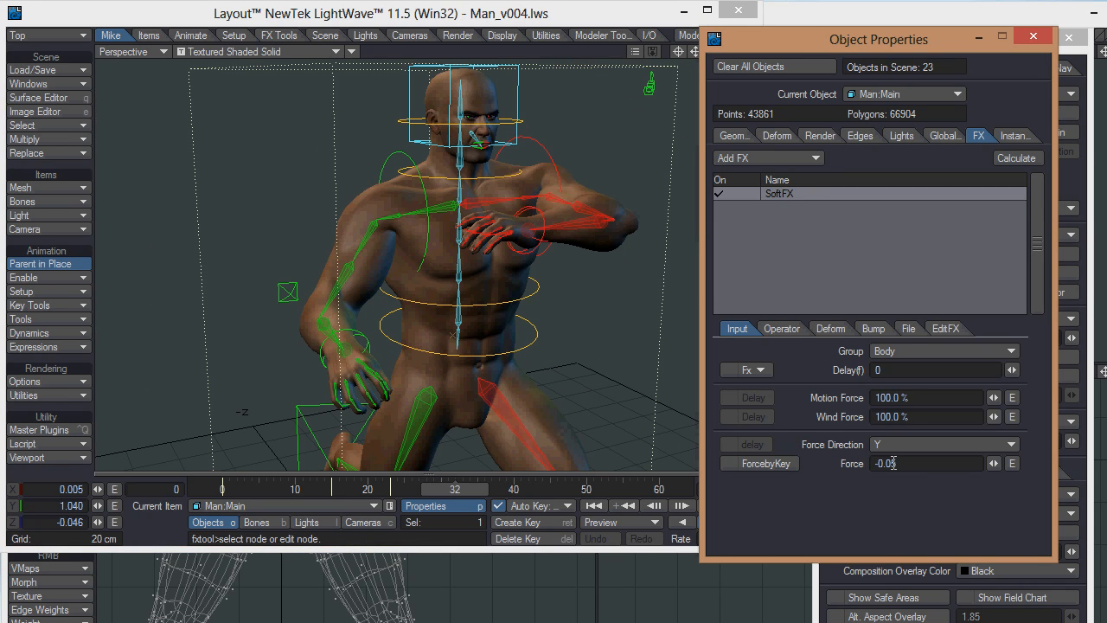
{"action": "left_click", "coordinate": [993, 463]}
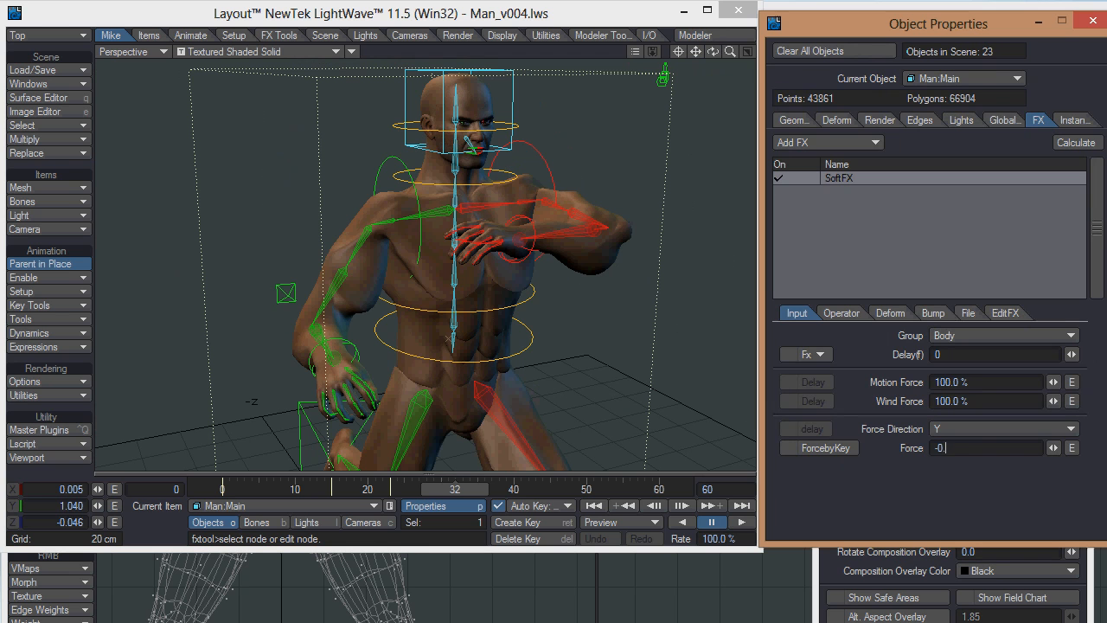
Set SoftFX Force to -0.03, rewind to the start frame, keep direction Y
{"action": "type", "text": "03"}
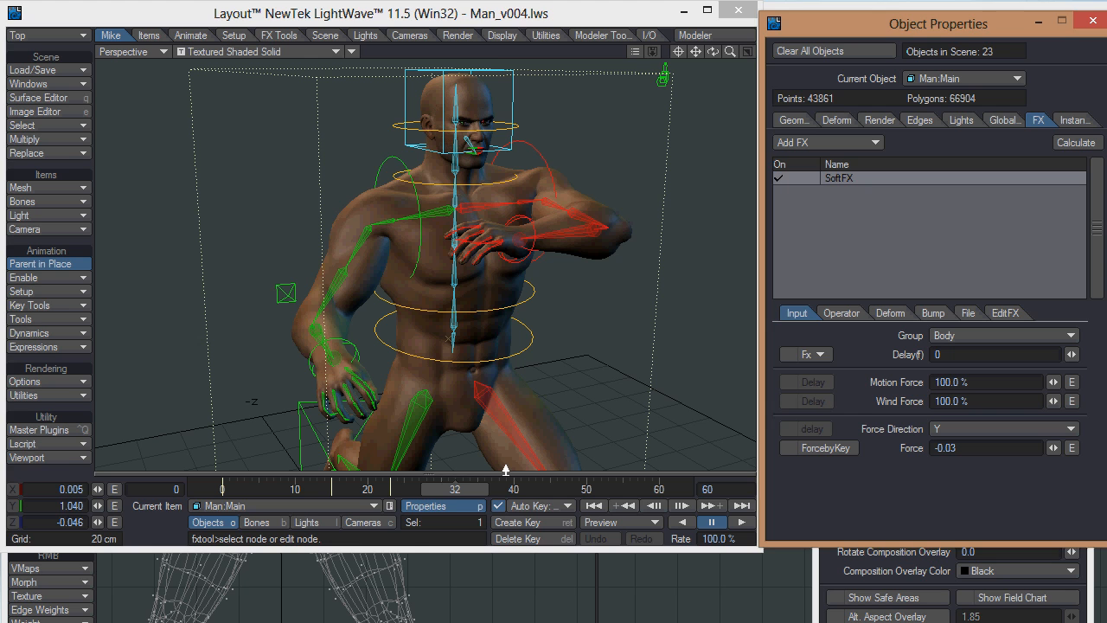
{"action": "left_click_drag", "start_coordinate": [454, 488], "coordinate": [257, 488]}
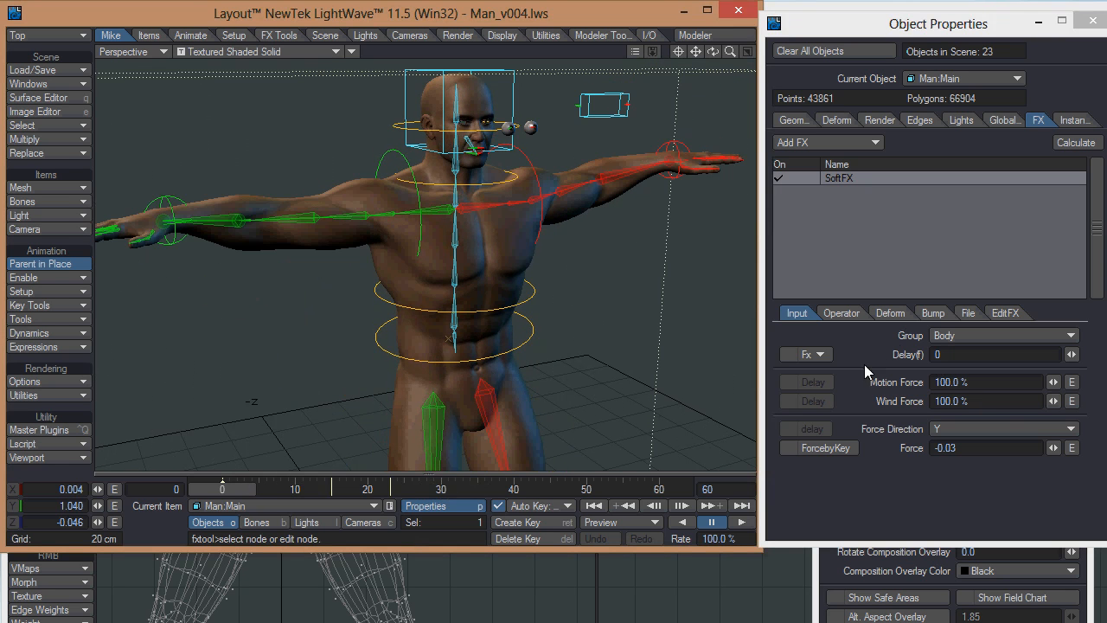
{"action": "mouse_move", "coordinate": [1076, 447]}
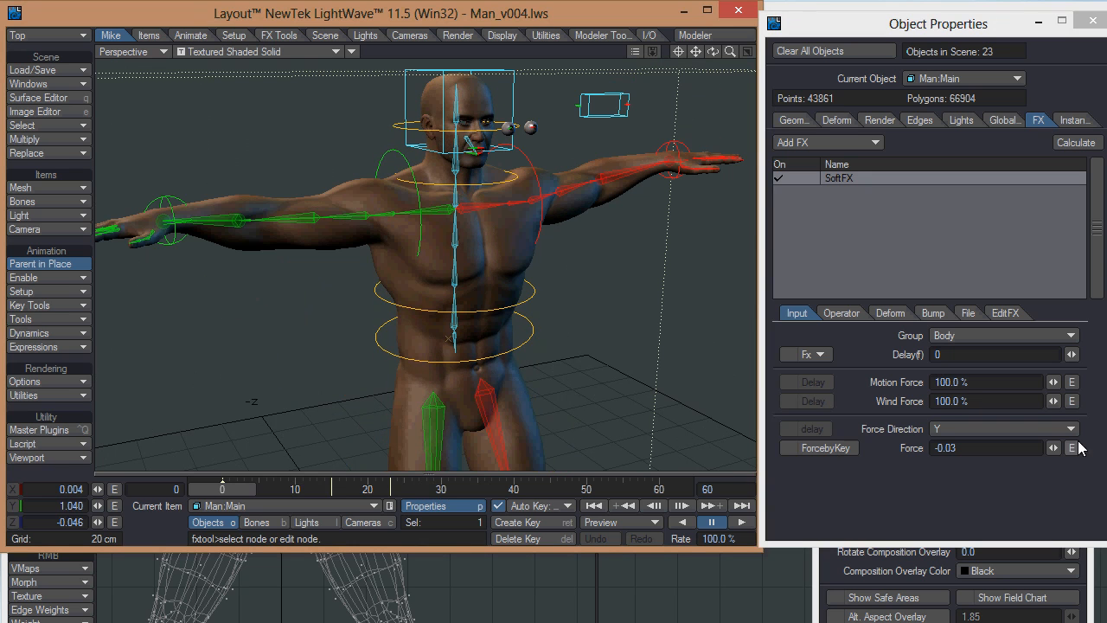
{"action": "mouse_move", "coordinate": [880, 454]}
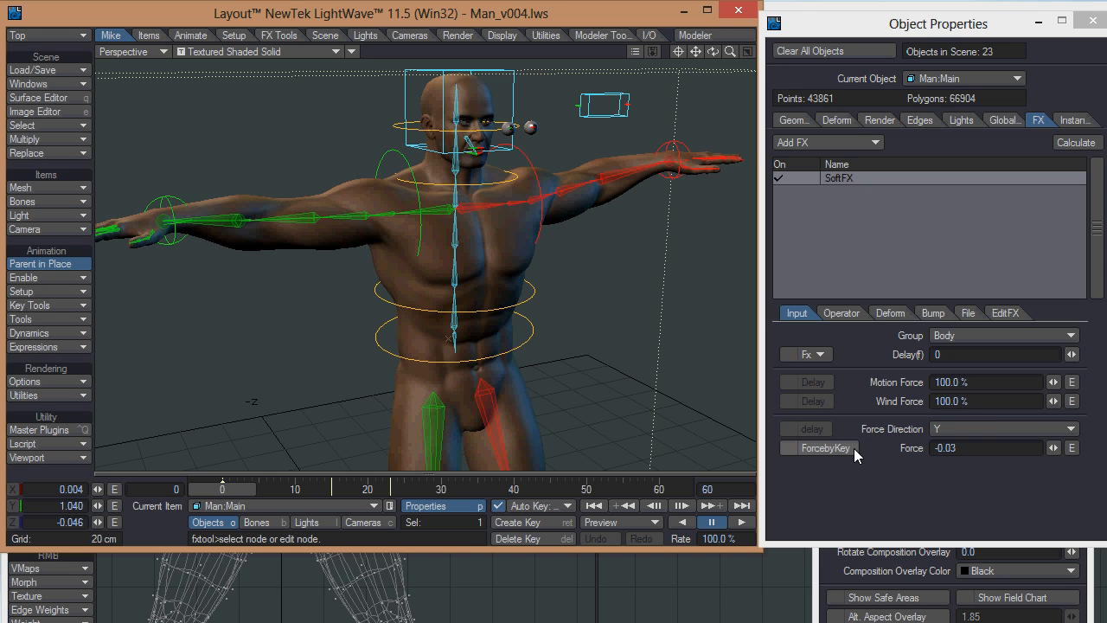
{"action": "mouse_move", "coordinate": [835, 454]}
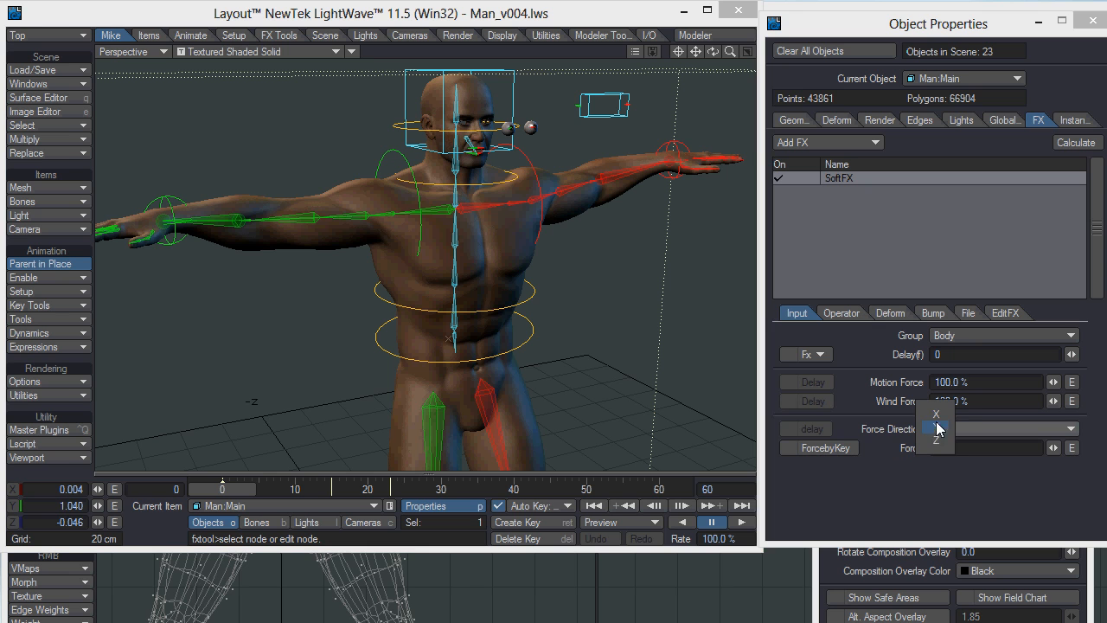
{"action": "left_click", "coordinate": [936, 429]}
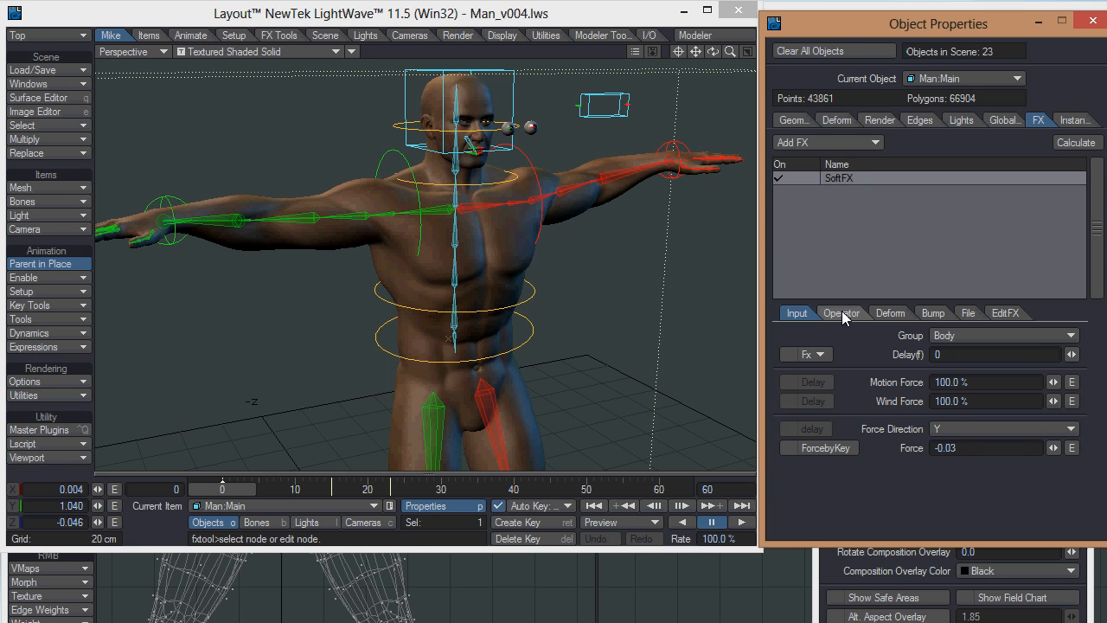
Show SoftFX Operator settings: Muscle/Weightmap, 20% effect, wave cycle 3.0
{"action": "left_click", "coordinate": [840, 312]}
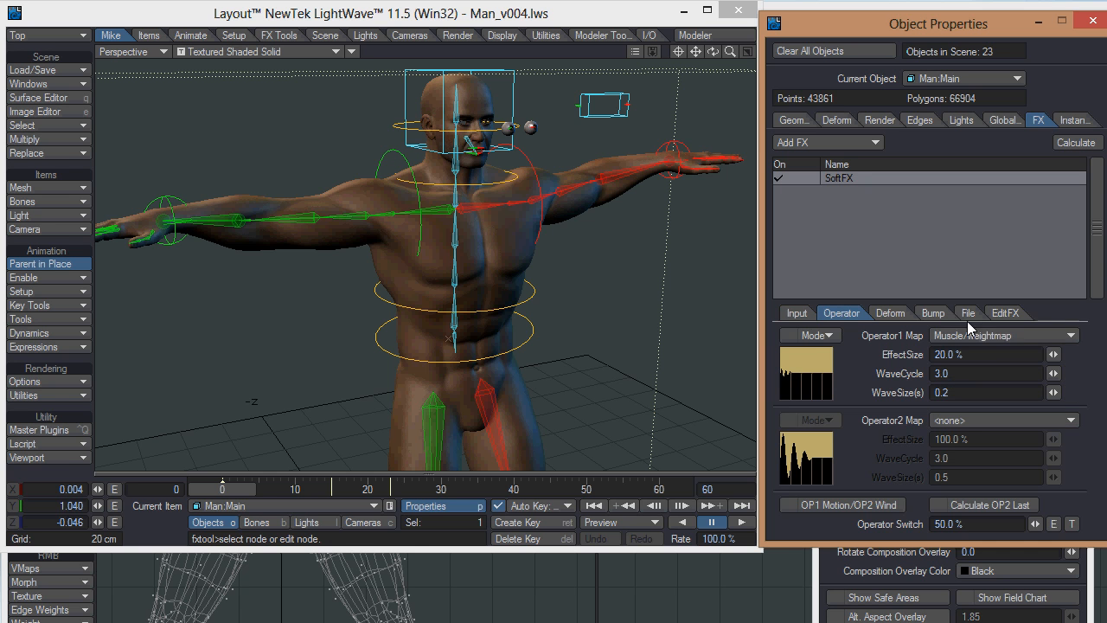
{"action": "mouse_move", "coordinate": [1002, 471]}
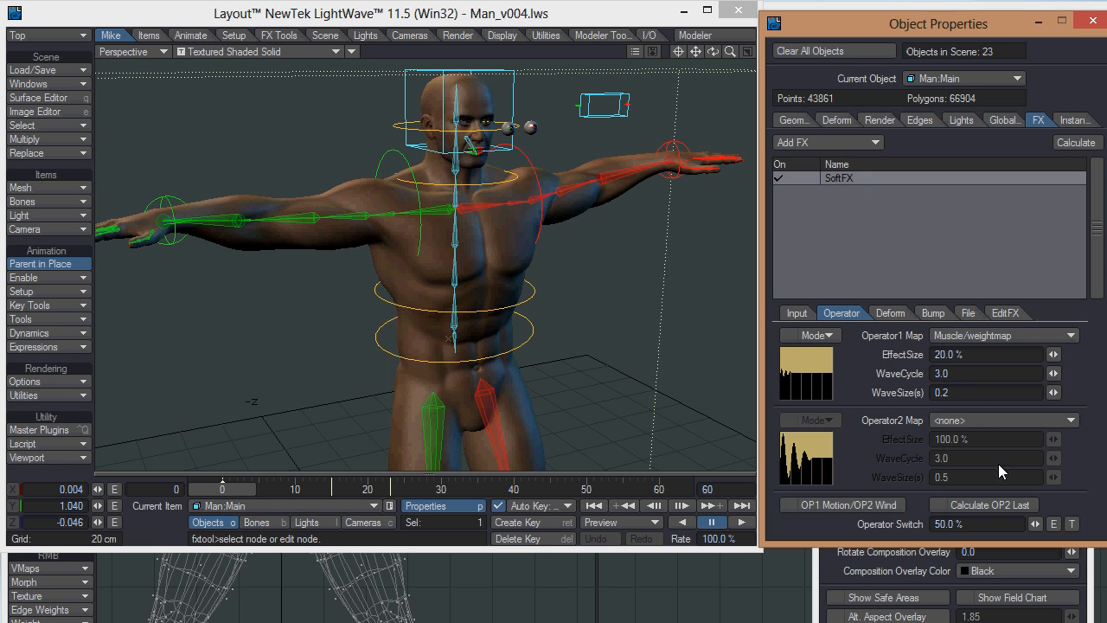
{"action": "mouse_move", "coordinate": [895, 347]}
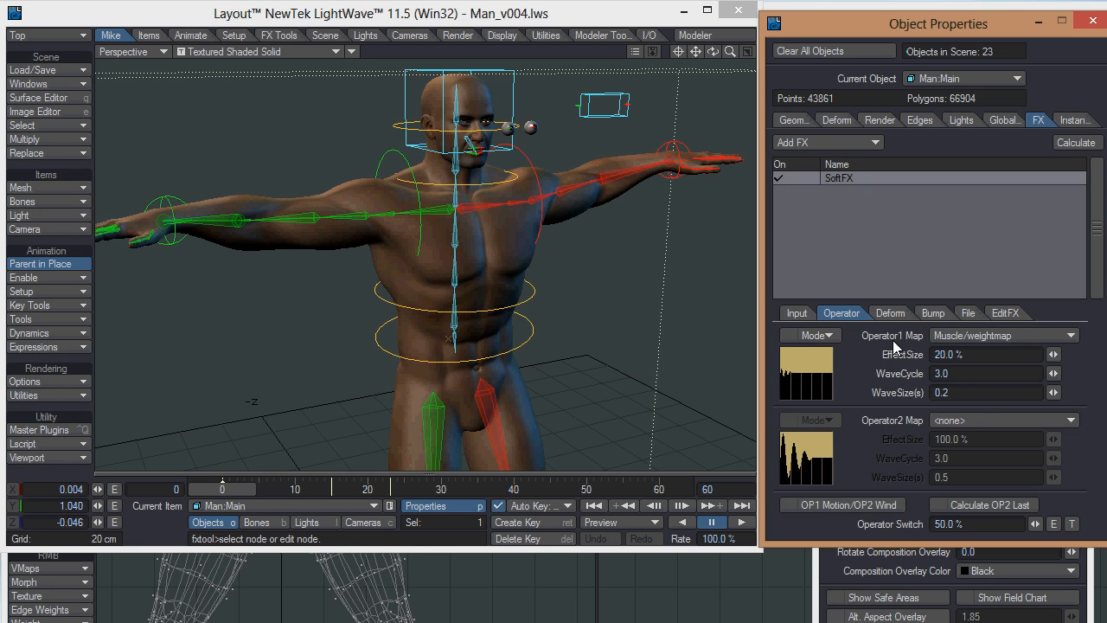
{"action": "mouse_move", "coordinate": [547, 235]}
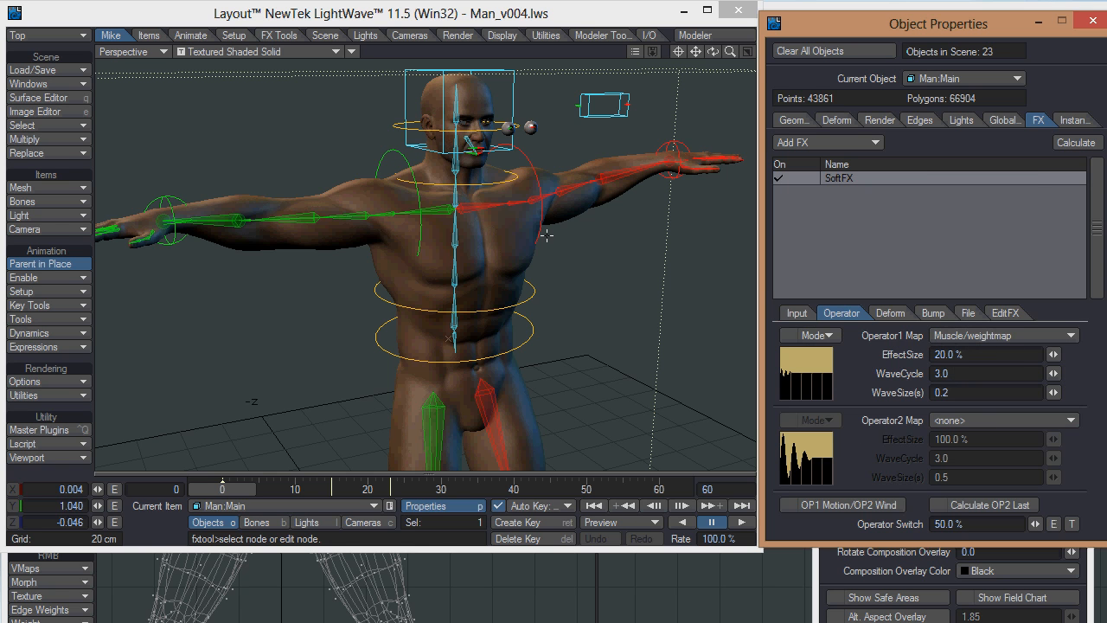
{"action": "mouse_move", "coordinate": [718, 303]}
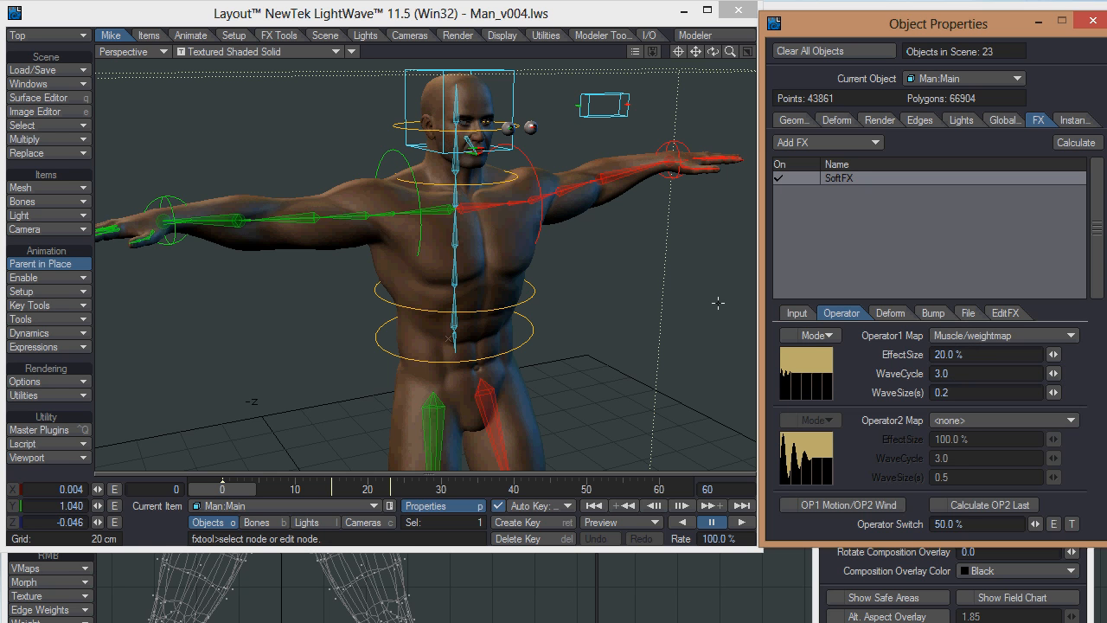
{"action": "mouse_move", "coordinate": [694, 35]}
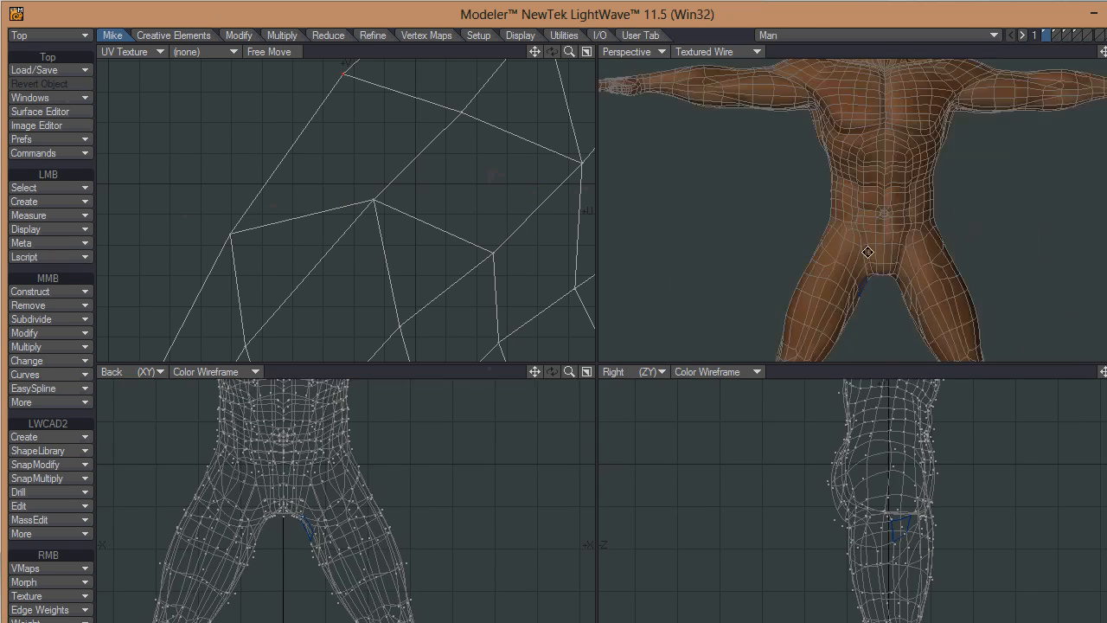
Switch the Perspective view to Weight Shade to see the thigh weight map
{"action": "left_click", "coordinate": [716, 51]}
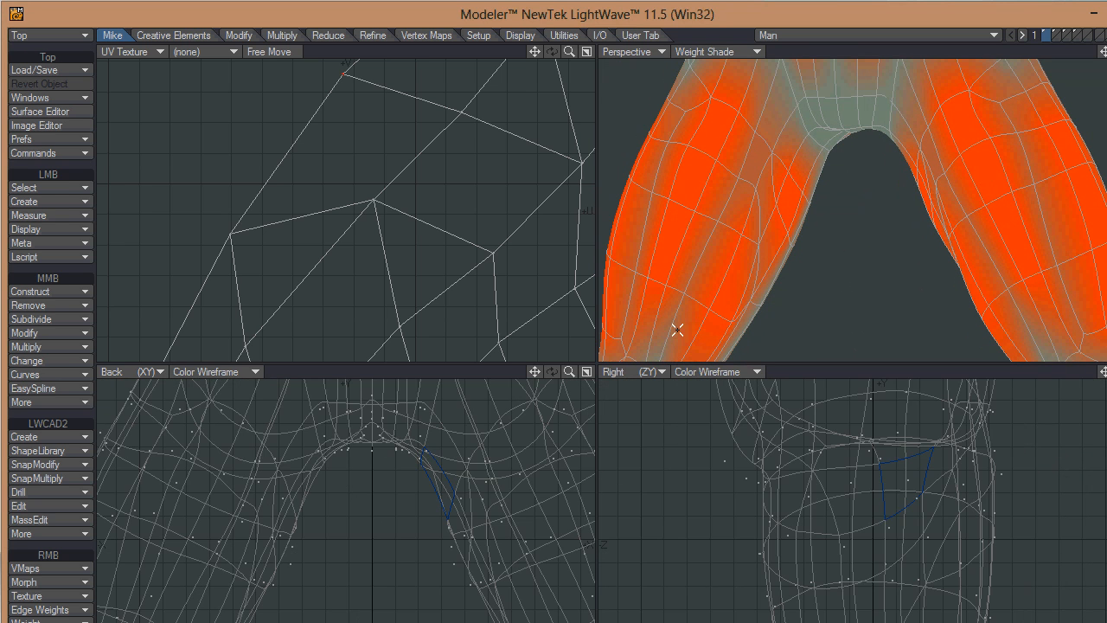
{"action": "mouse_move", "coordinate": [758, 143]}
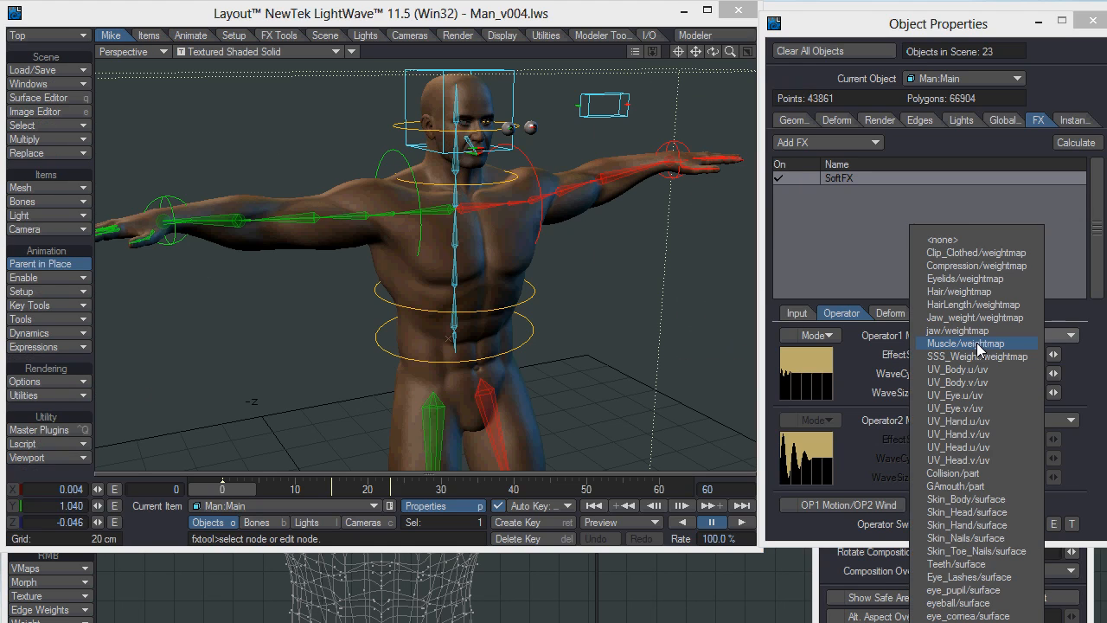
Reassign Muscle/weightmap to Operator1 after clearing it, then nudge the character
{"action": "left_click", "coordinate": [942, 239]}
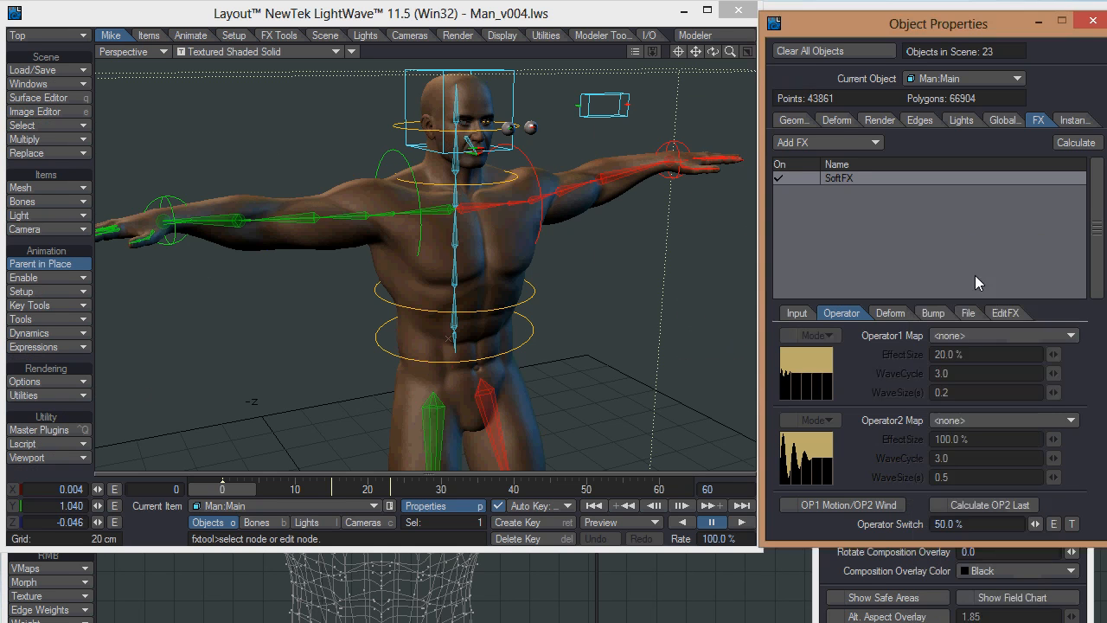
{"action": "left_click", "coordinate": [1068, 335]}
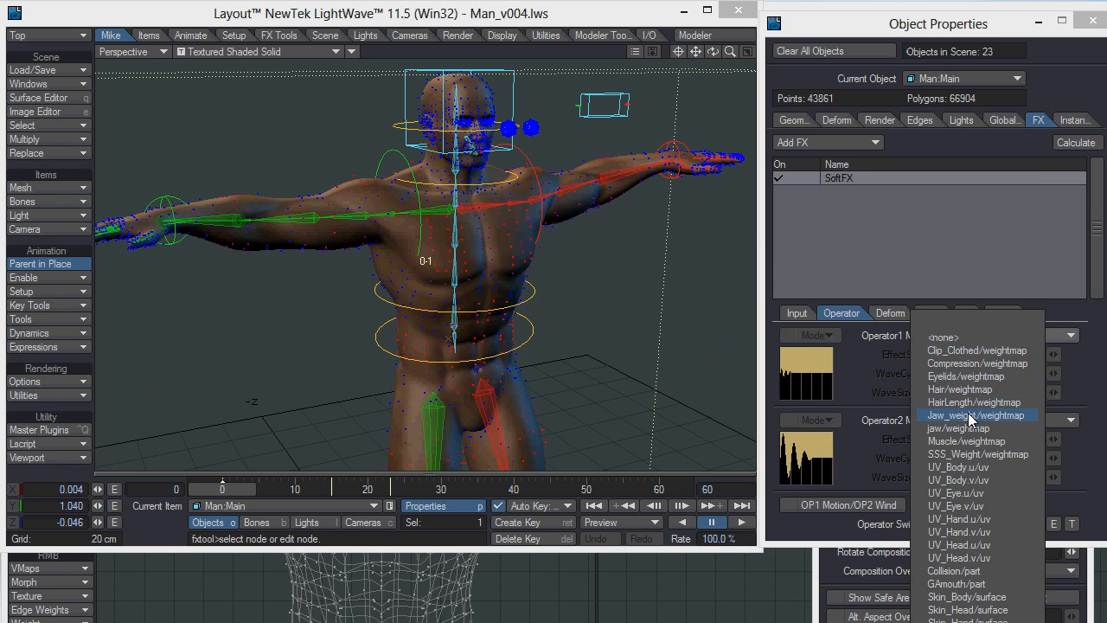
{"action": "left_click", "coordinate": [967, 442]}
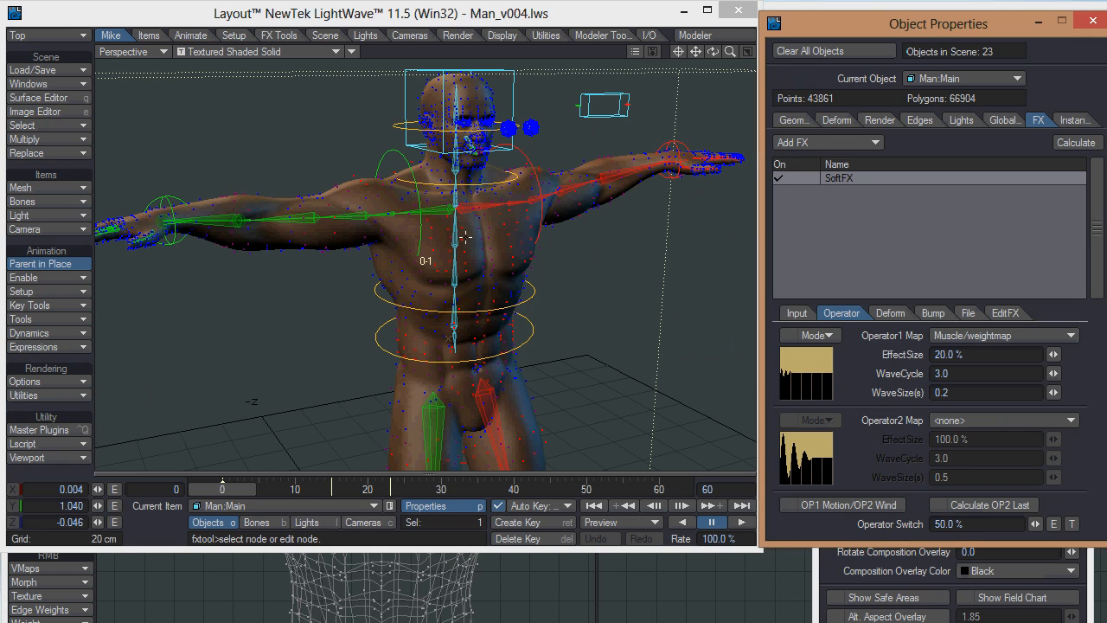
{"action": "mouse_move", "coordinate": [729, 51]}
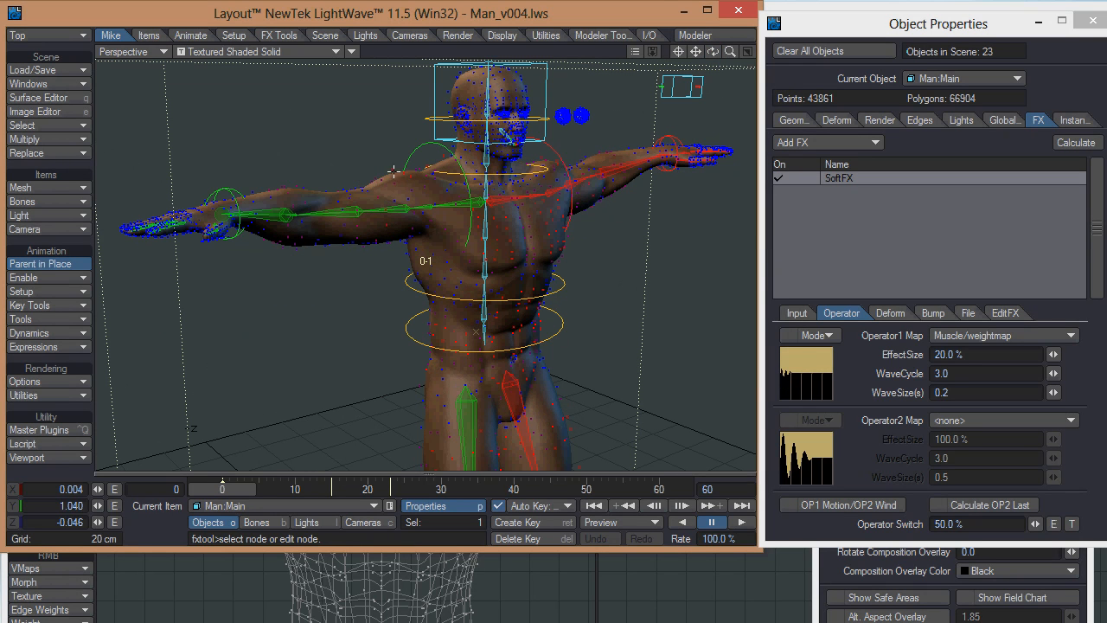
{"action": "mouse_move", "coordinate": [451, 235]}
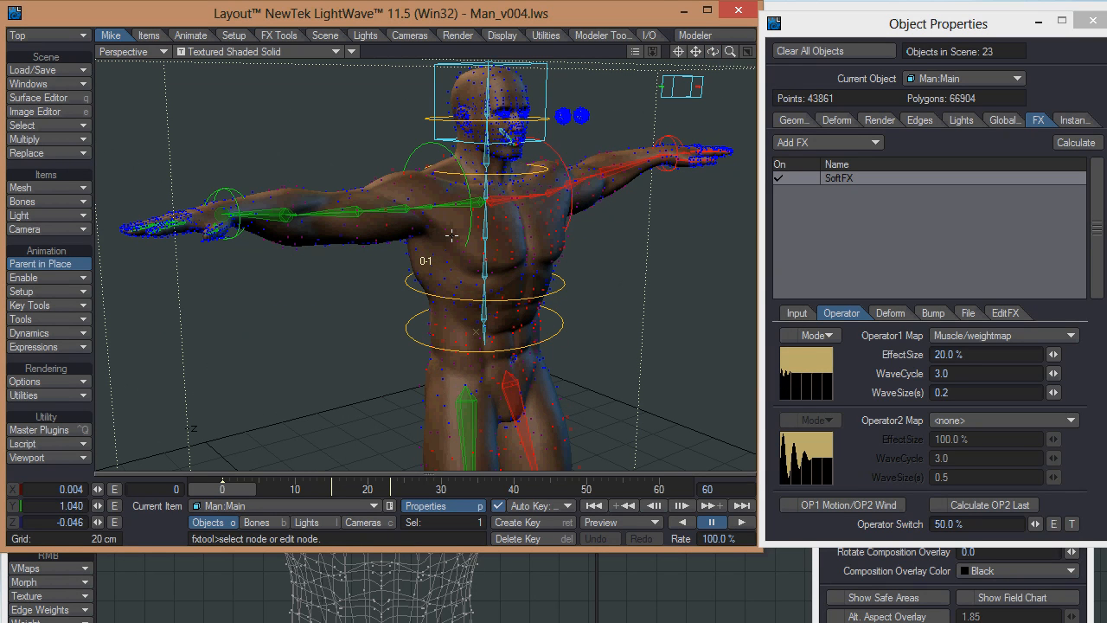
{"action": "mouse_move", "coordinate": [532, 253]}
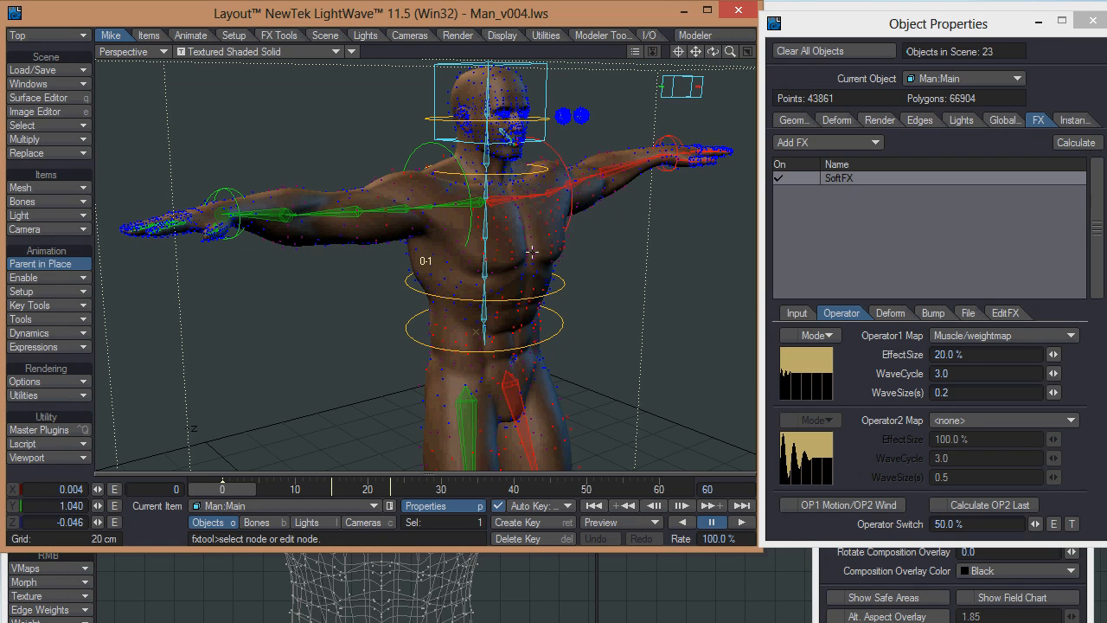
{"action": "left_click_drag", "start_coordinate": [532, 251], "coordinate": [527, 212]}
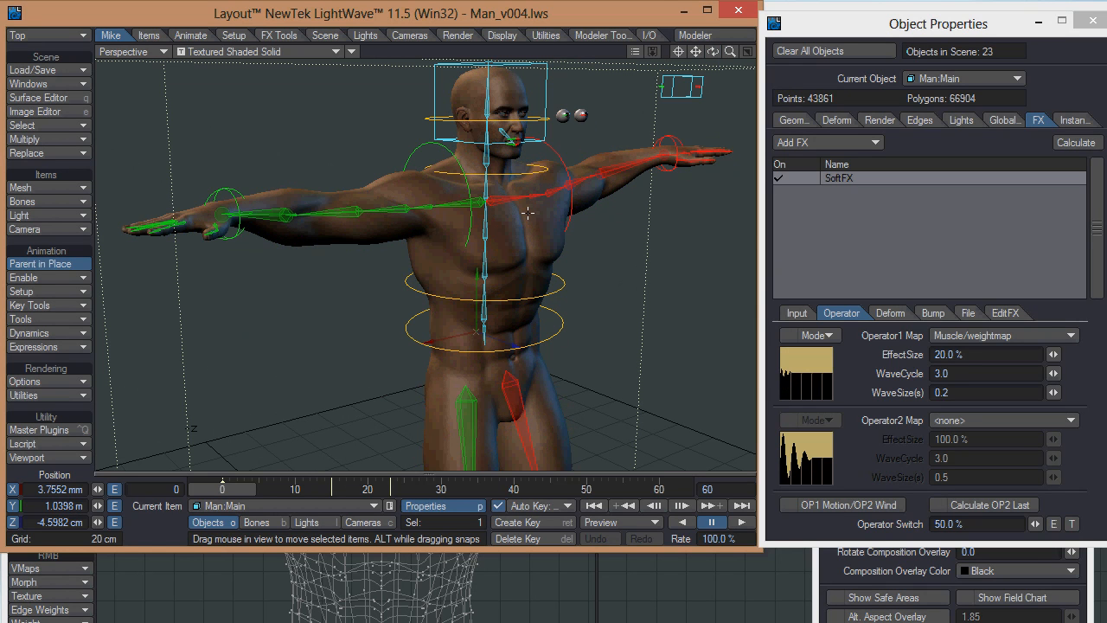
{"action": "mouse_move", "coordinate": [813, 336]}
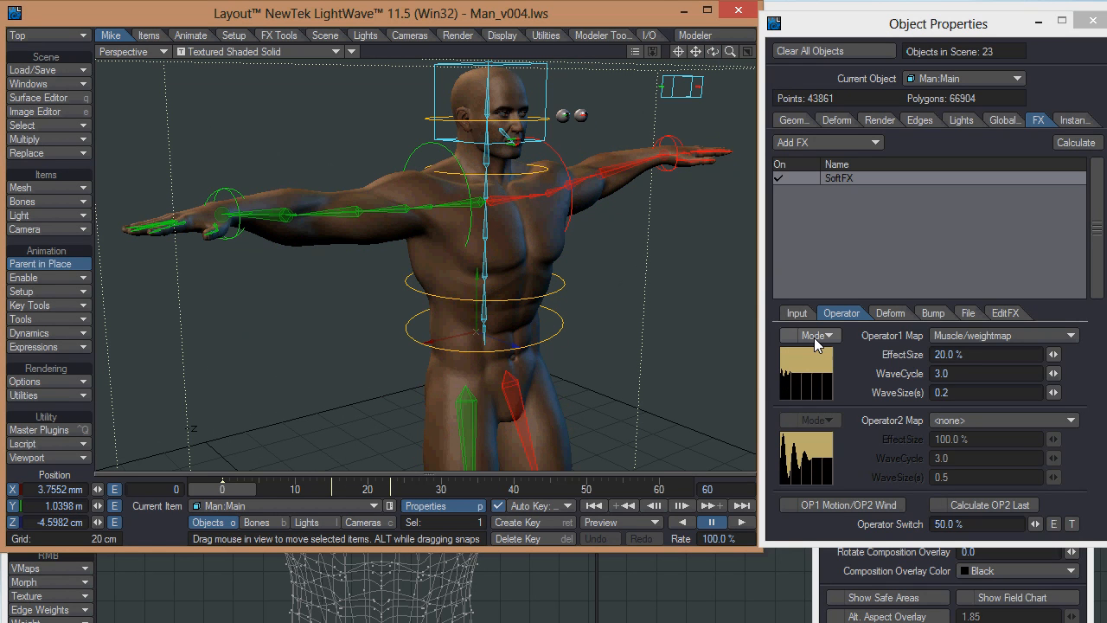
Try Invert for the Operator1 mode, then set the mode back to none
{"action": "left_click", "coordinate": [808, 335]}
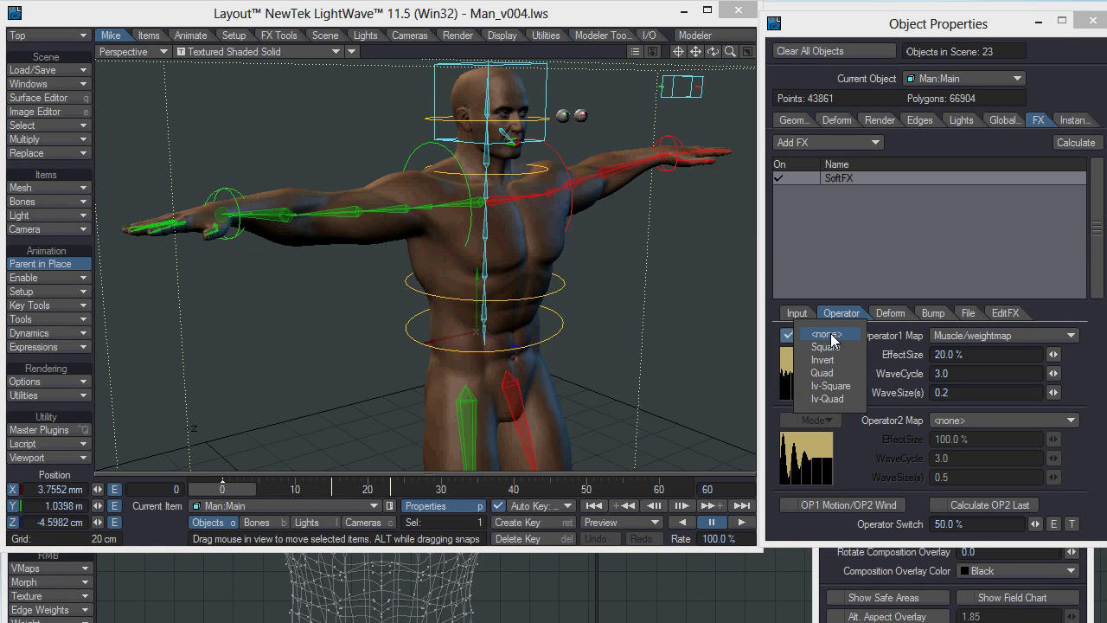
{"action": "mouse_move", "coordinate": [839, 340]}
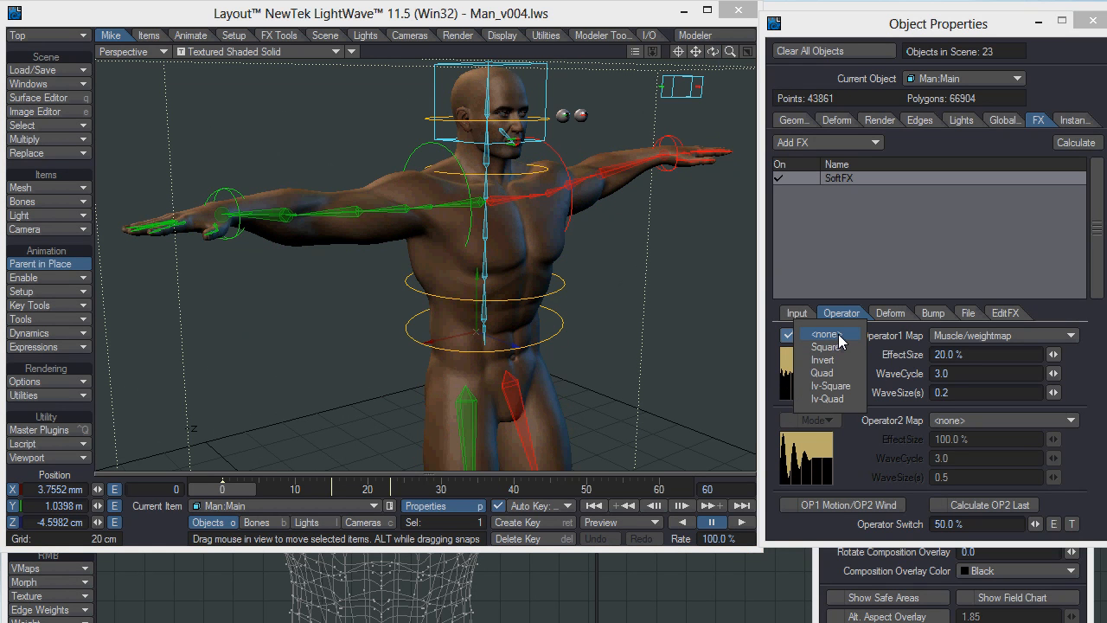
{"action": "mouse_move", "coordinate": [831, 347]}
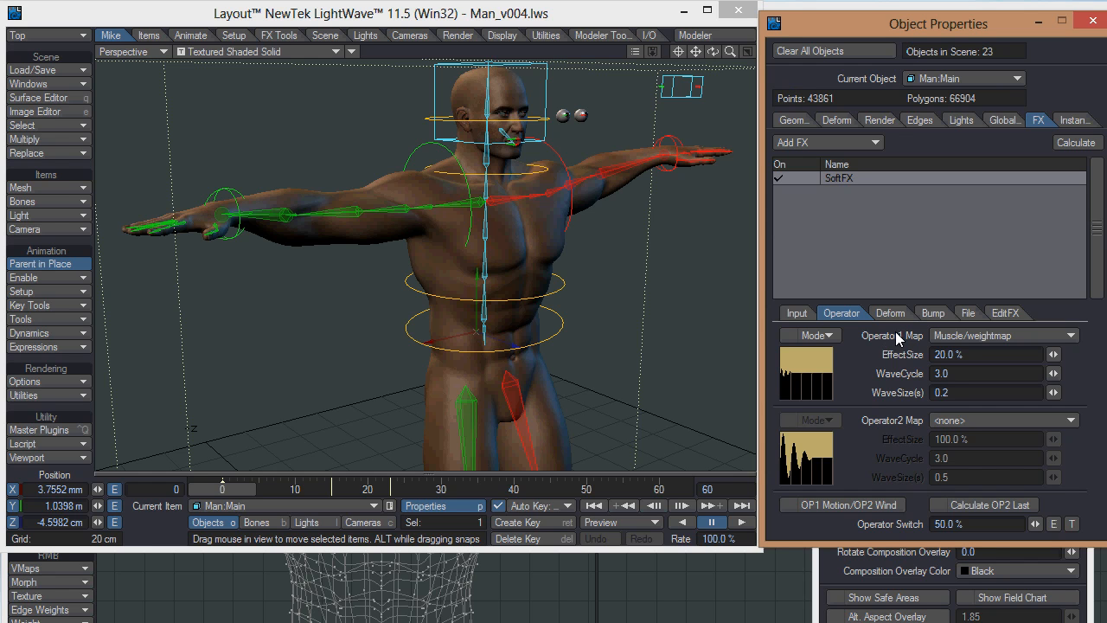
{"action": "left_click", "coordinate": [806, 335]}
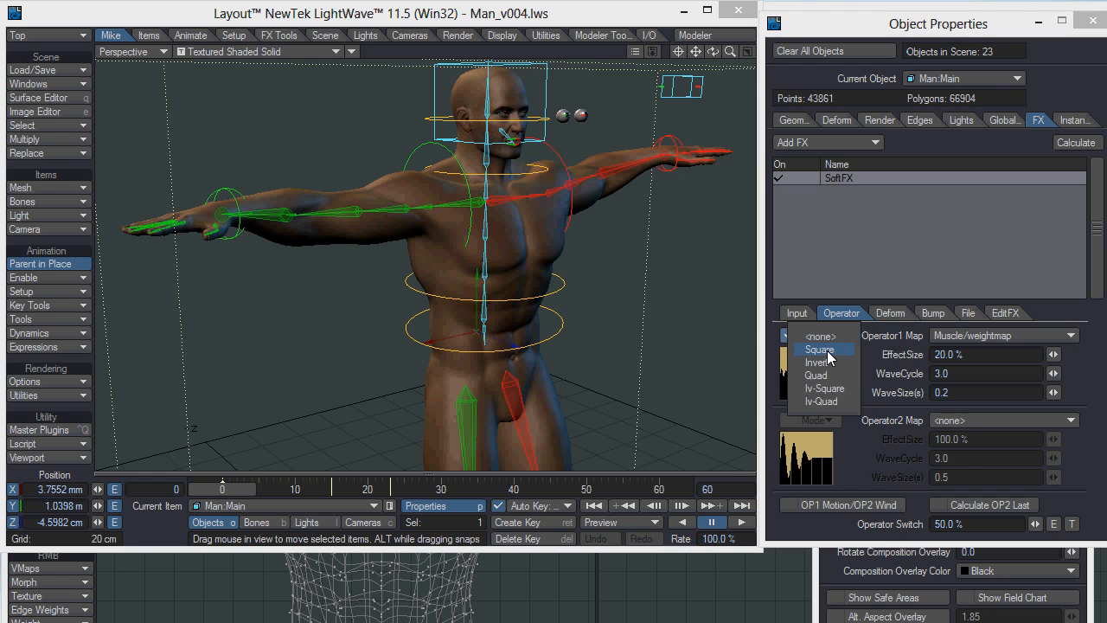
{"action": "mouse_move", "coordinate": [673, 352]}
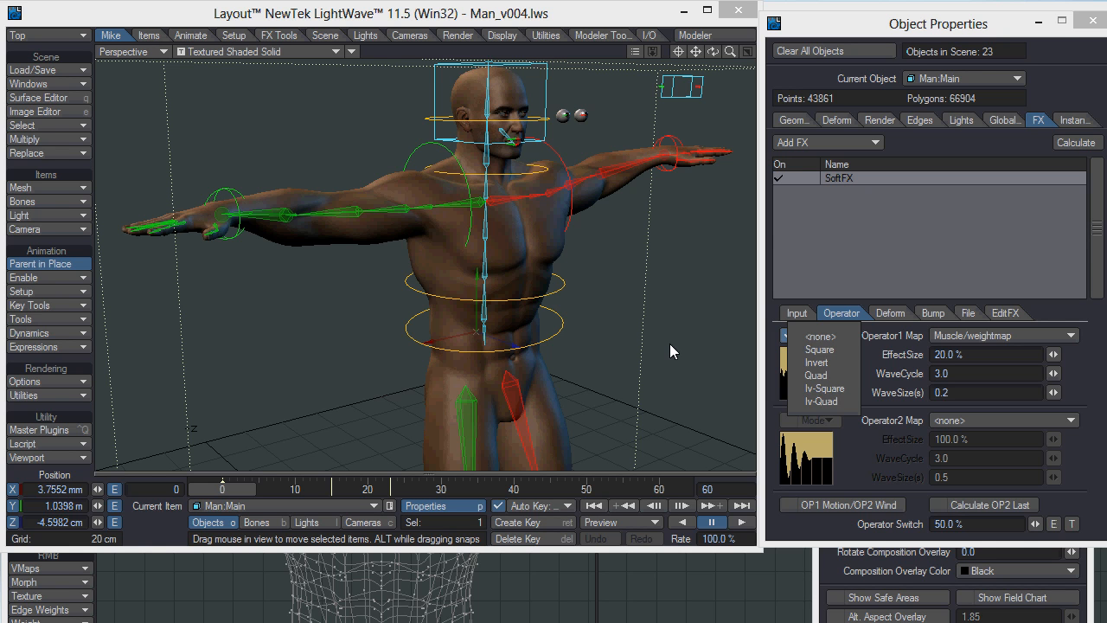
{"action": "mouse_move", "coordinate": [816, 363]}
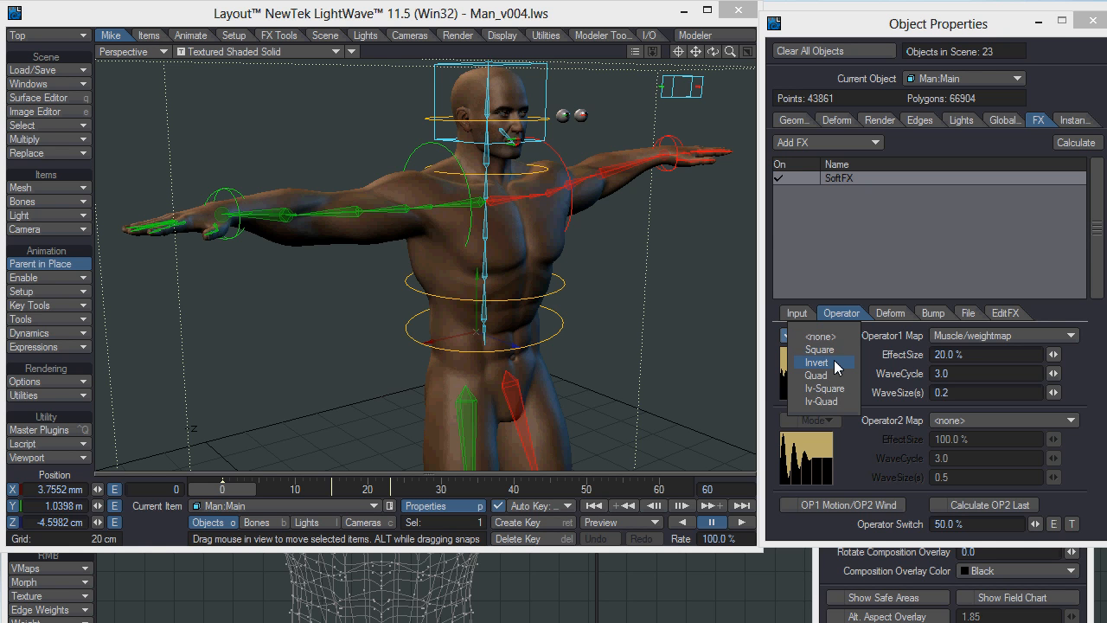
{"action": "left_click", "coordinate": [817, 363]}
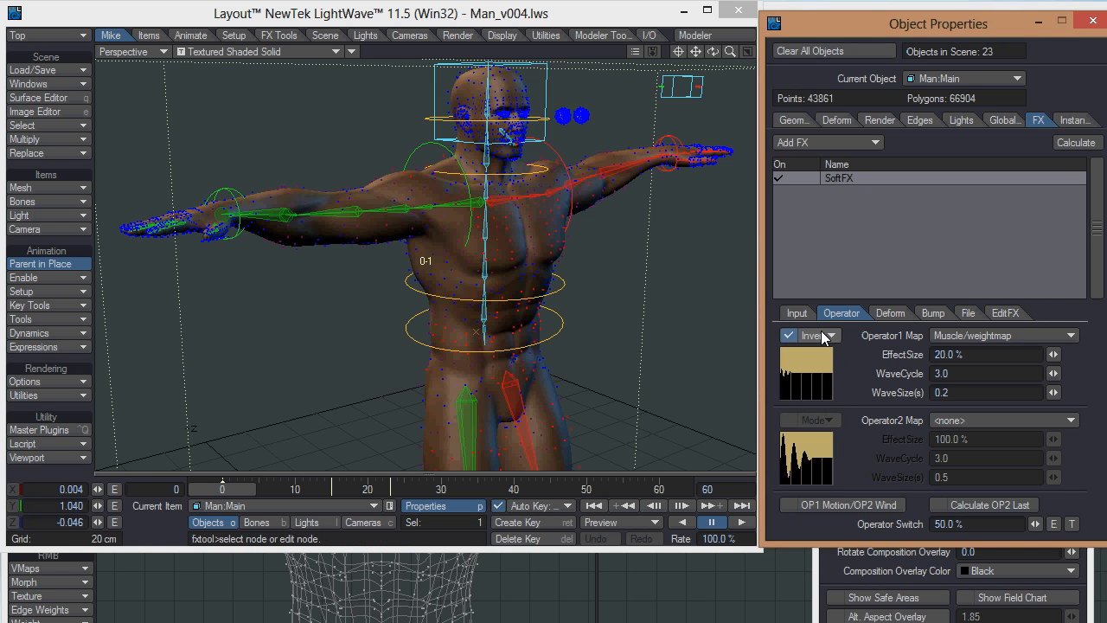
{"action": "left_click", "coordinate": [809, 336]}
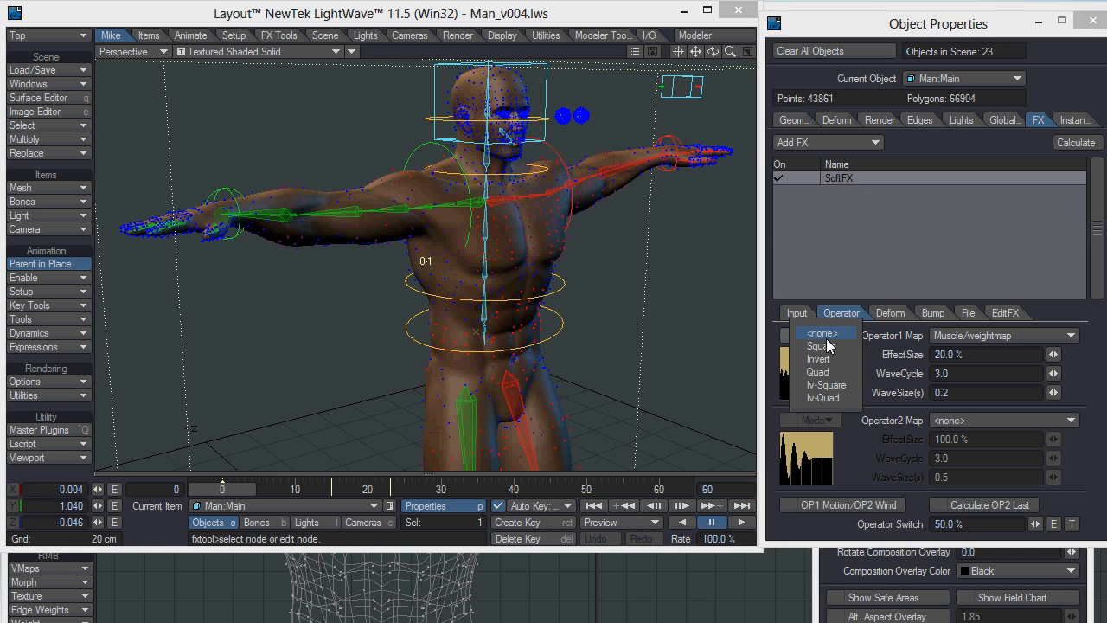
{"action": "mouse_move", "coordinate": [826, 372]}
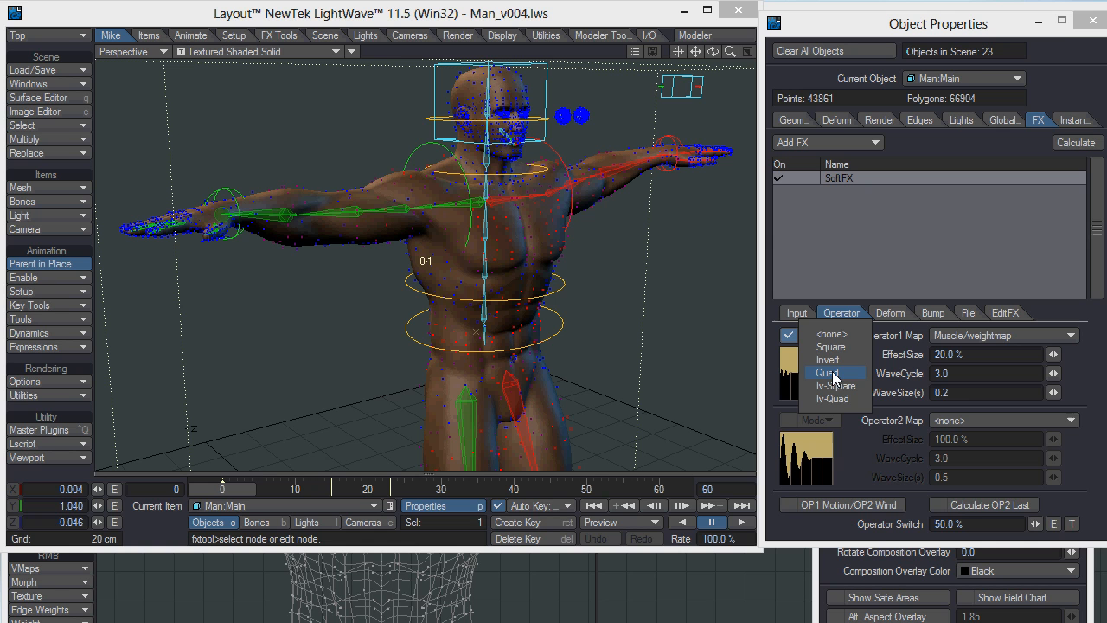
{"action": "mouse_move", "coordinate": [834, 385]}
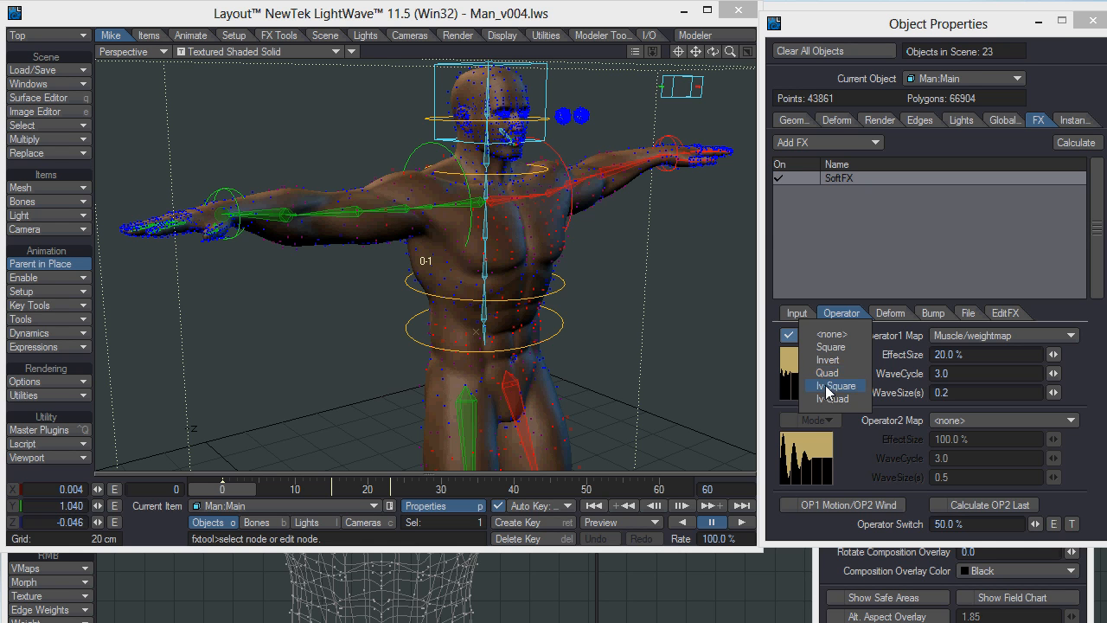
{"action": "mouse_move", "coordinate": [837, 398]}
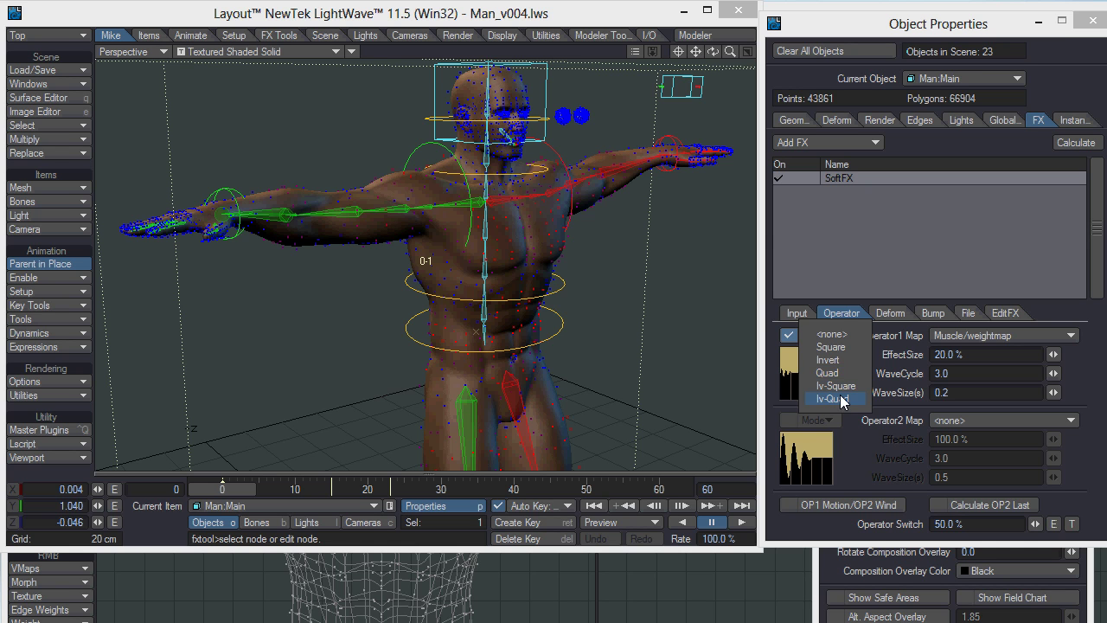
{"action": "left_click", "coordinate": [843, 398]}
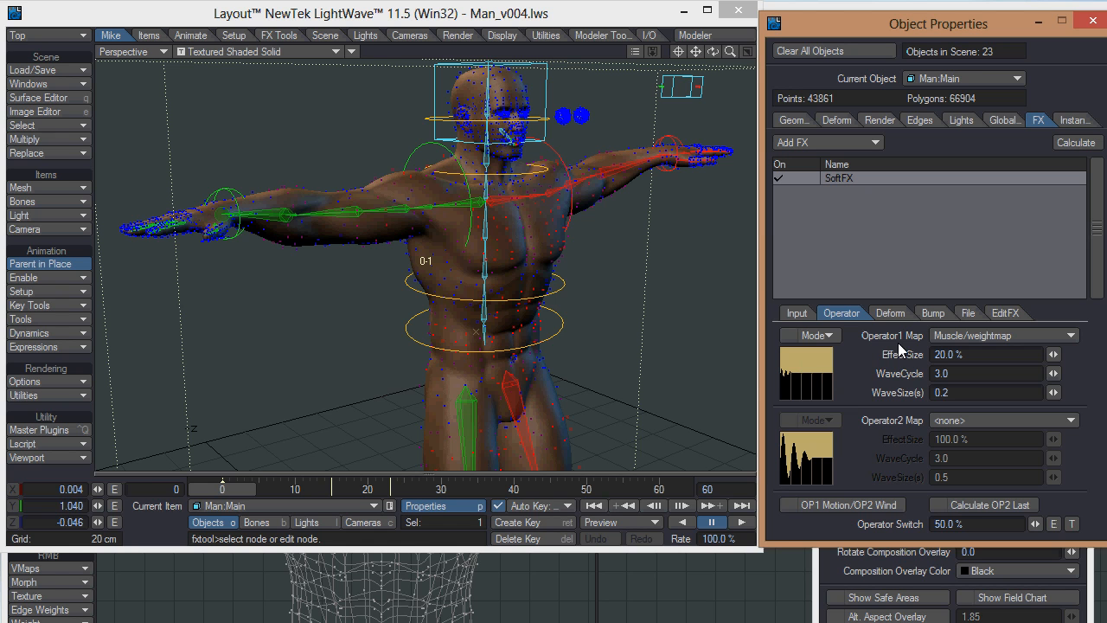
{"action": "mouse_move", "coordinate": [906, 357]}
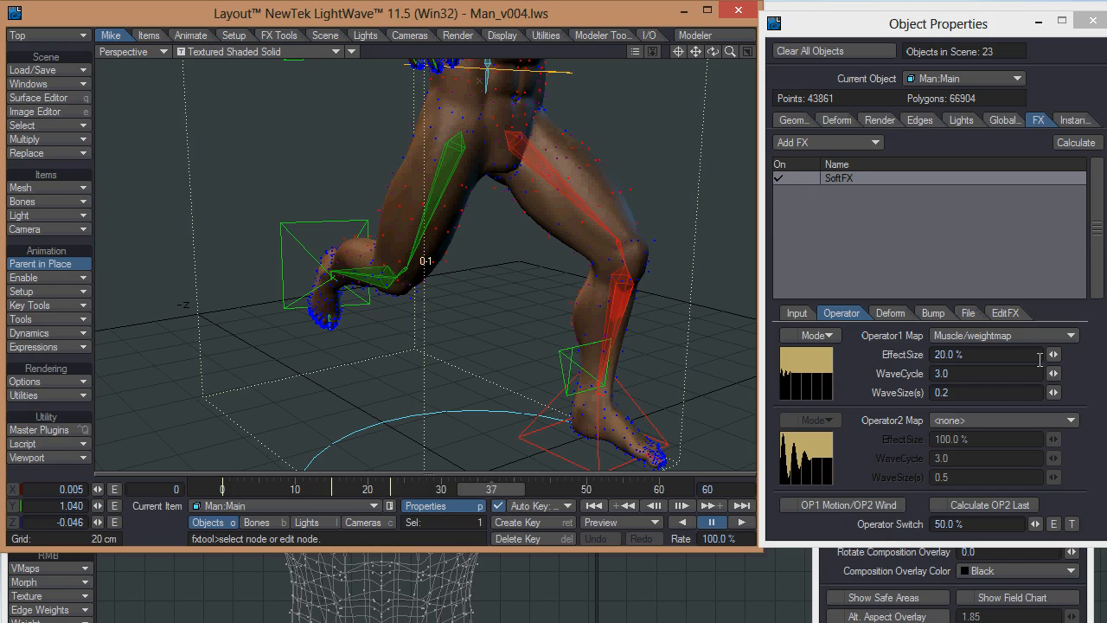
Adjust Operator1 effect size and scrub the timeline to around frame 28 to preview legs
{"action": "left_click", "coordinate": [1054, 355]}
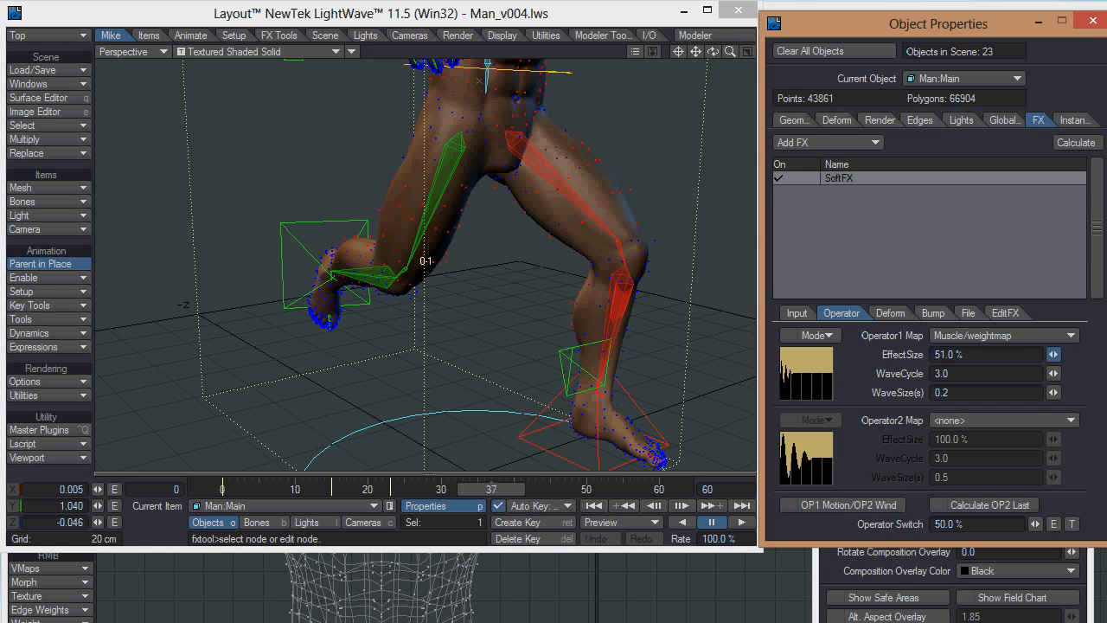
{"action": "left_click", "coordinate": [1055, 354]}
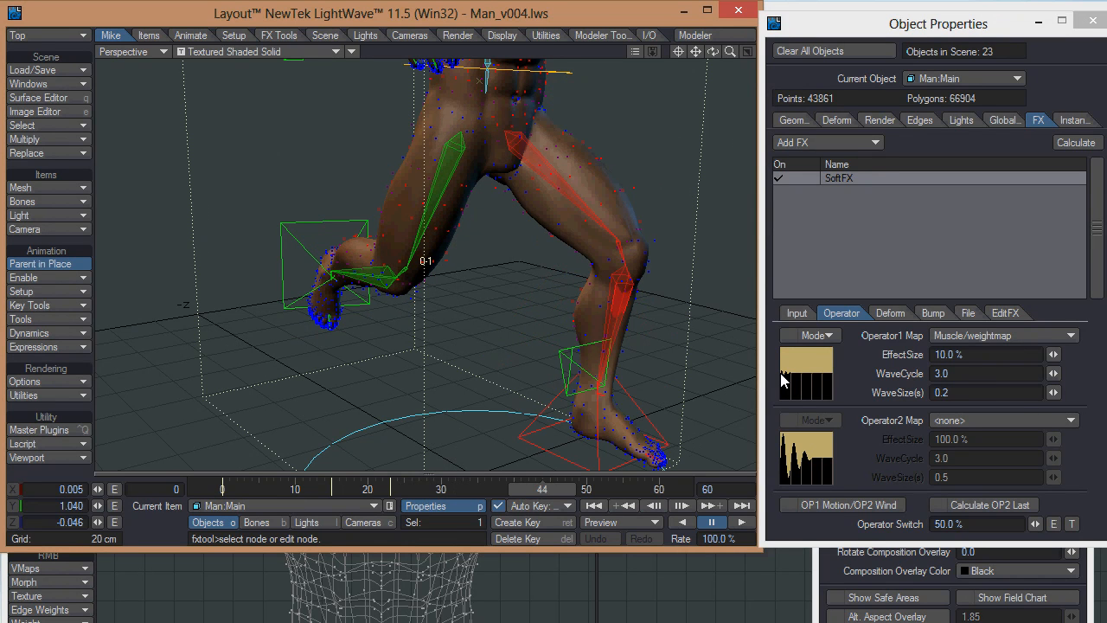
{"action": "mouse_move", "coordinate": [772, 385]}
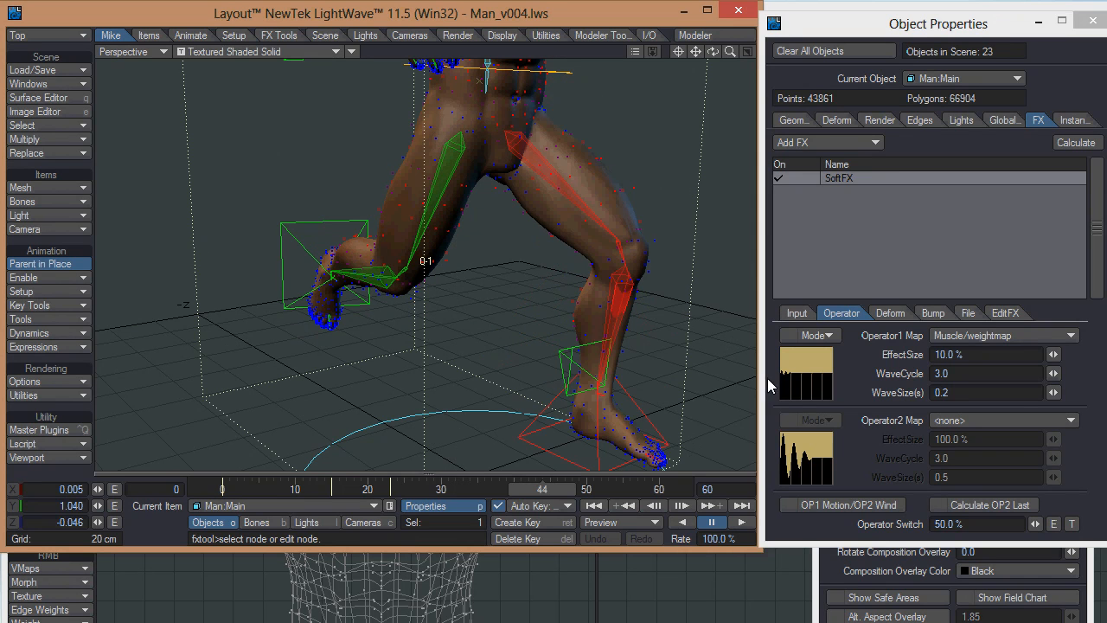
{"action": "left_click_drag", "start_coordinate": [543, 489], "coordinate": [396, 488]}
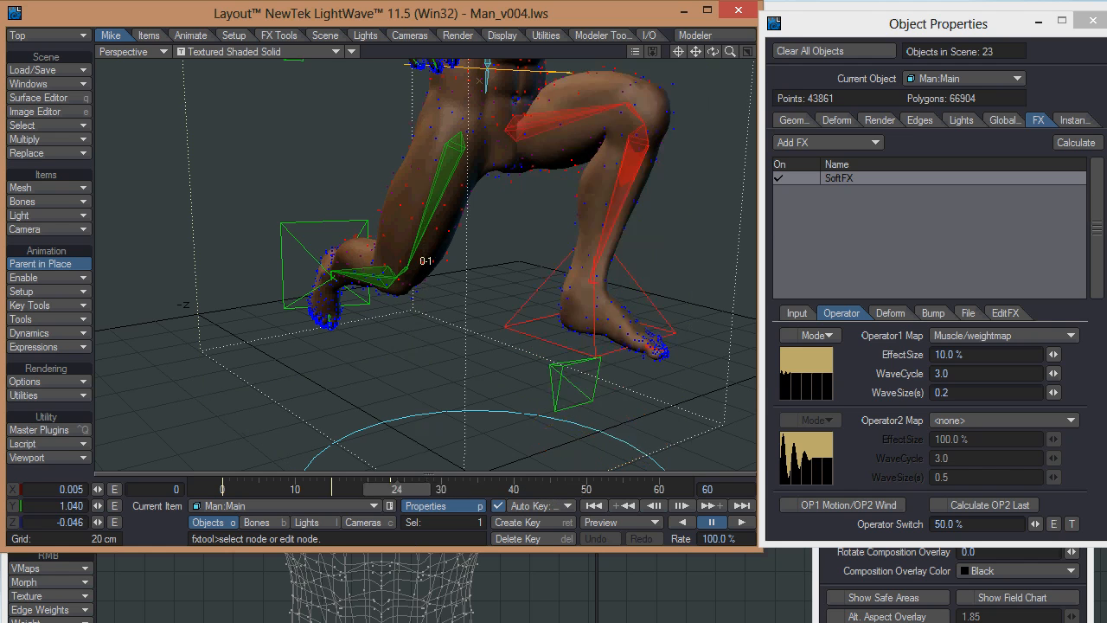
{"action": "left_click_drag", "start_coordinate": [383, 489], "coordinate": [412, 489]}
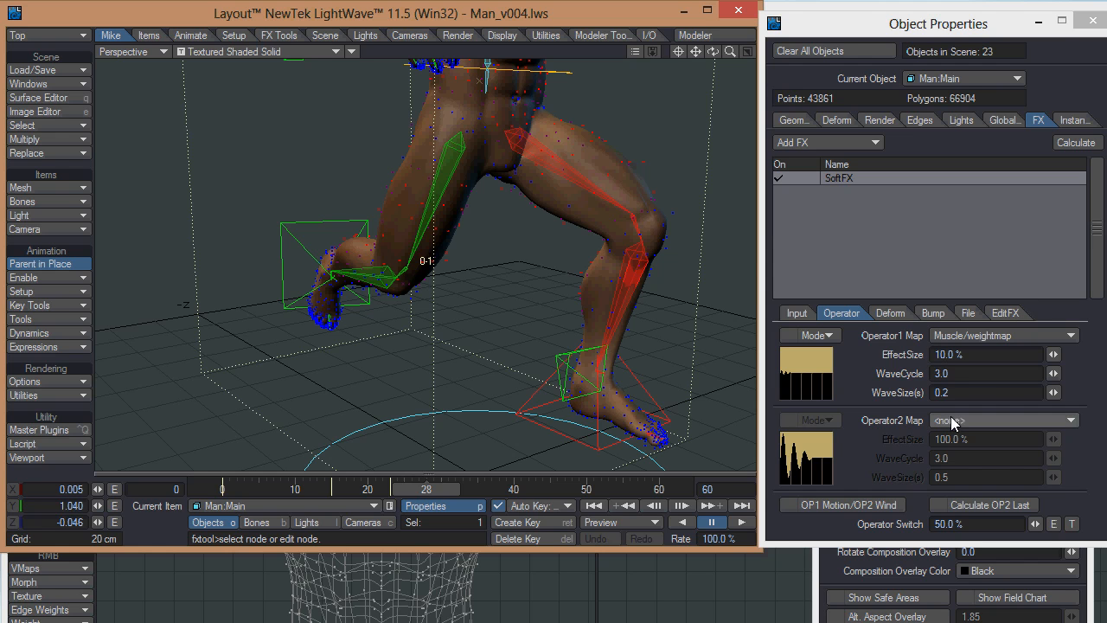
{"action": "mouse_move", "coordinate": [890, 340]}
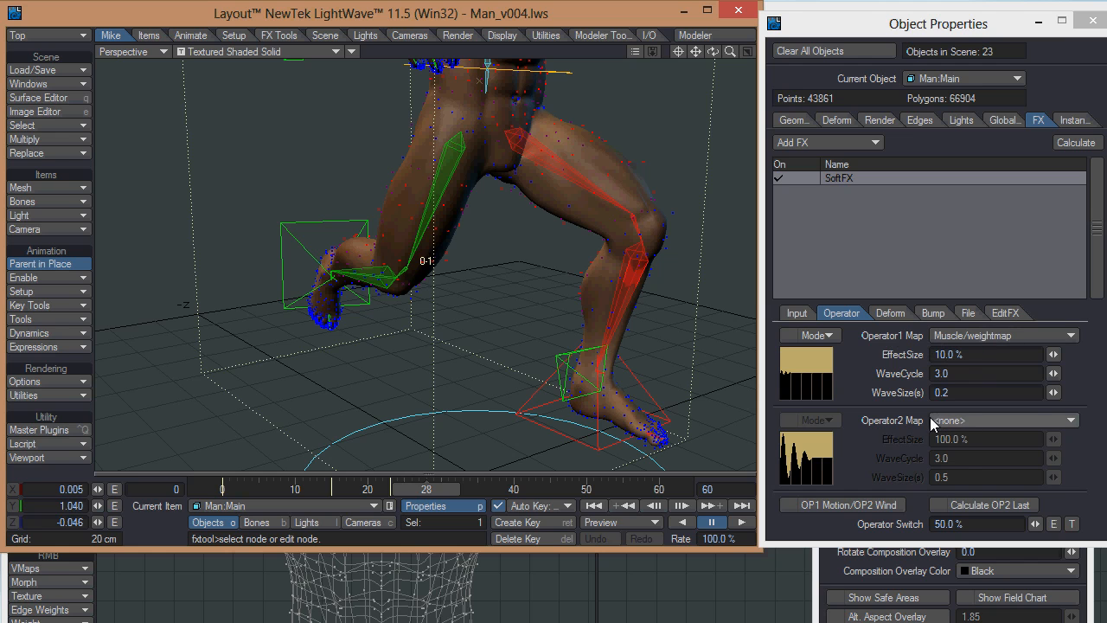
{"action": "mouse_move", "coordinate": [983, 425]}
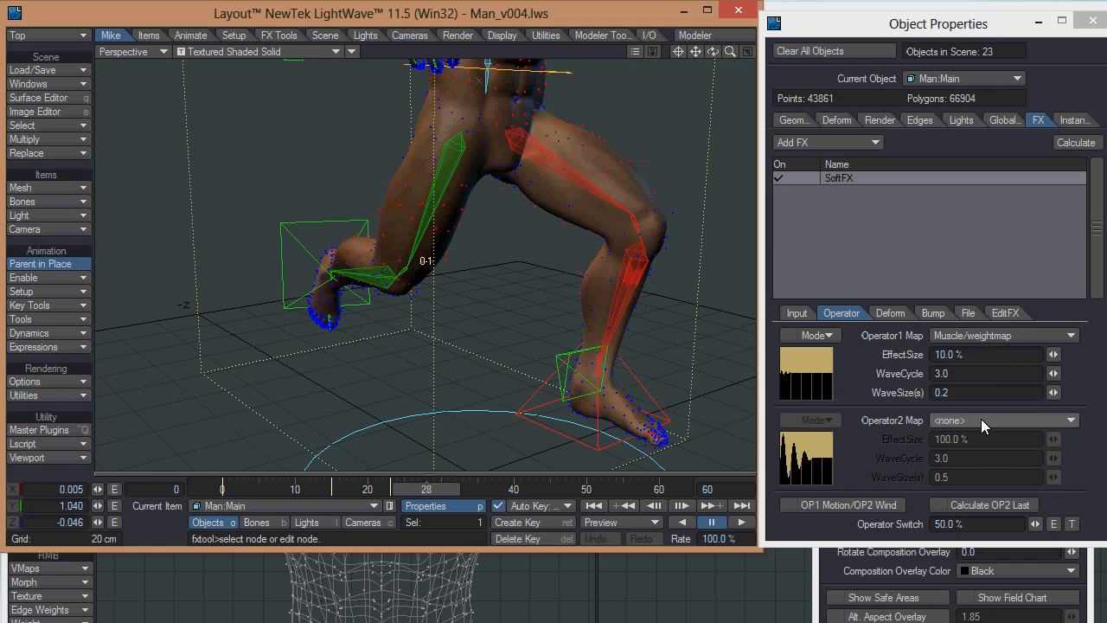
{"action": "mouse_move", "coordinate": [972, 423]}
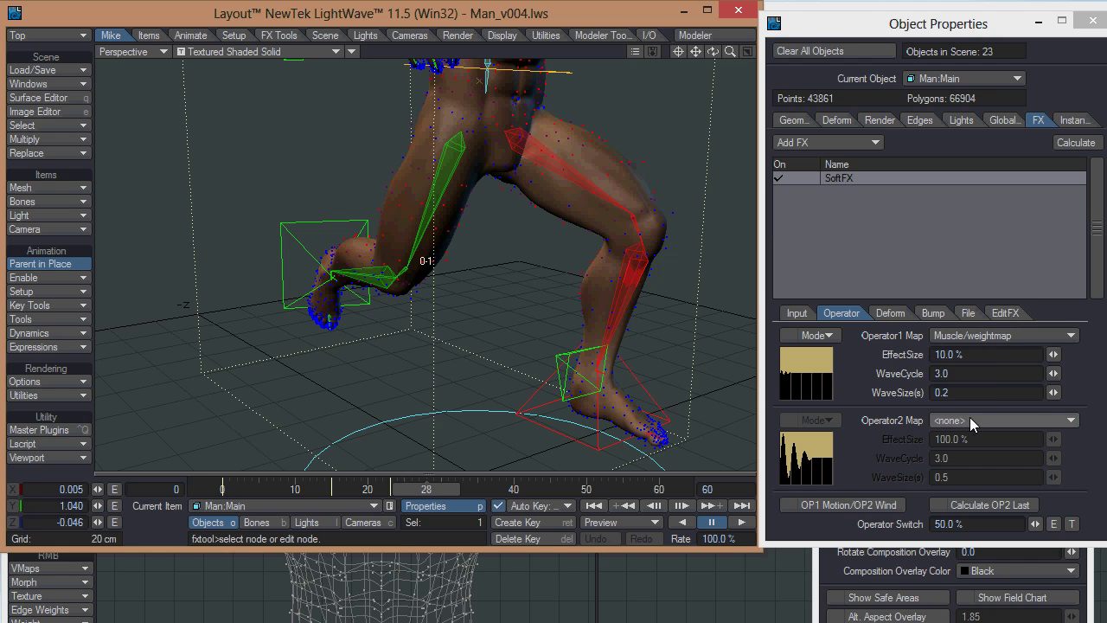
{"action": "mouse_move", "coordinate": [875, 227]}
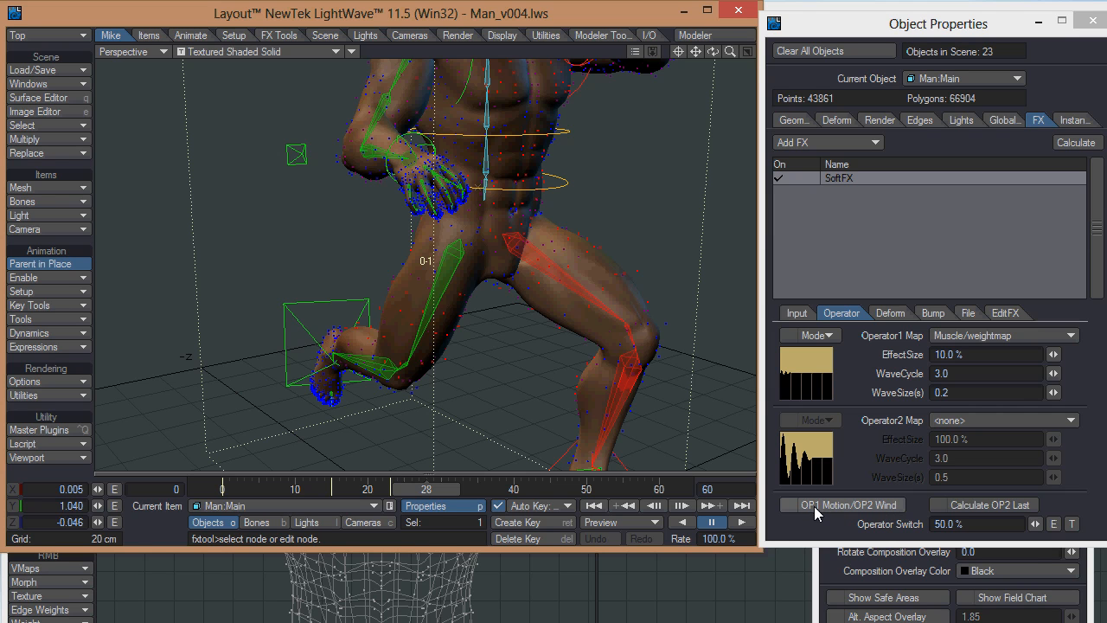
{"action": "mouse_move", "coordinate": [843, 513]}
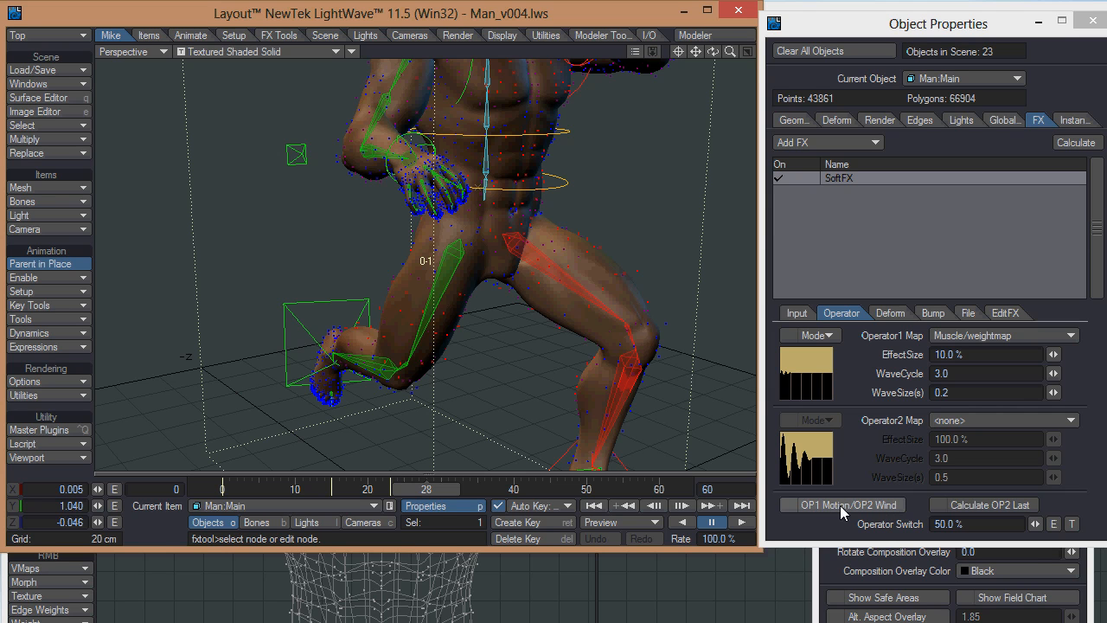
{"action": "mouse_move", "coordinate": [833, 512]}
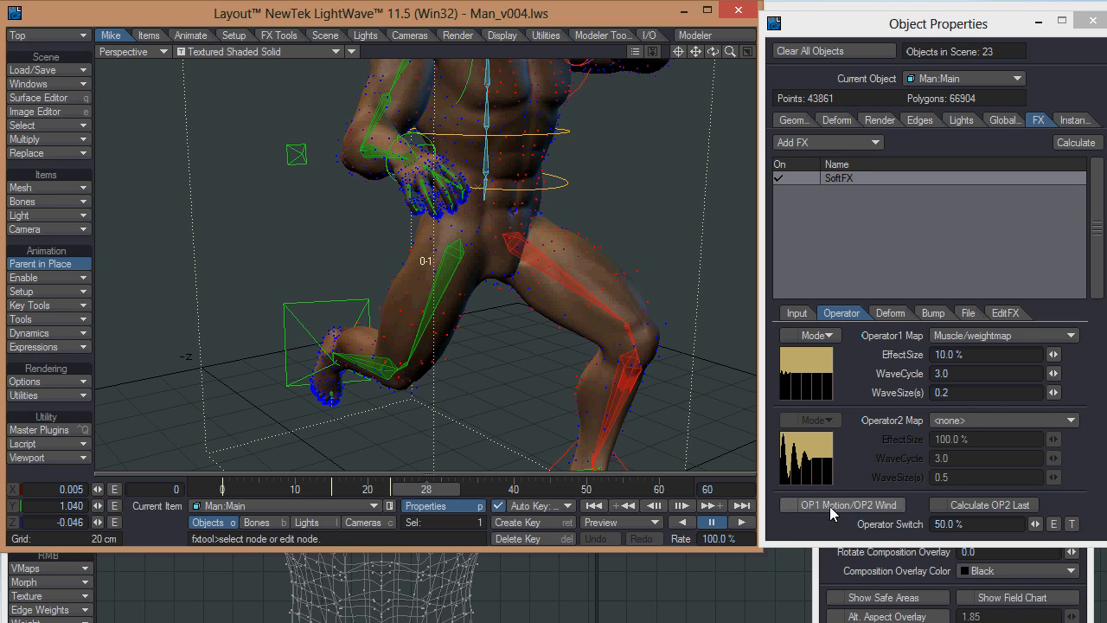
{"action": "mouse_move", "coordinate": [876, 511]}
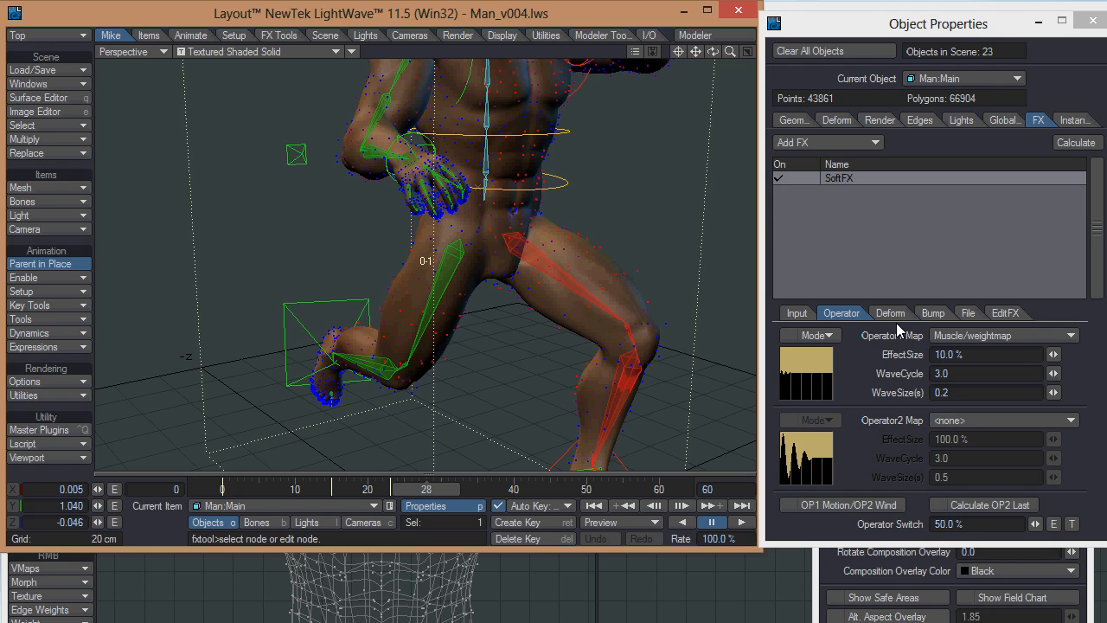
{"action": "mouse_move", "coordinate": [1002, 480]}
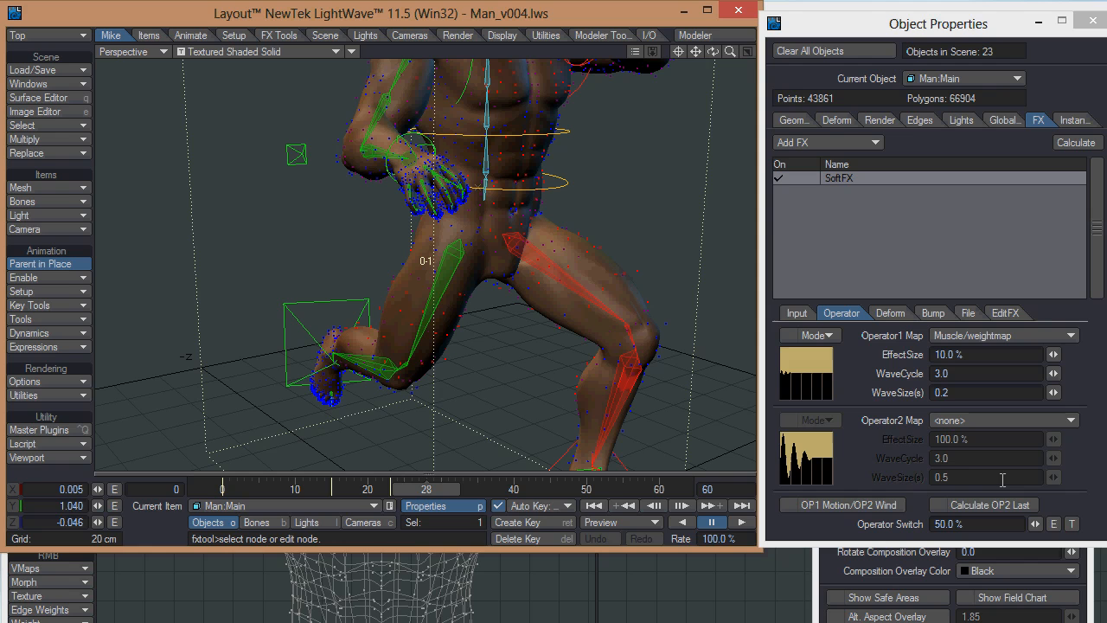
{"action": "mouse_move", "coordinate": [891, 313]}
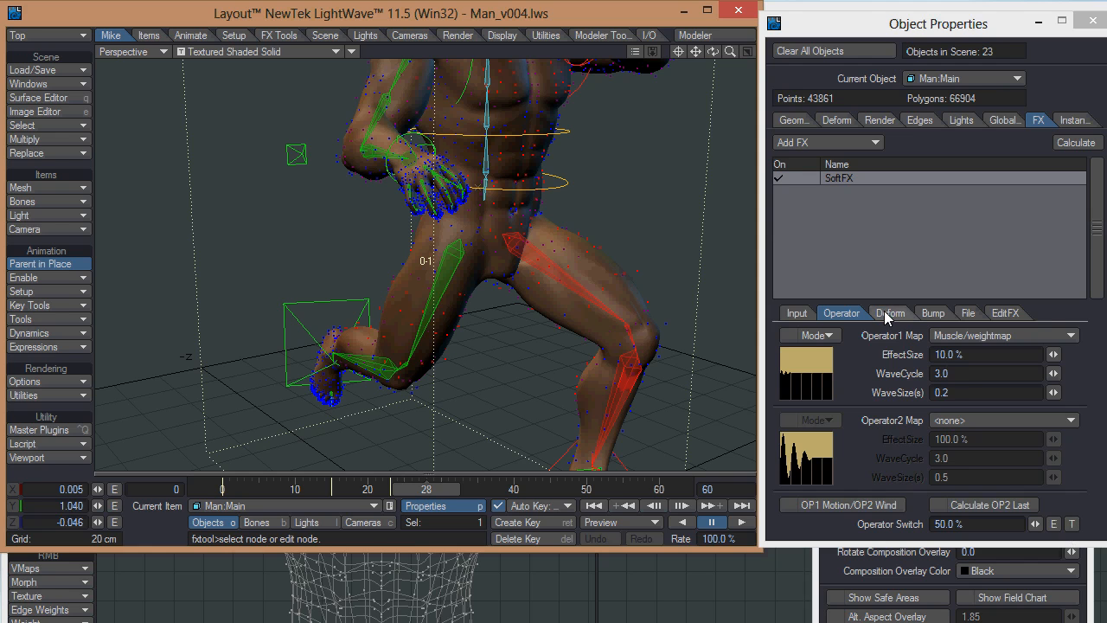
Review Deform settings with Collision Detect none, then view Bump with 3% compress
{"action": "left_click", "coordinate": [891, 312]}
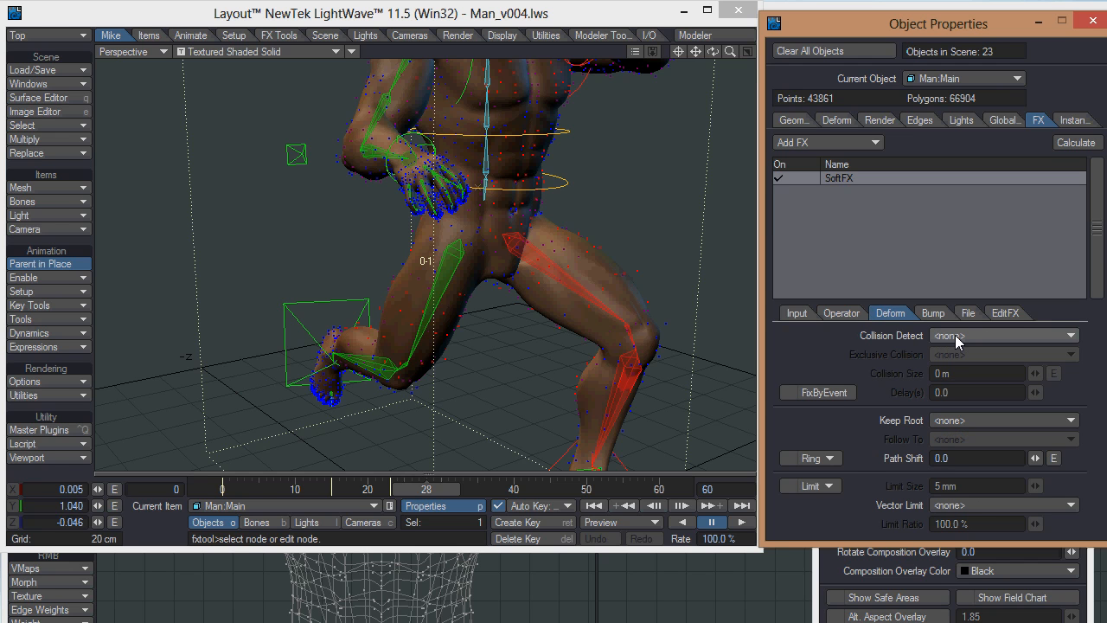
{"action": "mouse_move", "coordinate": [902, 300]}
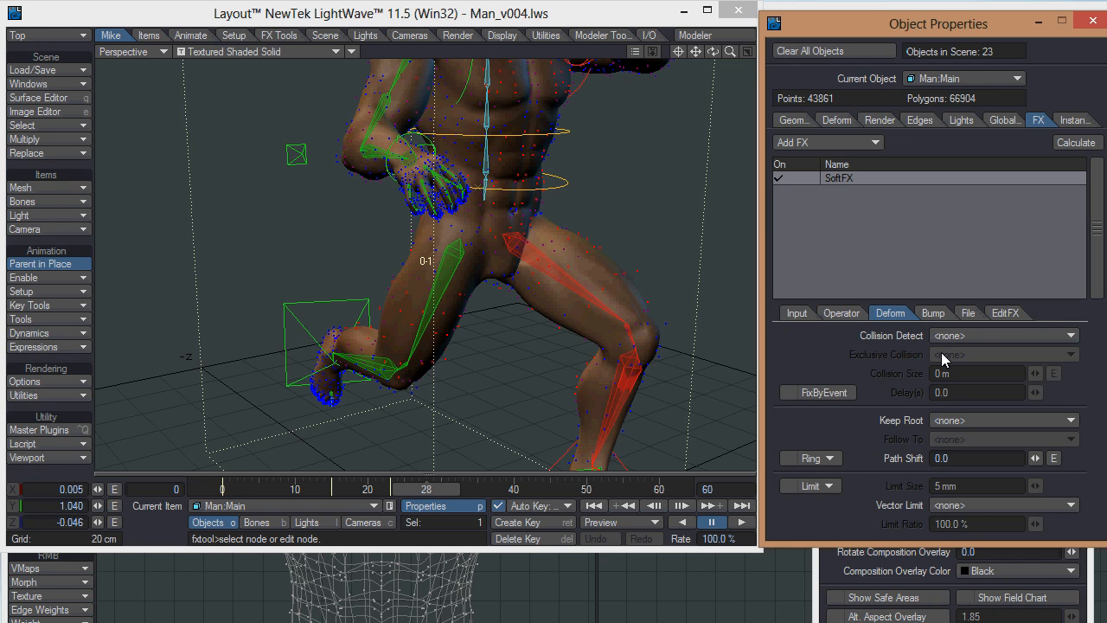
{"action": "mouse_move", "coordinate": [868, 365]}
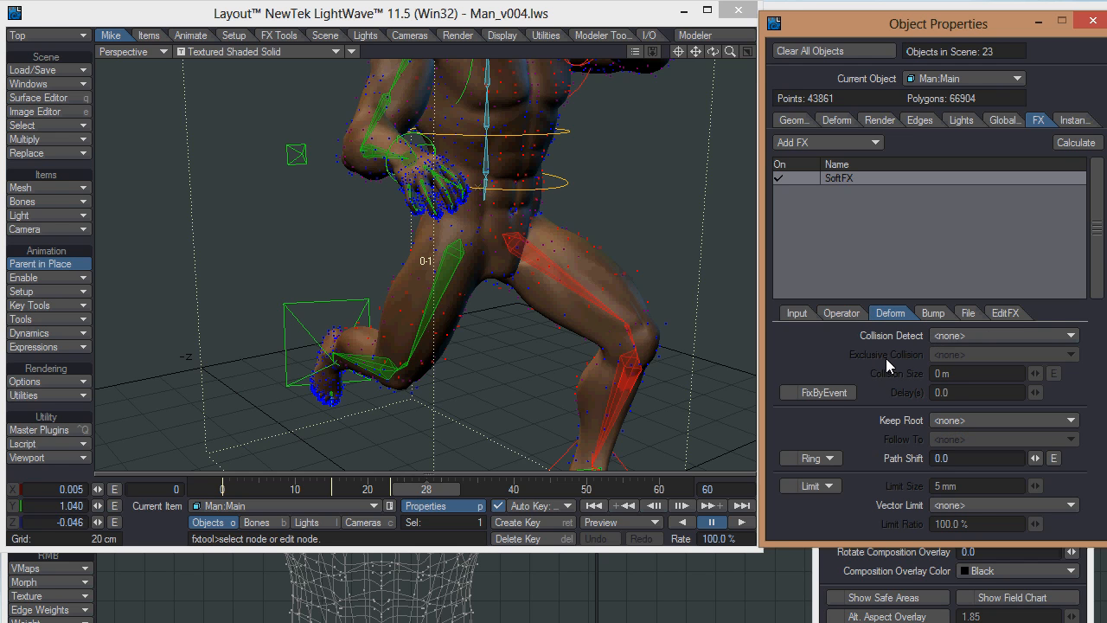
{"action": "mouse_move", "coordinate": [926, 359]}
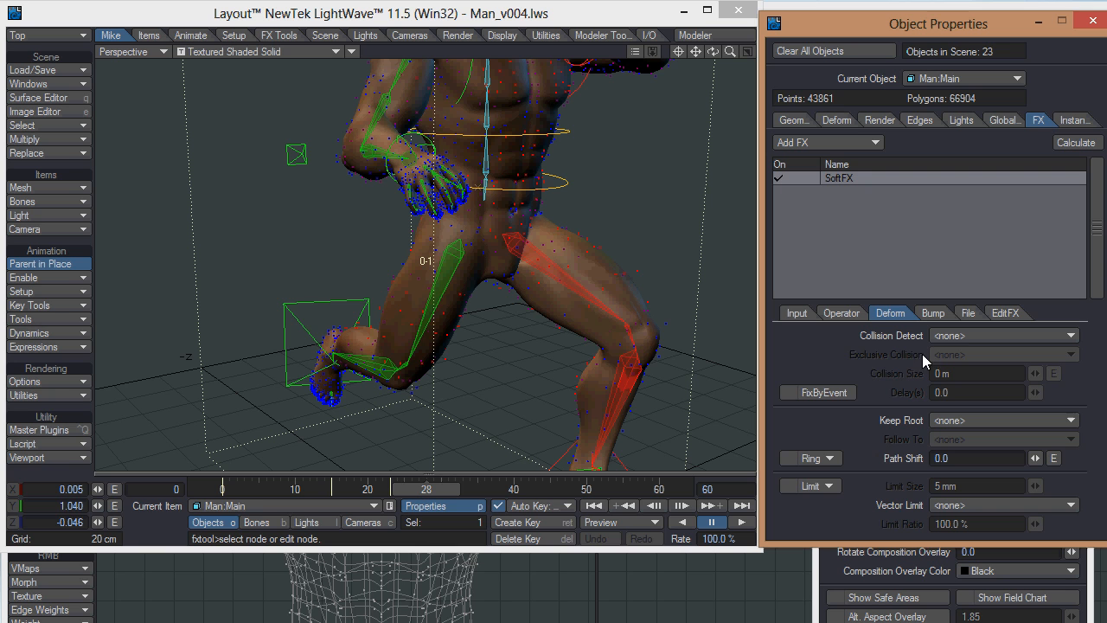
{"action": "mouse_move", "coordinate": [908, 363]}
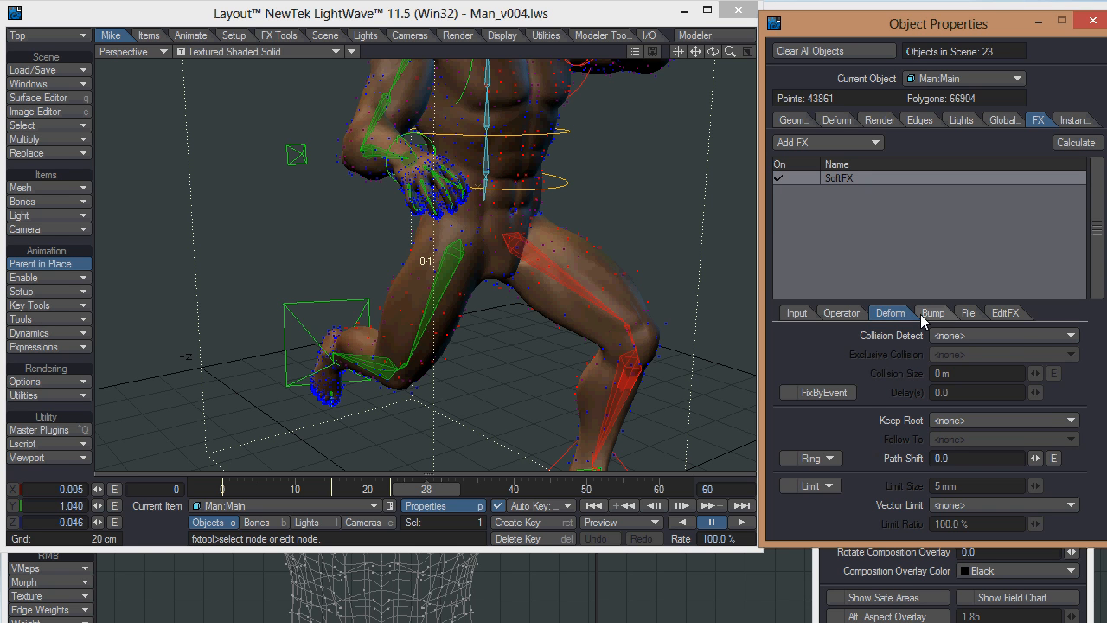
{"action": "left_click", "coordinate": [932, 313]}
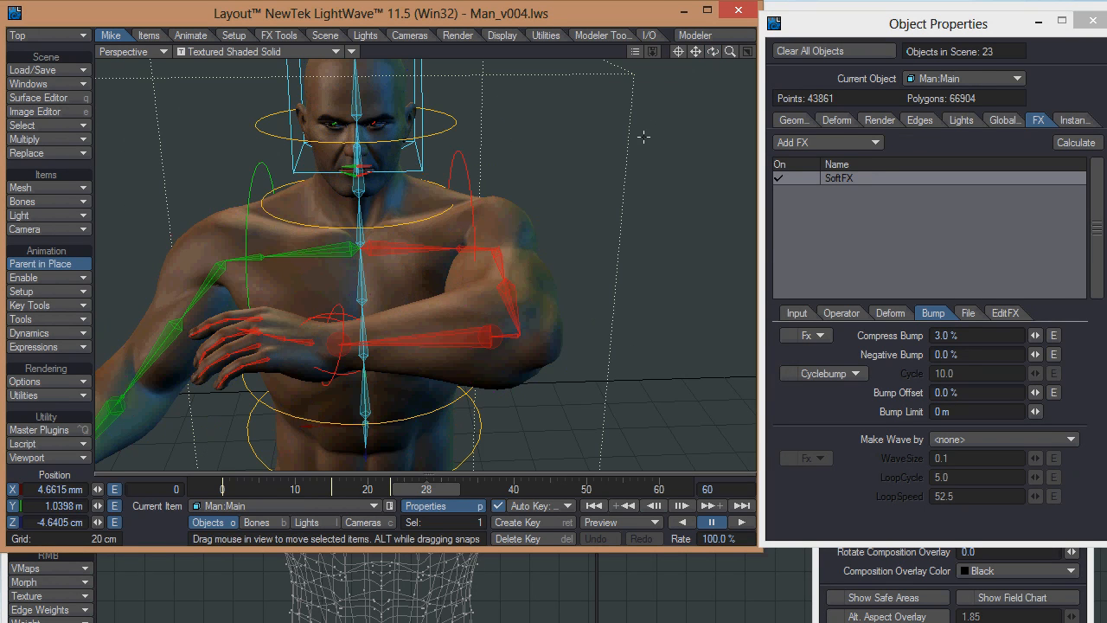
{"action": "mouse_move", "coordinate": [899, 344]}
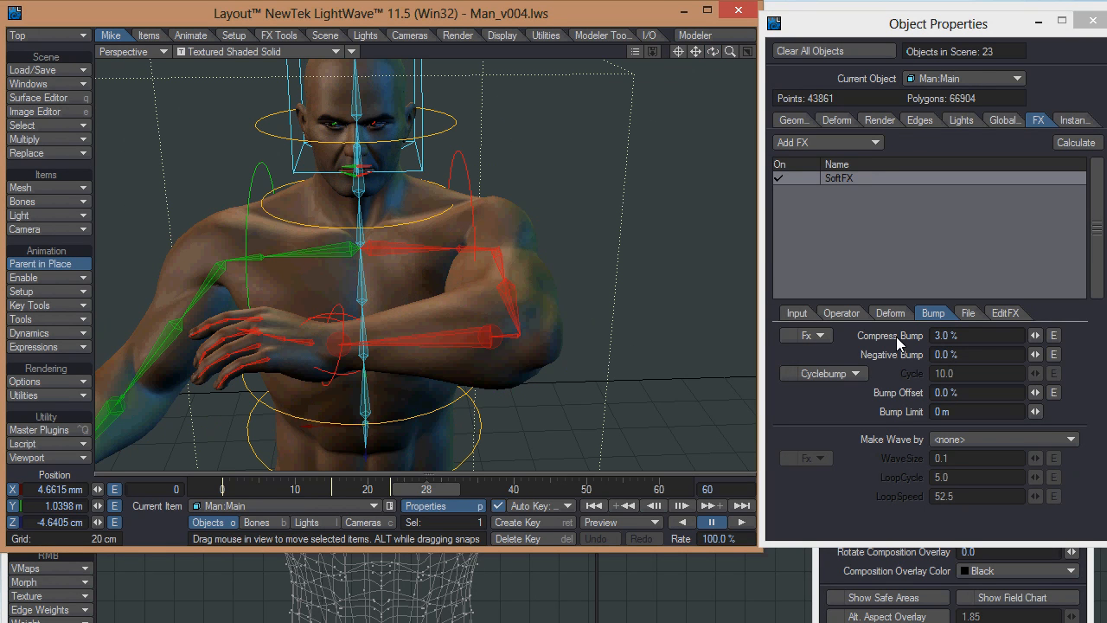
{"action": "mouse_move", "coordinate": [844, 345]}
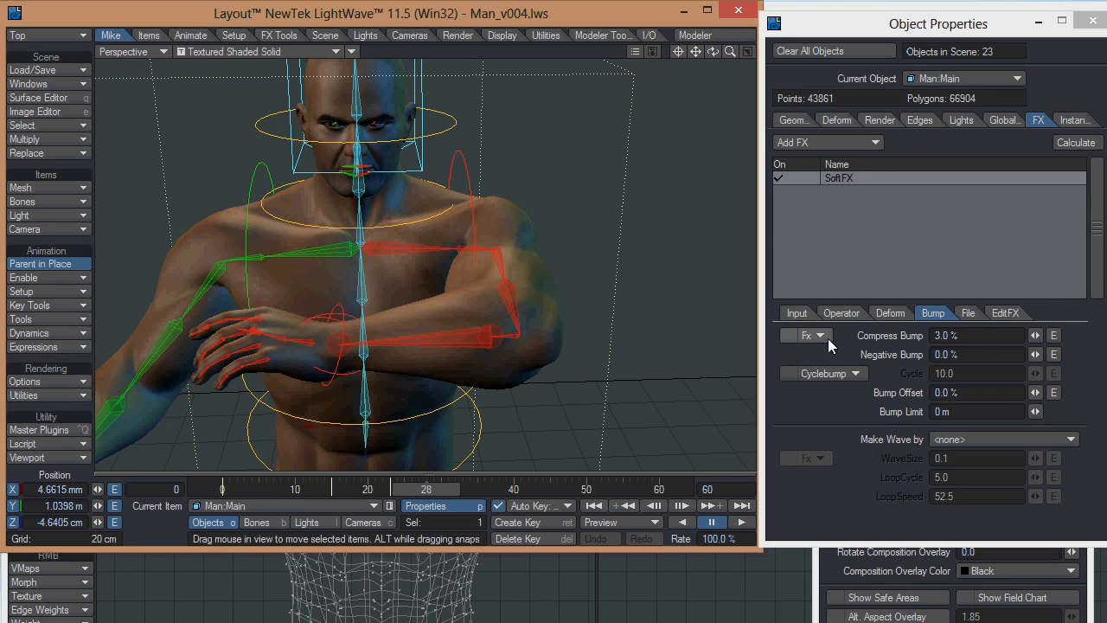
Drive the compress bump with Compression/weightmap and test its strength, ending at 8%
{"action": "left_click", "coordinate": [805, 336]}
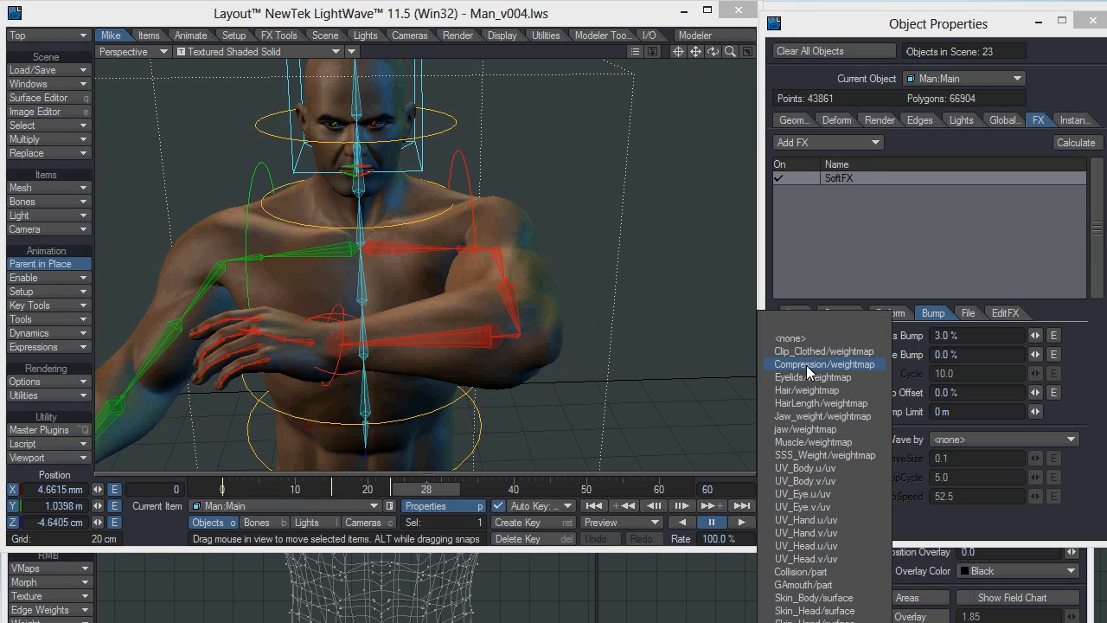
{"action": "left_click", "coordinate": [824, 363]}
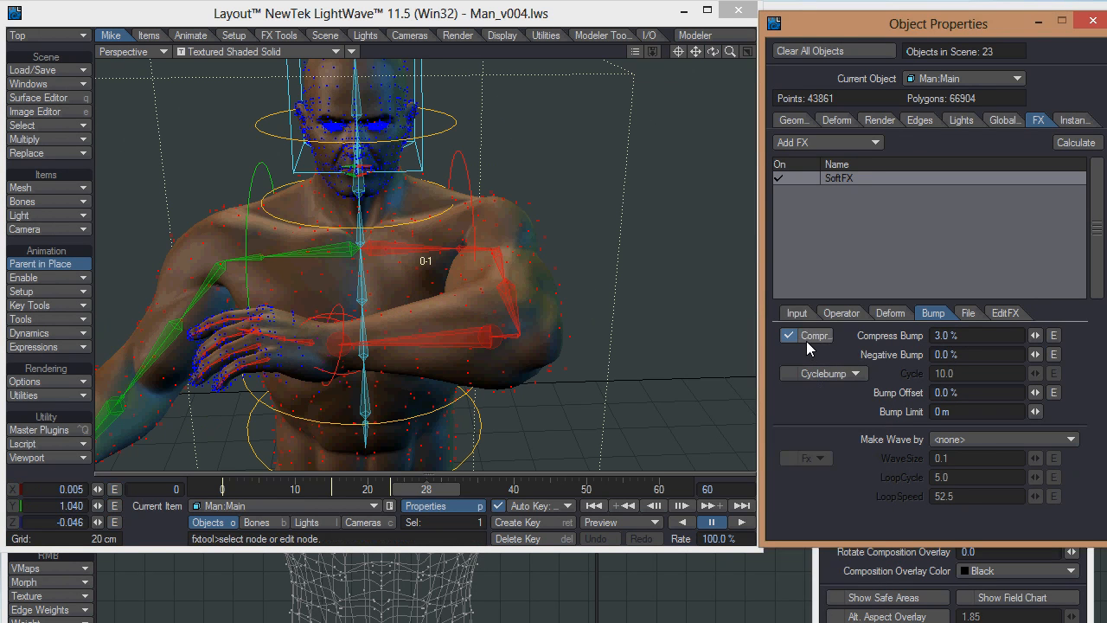
{"action": "mouse_move", "coordinate": [481, 223]}
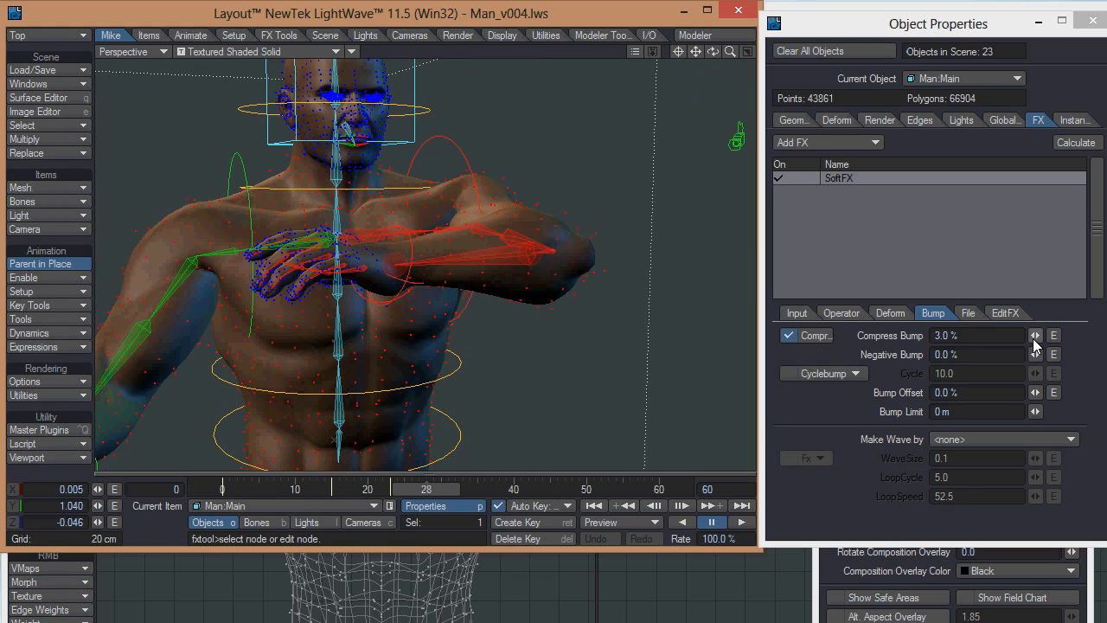
{"action": "left_click", "coordinate": [1038, 335]}
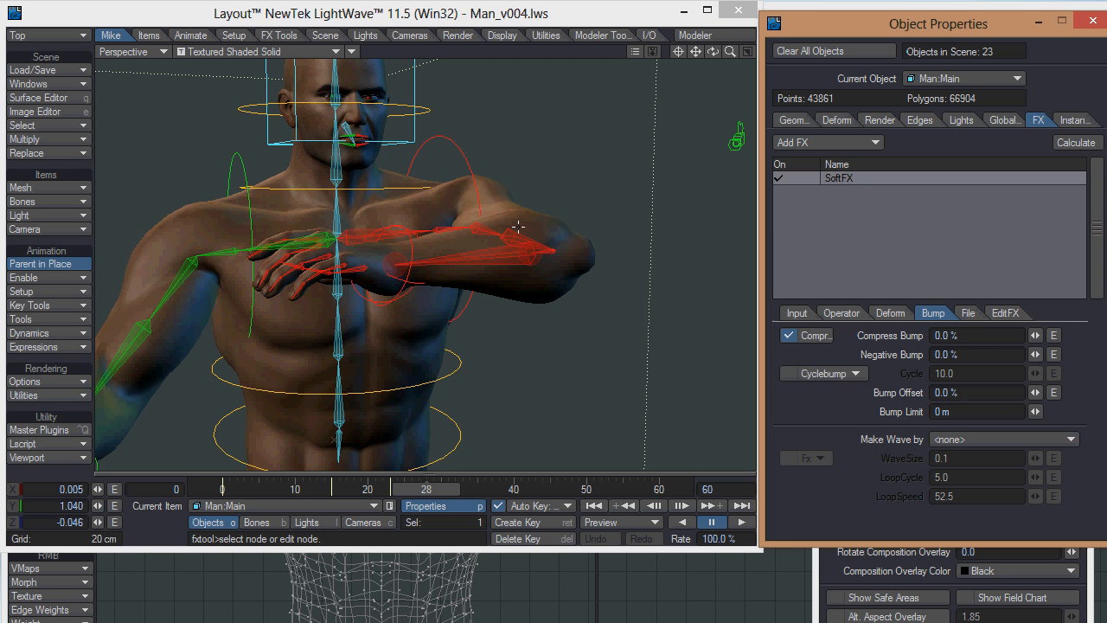
{"action": "mouse_move", "coordinate": [496, 229]}
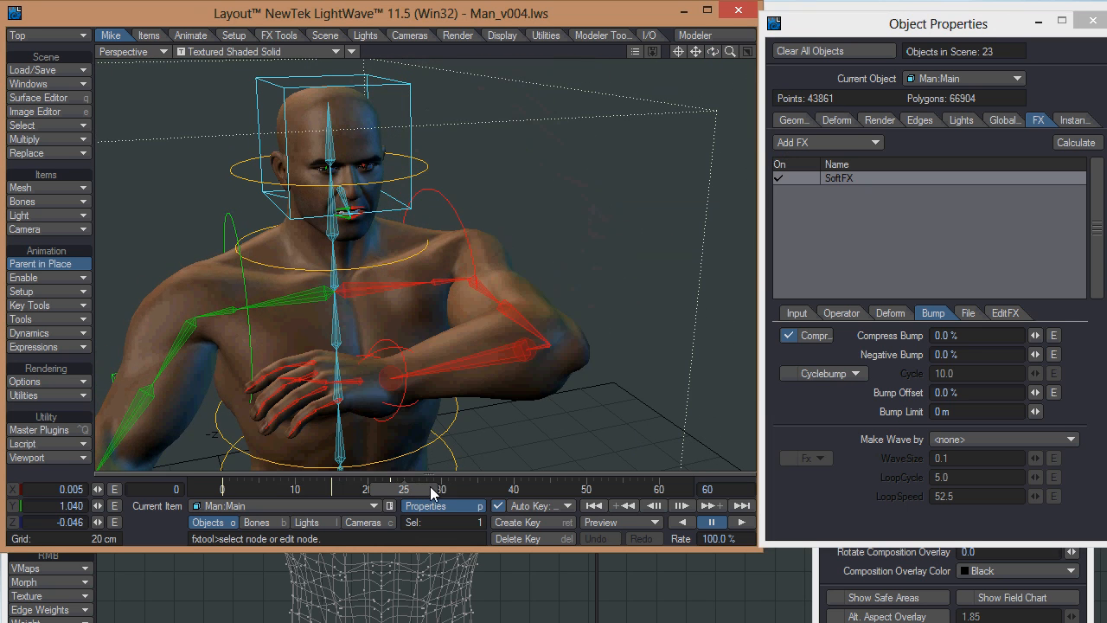
{"action": "left_click", "coordinate": [1035, 335]}
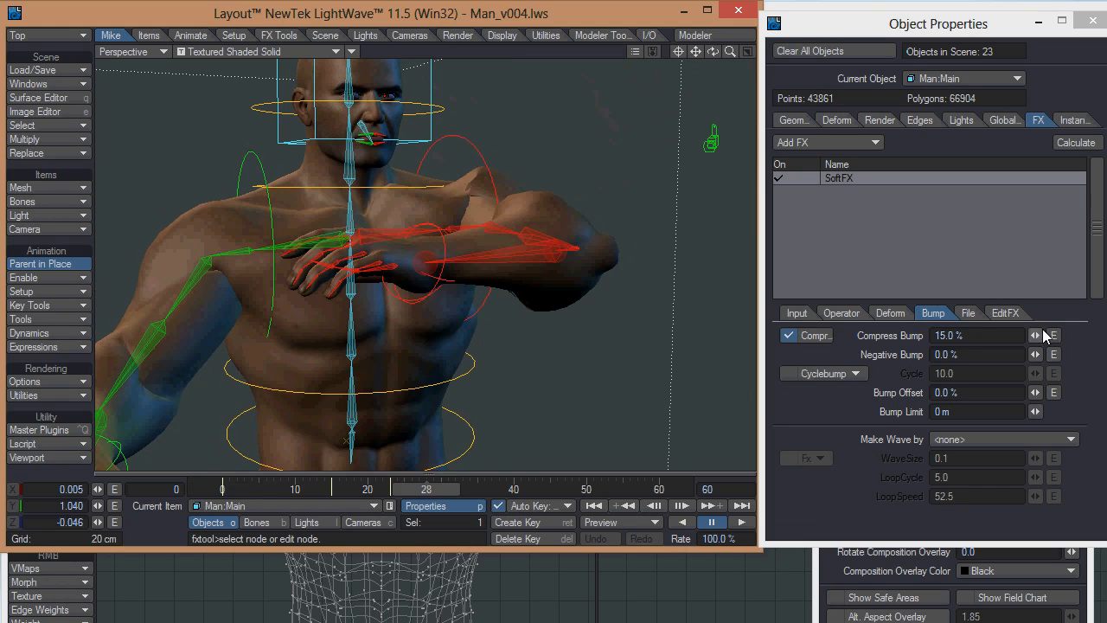
{"action": "left_click", "coordinate": [1033, 335]}
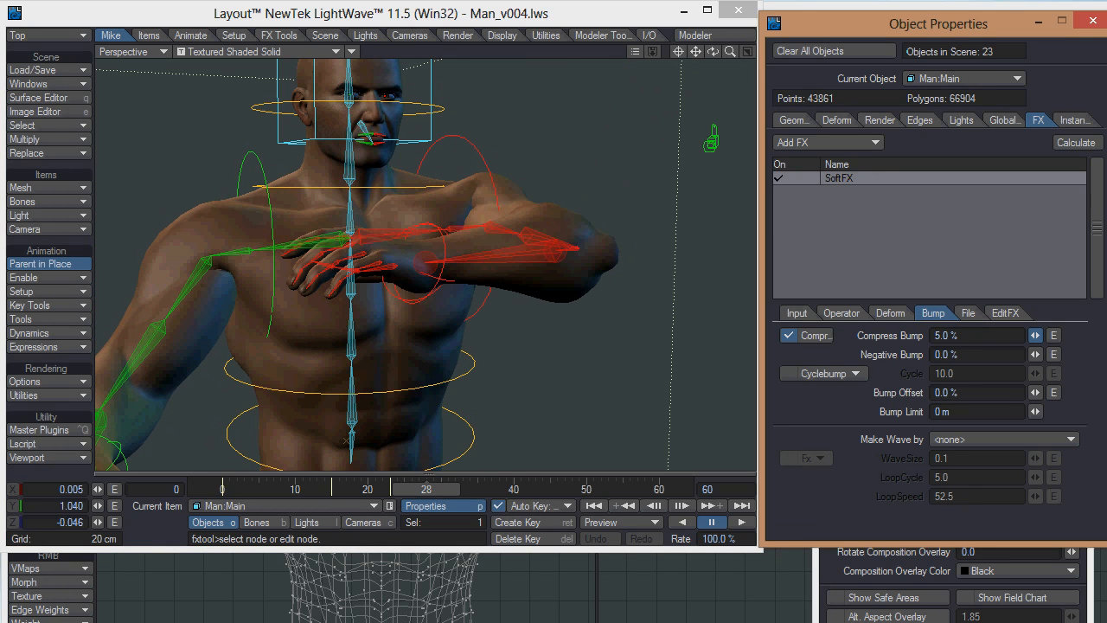
{"action": "left_click", "coordinate": [1032, 335]}
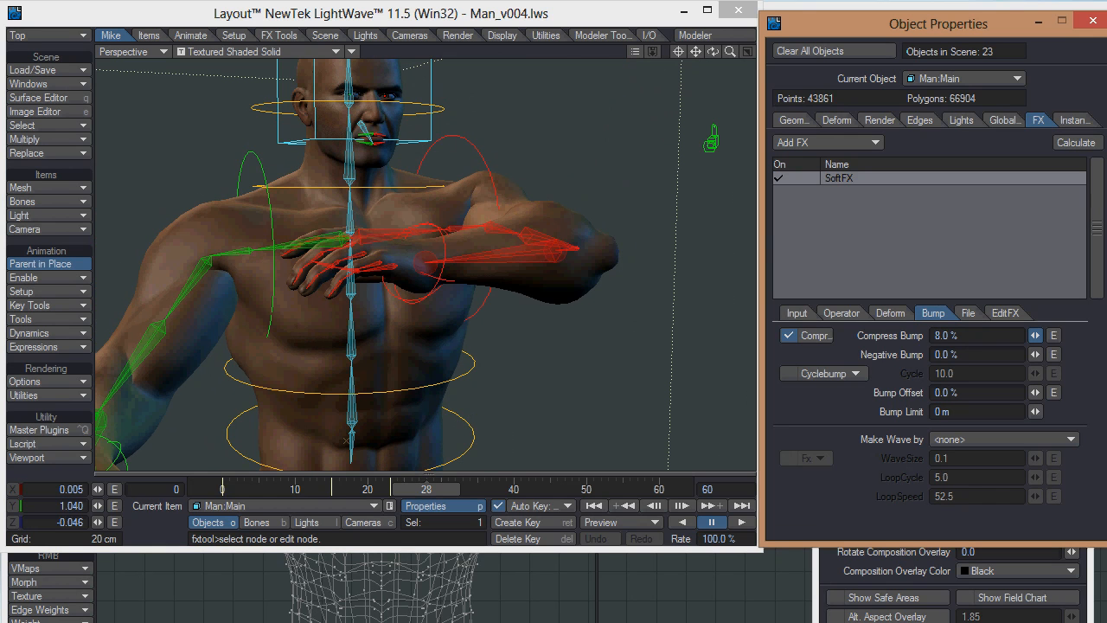
{"action": "left_click", "coordinate": [1030, 336]}
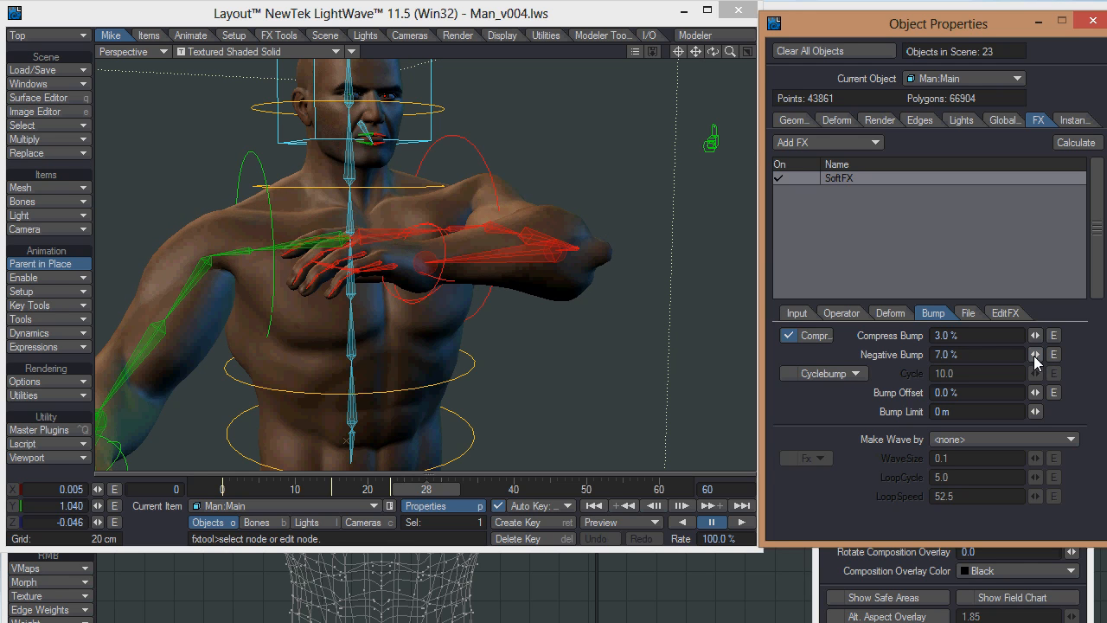
Try negative bump amounts of 19% and 7%, then reset it to 0%
{"action": "left_click", "coordinate": [1033, 350]}
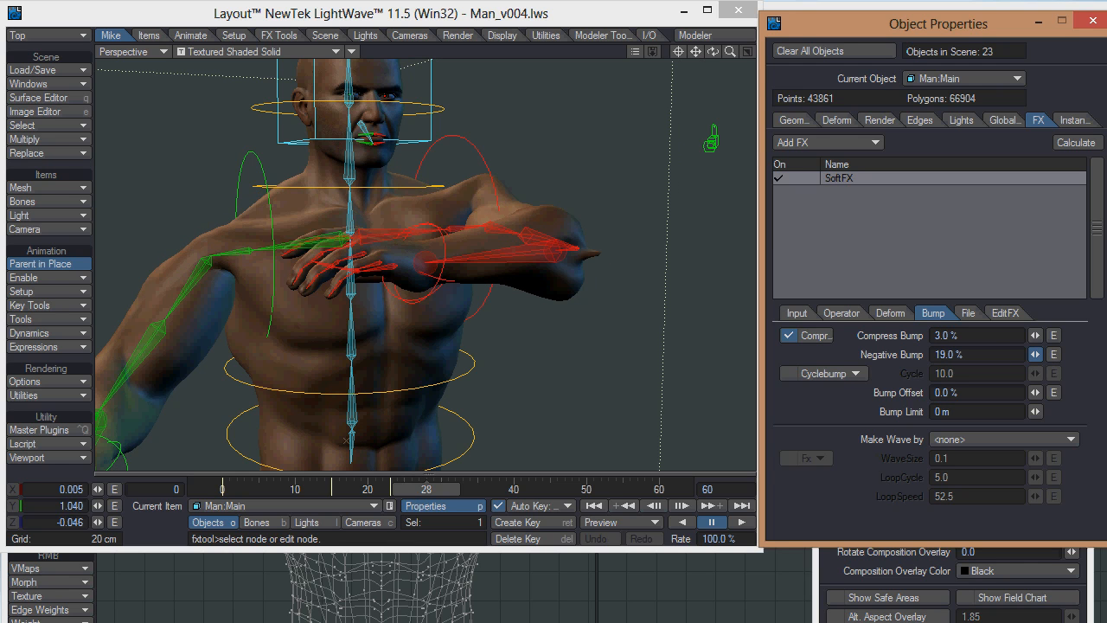
{"action": "left_click", "coordinate": [1036, 357]}
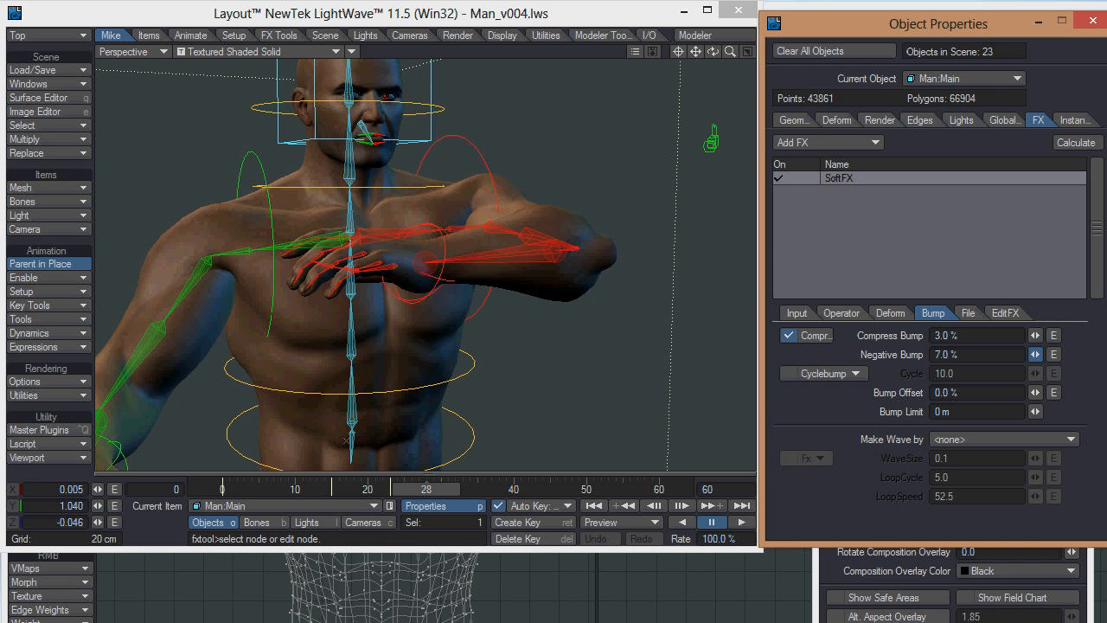
{"action": "left_click", "coordinate": [1031, 355]}
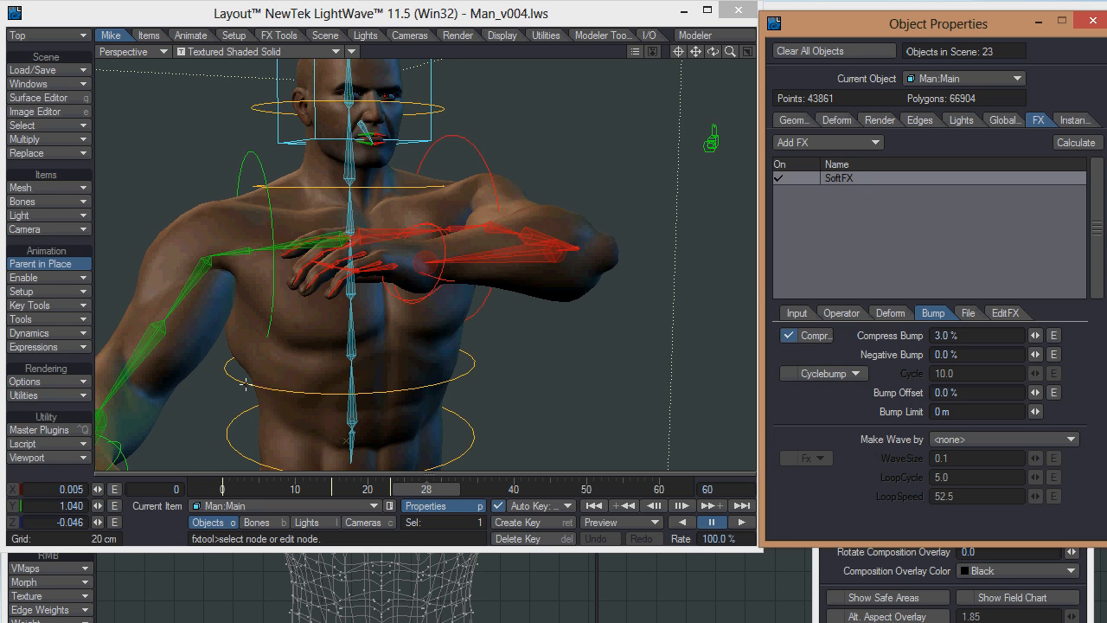
{"action": "mouse_move", "coordinate": [467, 380]}
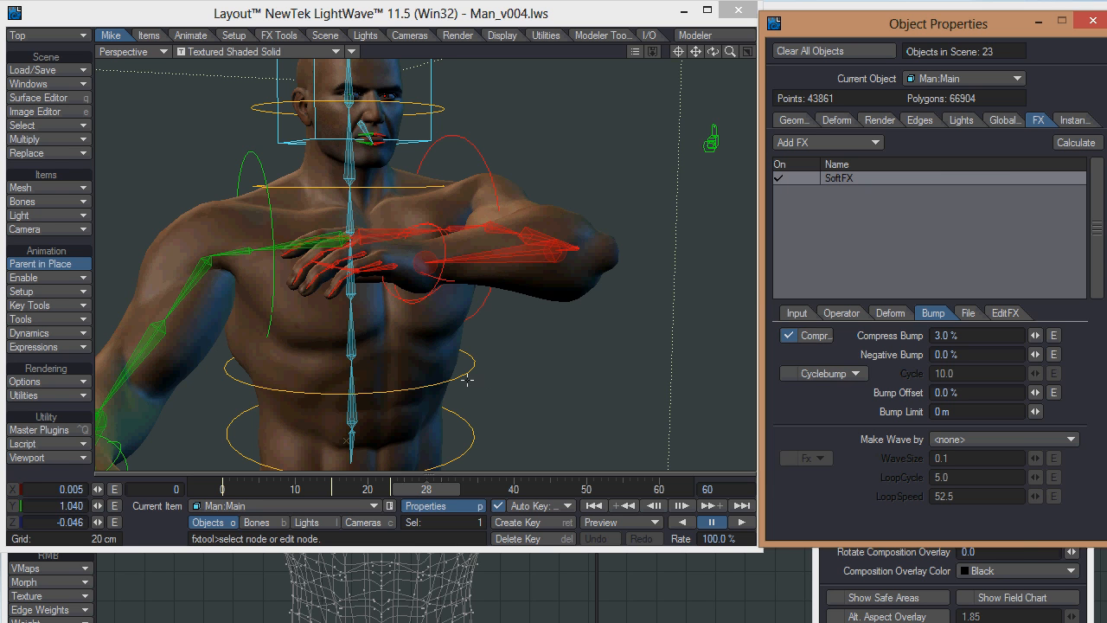
{"action": "mouse_move", "coordinate": [443, 387]}
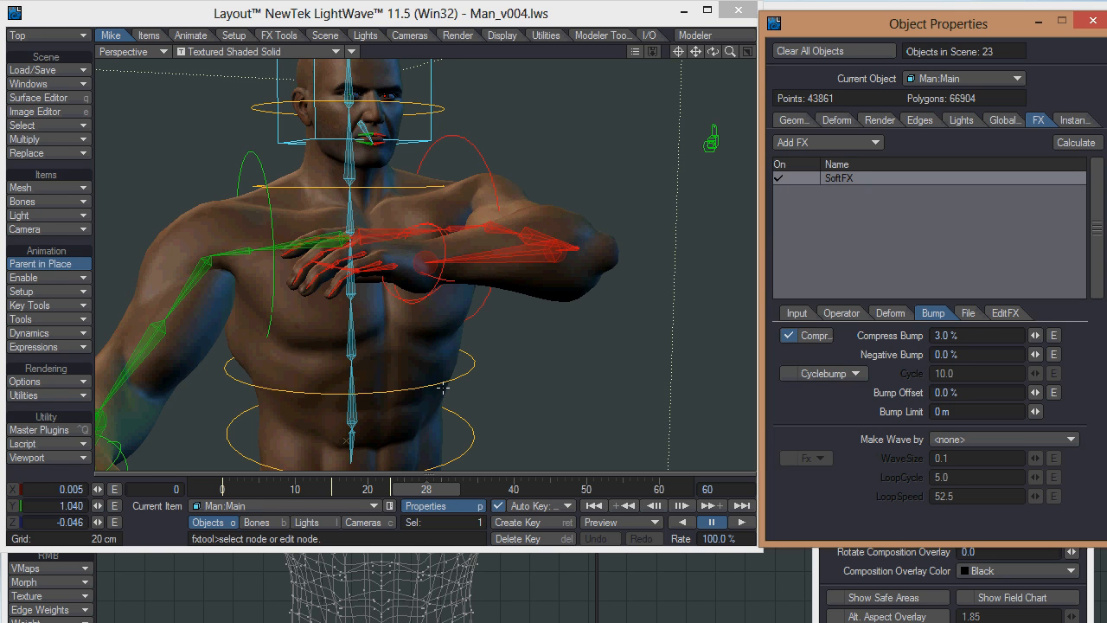
{"action": "mouse_move", "coordinate": [450, 350]}
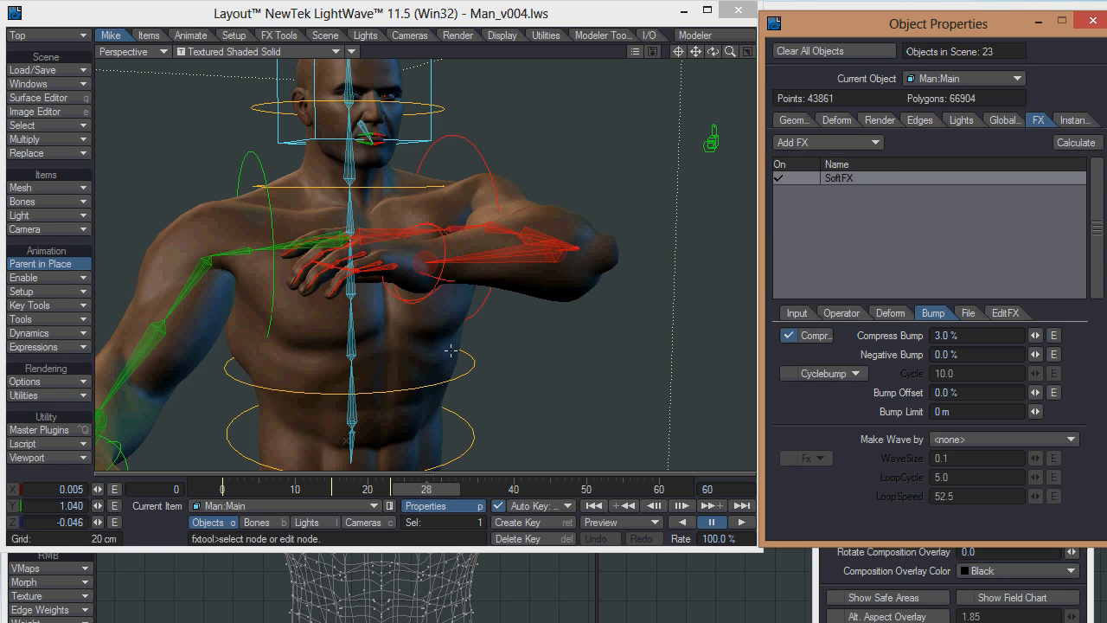
{"action": "mouse_move", "coordinate": [884, 390]}
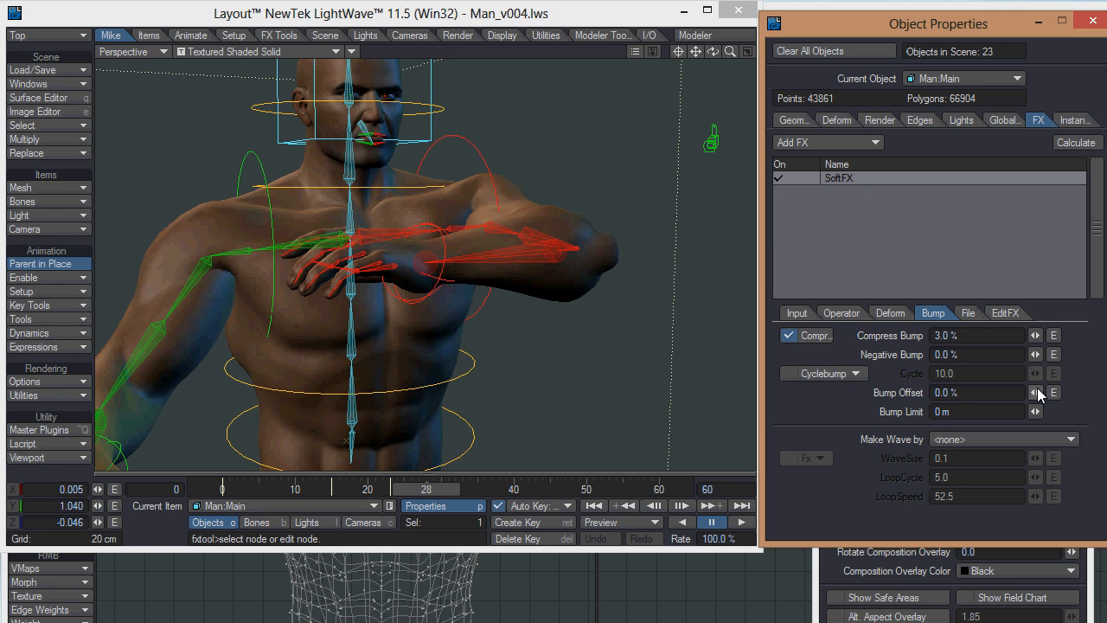
Push the bump offset past 82%, then settle it back at 73.5%
{"action": "left_click", "coordinate": [1036, 393]}
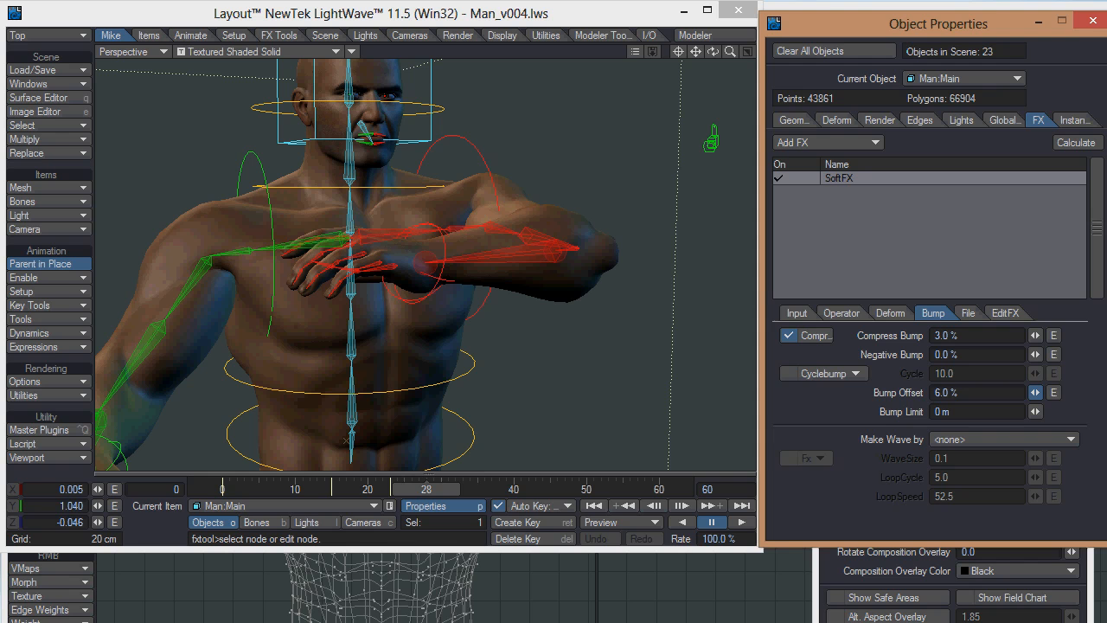
{"action": "left_click", "coordinate": [1035, 392]}
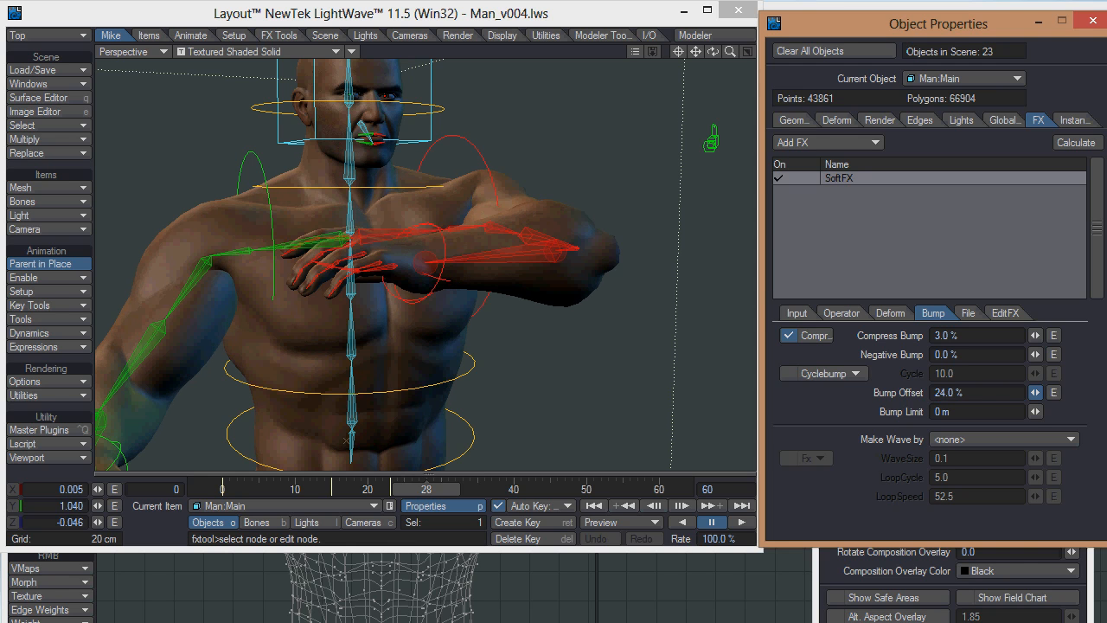
{"action": "left_click", "coordinate": [1036, 392]}
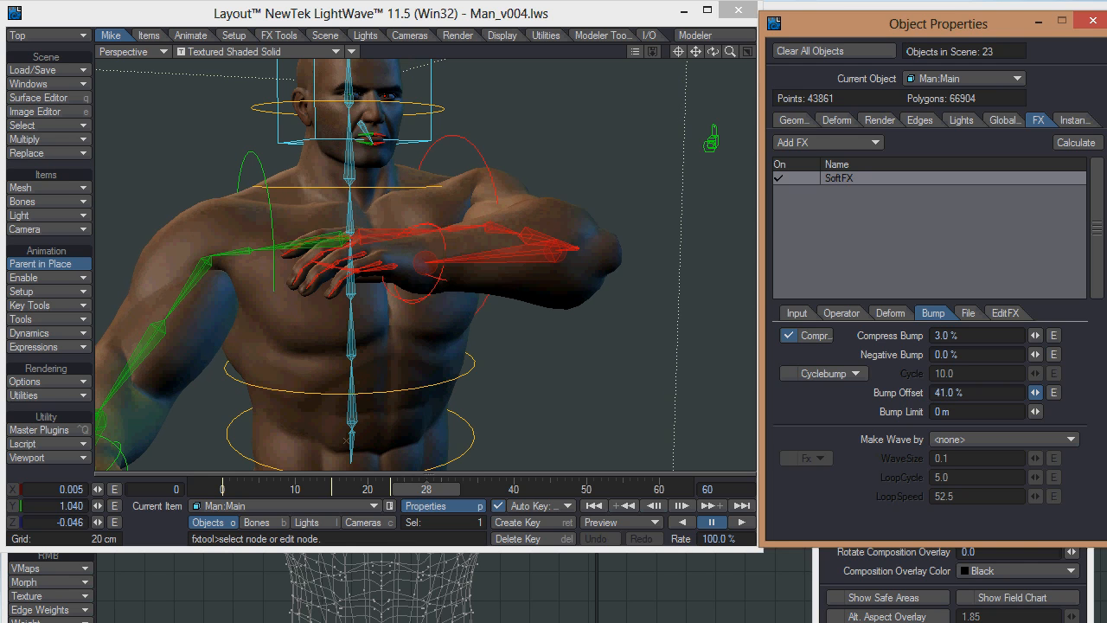
{"action": "left_click", "coordinate": [1035, 392]}
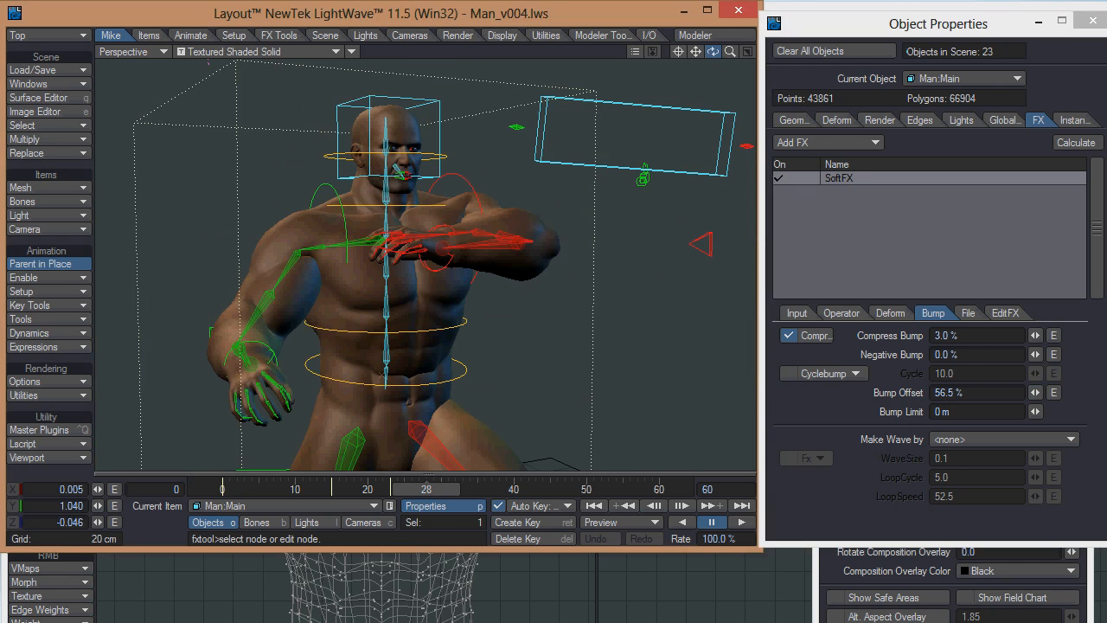
{"action": "left_click", "coordinate": [1030, 392]}
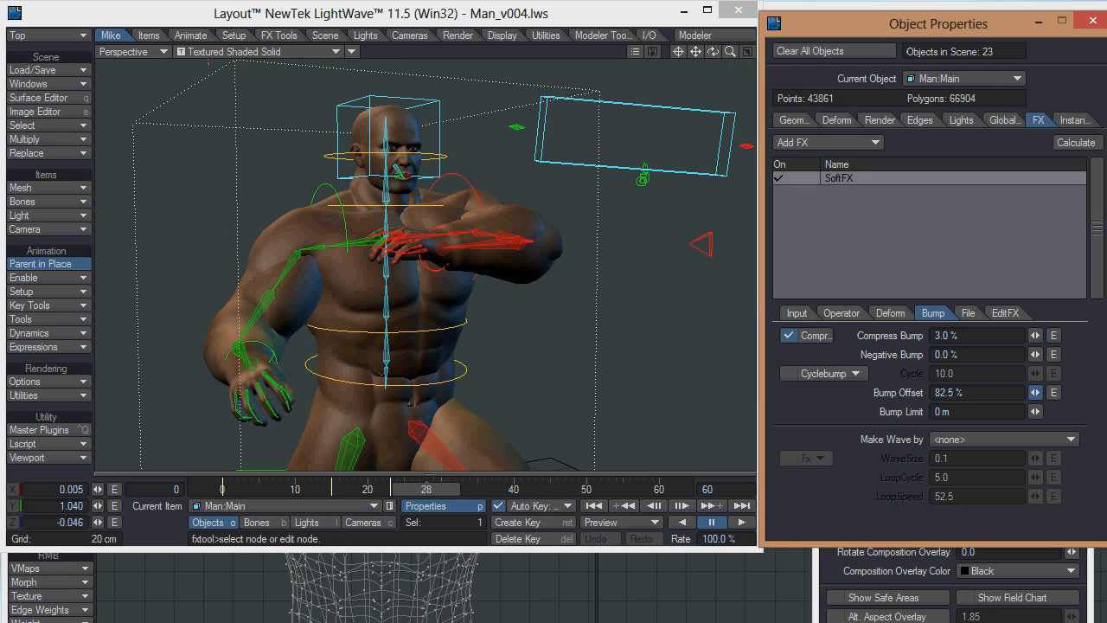
{"action": "left_click", "coordinate": [1035, 389]}
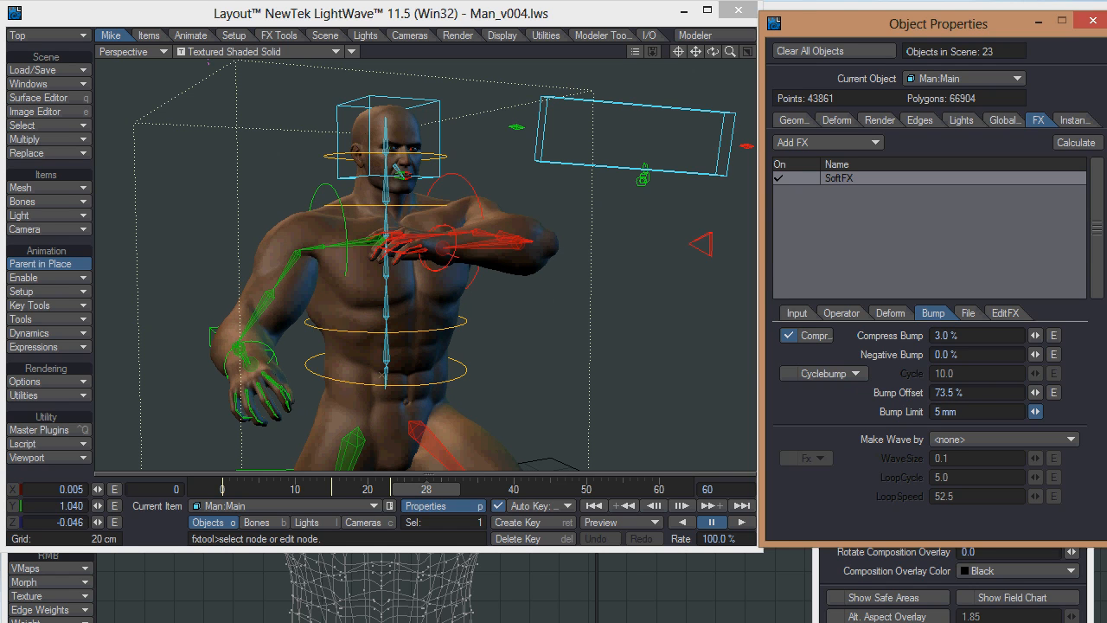
Try bump limits of 5, 3 and 1 mm, then reset the limit to 0 m
{"action": "left_click", "coordinate": [1037, 407]}
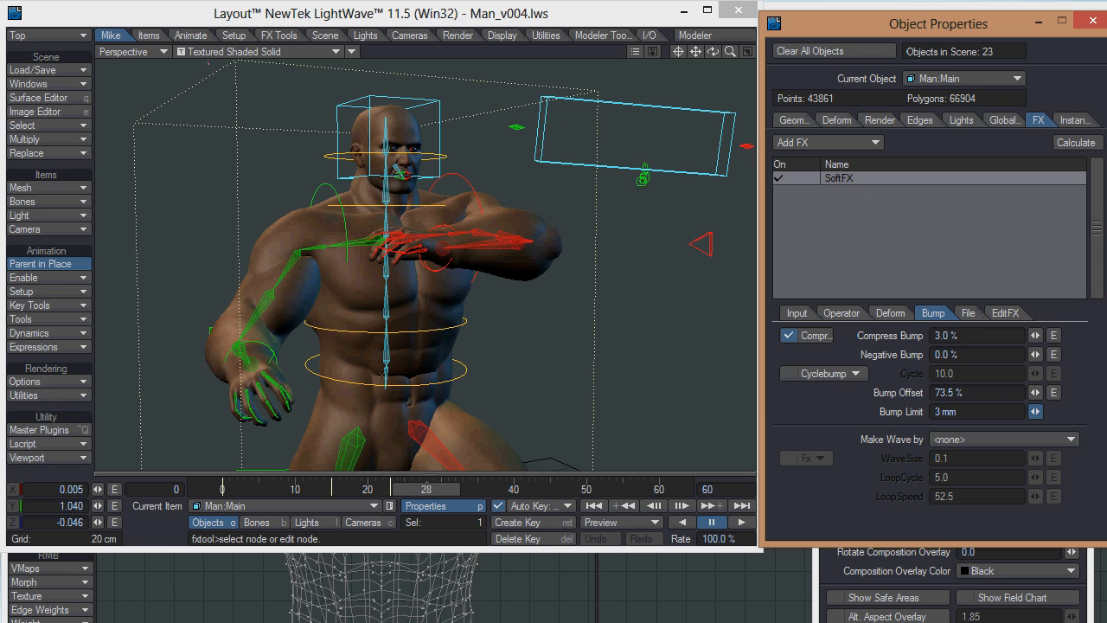
{"action": "left_click", "coordinate": [1032, 411]}
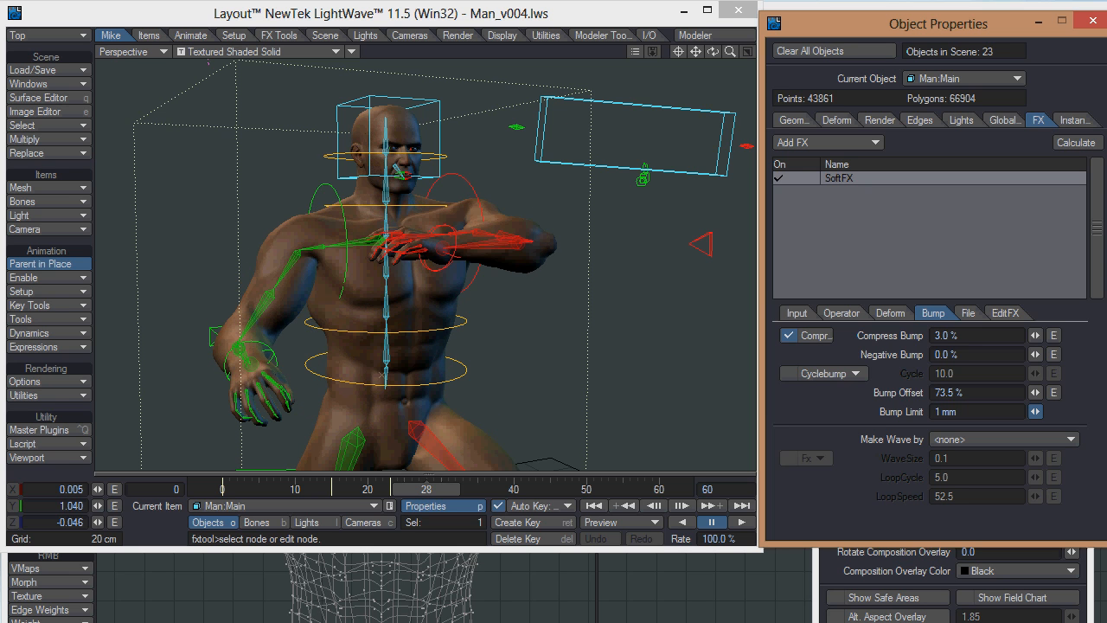
{"action": "left_click", "coordinate": [1030, 411]}
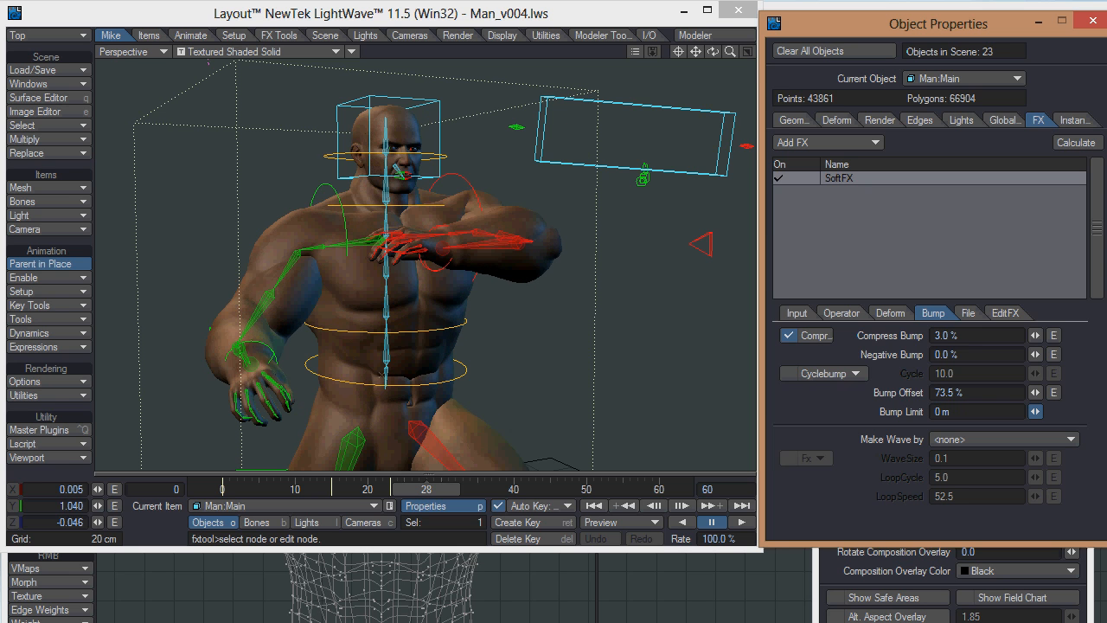
{"action": "mouse_move", "coordinate": [967, 454]}
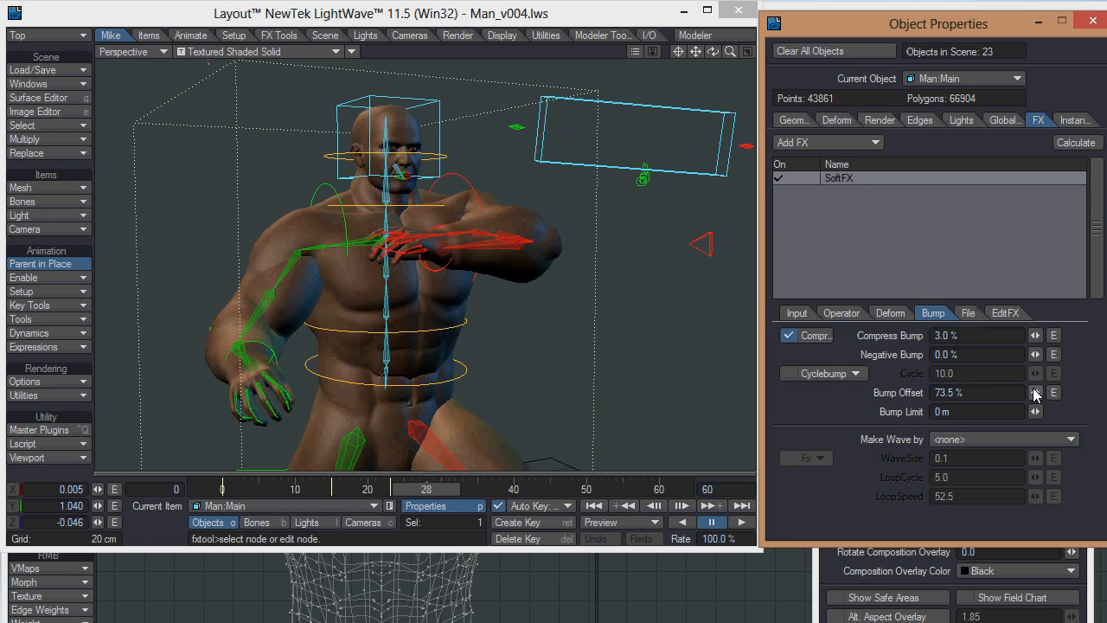
{"action": "left_click", "coordinate": [1035, 392]}
{"action": "type", "text": "-1"}
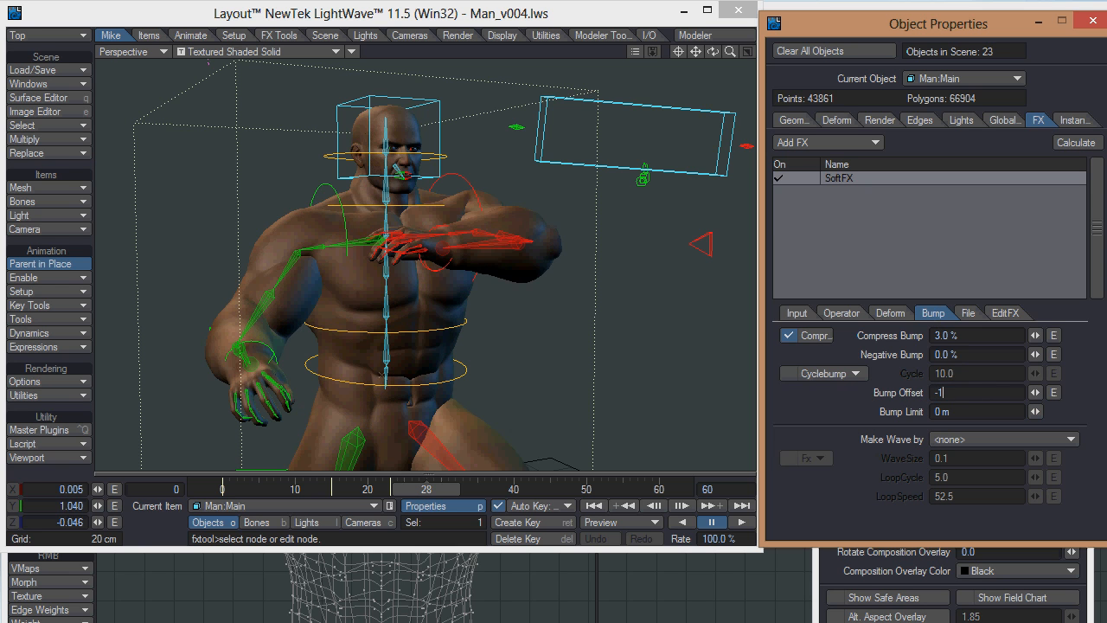
Enter a -50% bump offset, sweep it up to about 27%, then reset to 0%
{"action": "type", "text": "-50.0 %"}
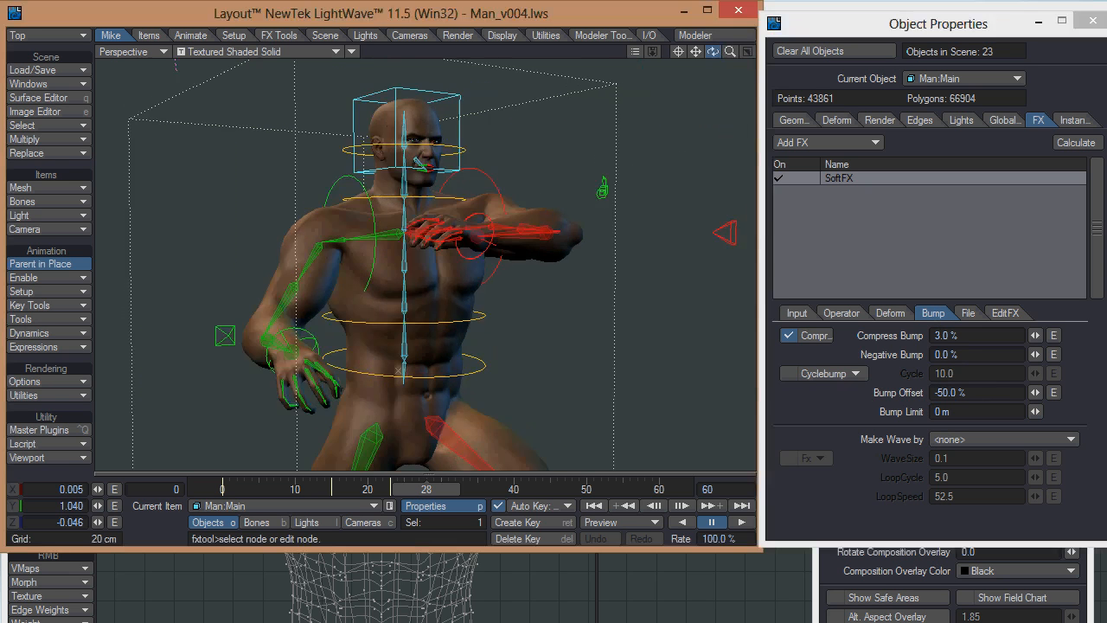
{"action": "left_click", "coordinate": [1035, 392]}
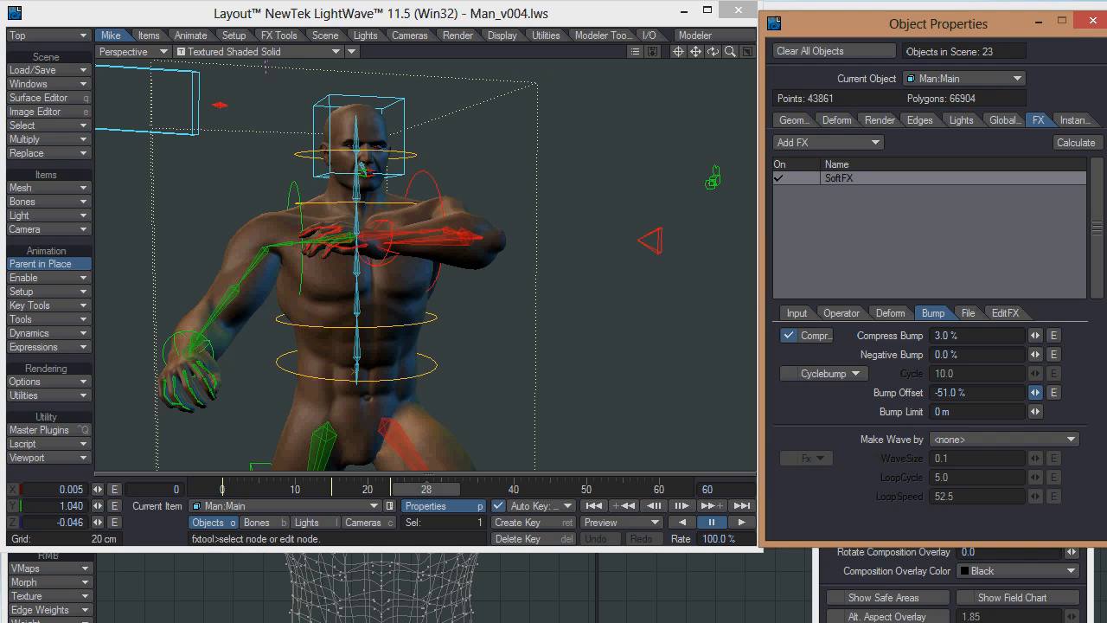
{"action": "left_click", "coordinate": [1036, 392]}
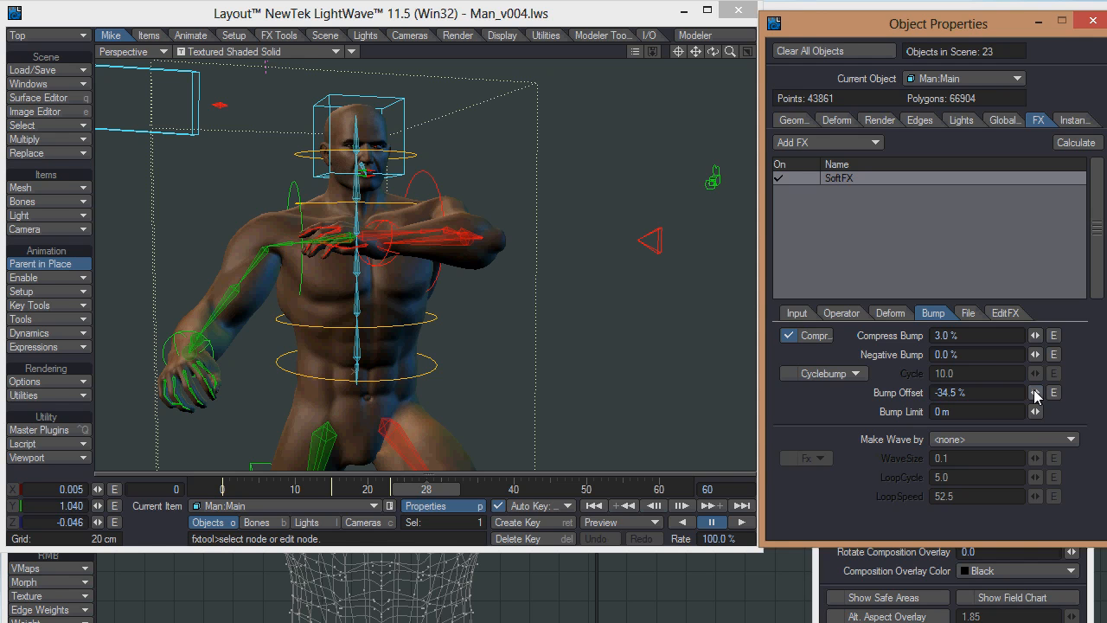
{"action": "left_click", "coordinate": [1035, 389]}
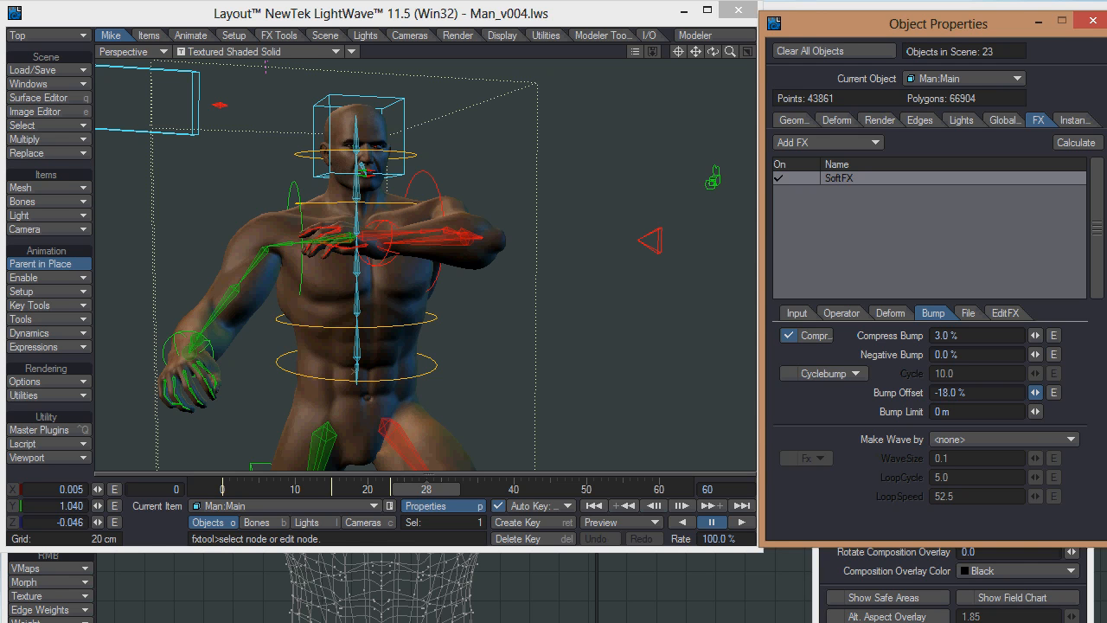
{"action": "left_click", "coordinate": [1036, 392]}
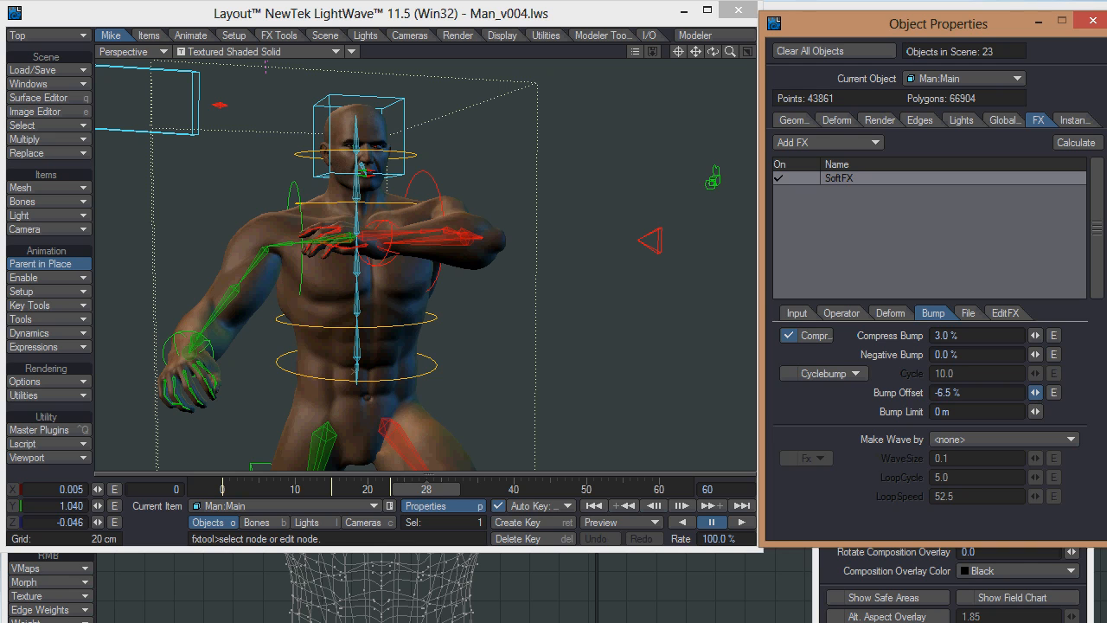
{"action": "left_click", "coordinate": [1035, 392]}
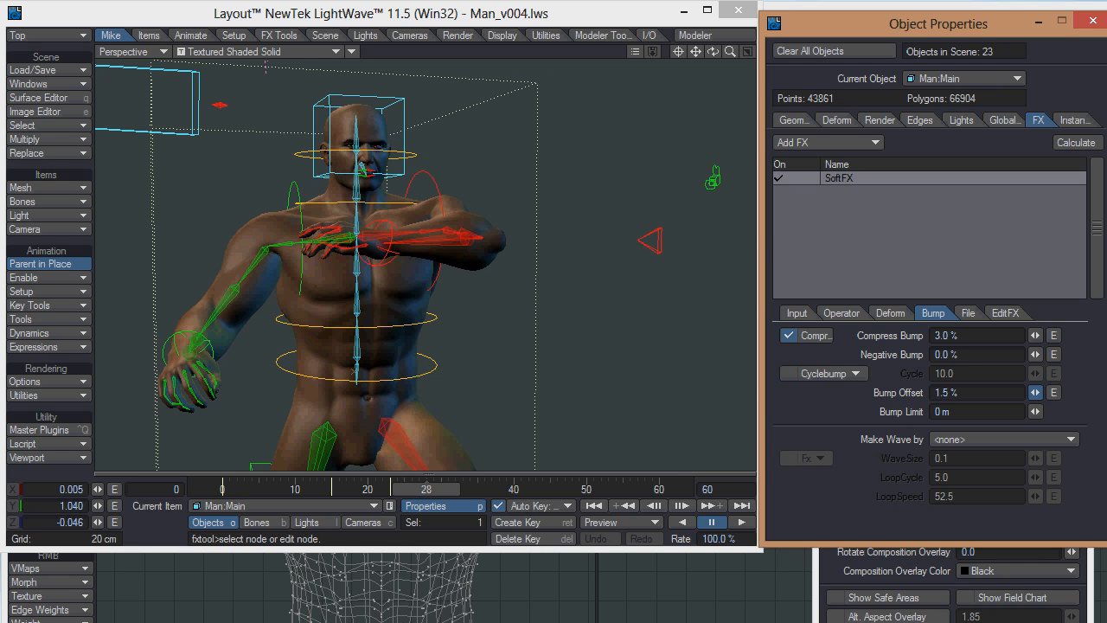
{"action": "left_click", "coordinate": [1036, 392]}
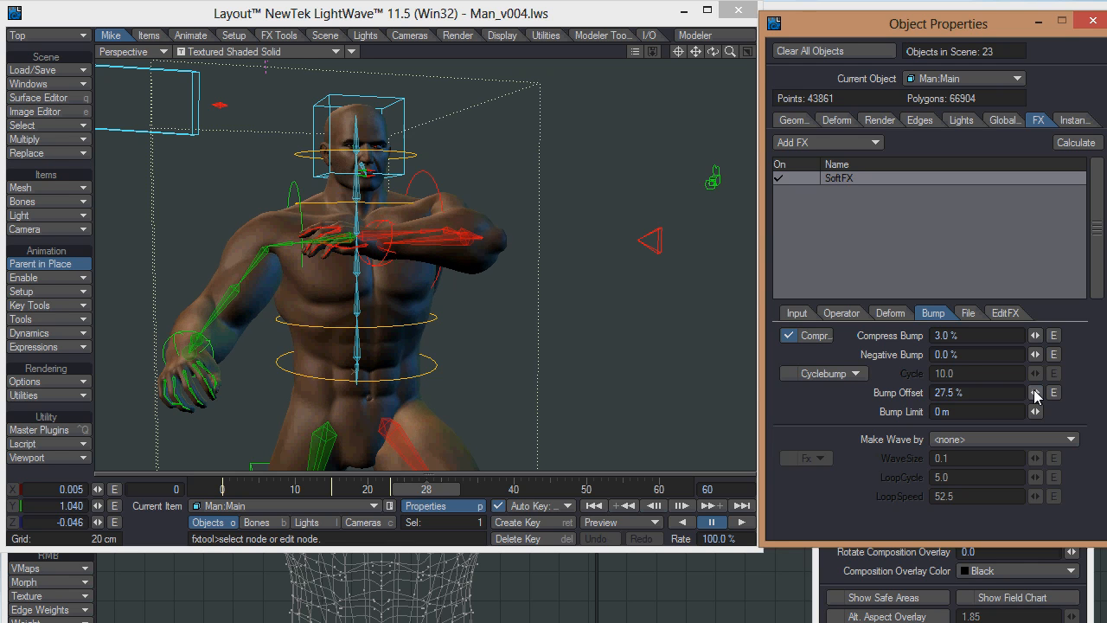
{"action": "left_click", "coordinate": [1035, 393]}
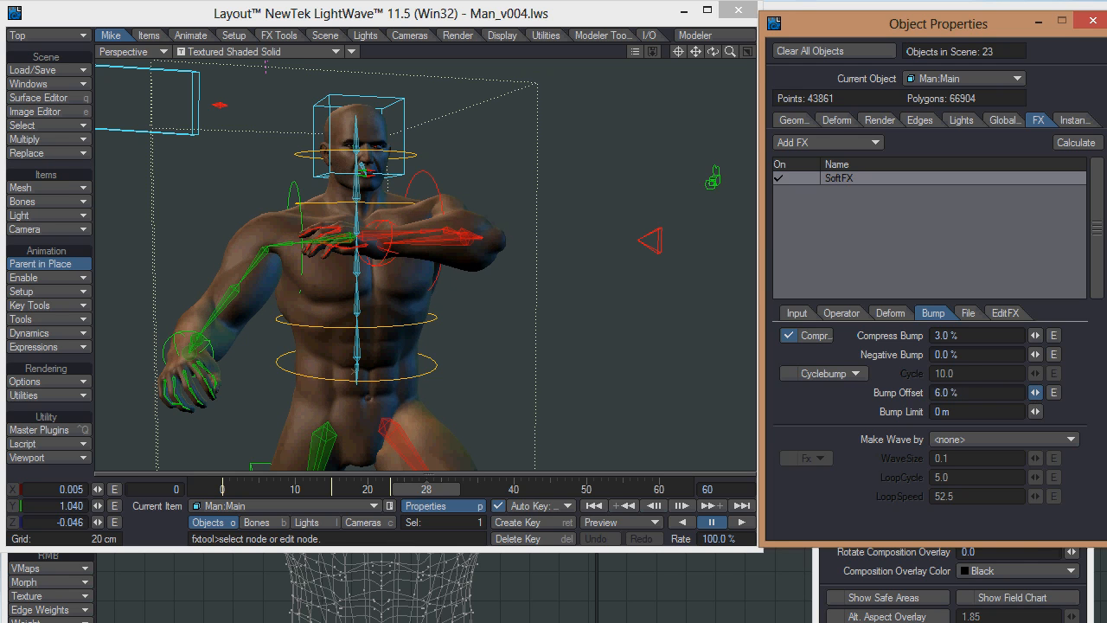
{"action": "left_click", "coordinate": [1029, 392]}
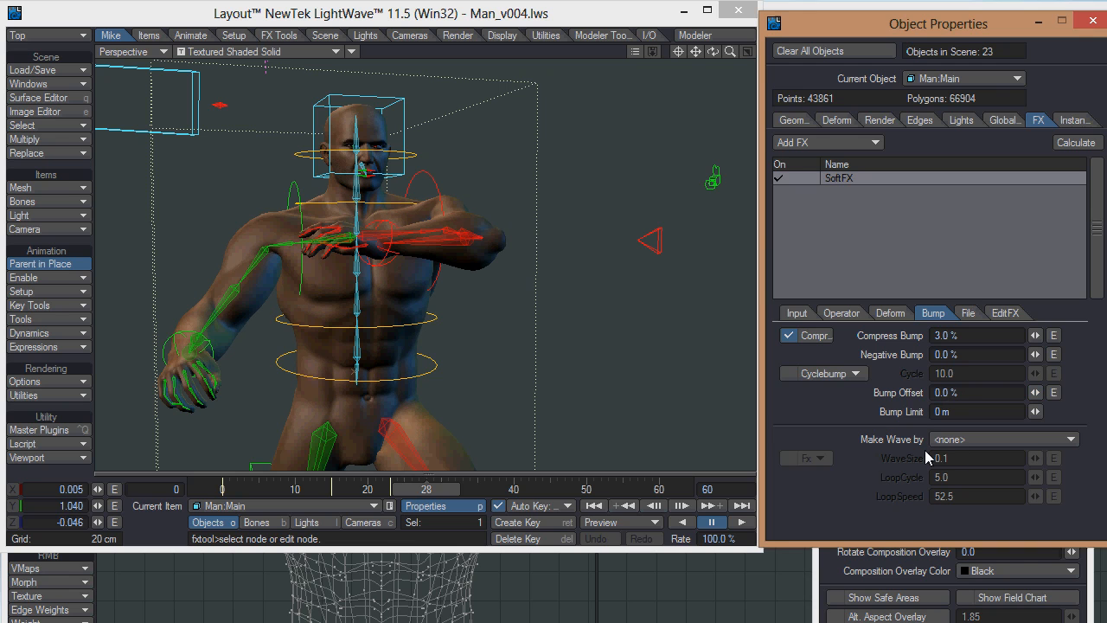
{"action": "mouse_move", "coordinate": [941, 436]}
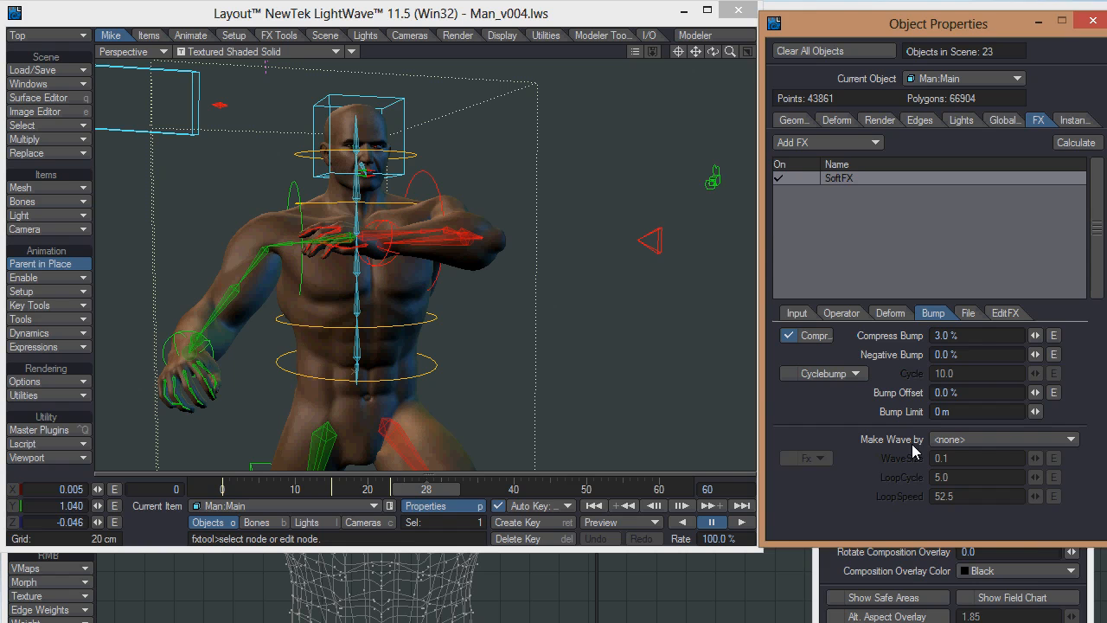
{"action": "mouse_move", "coordinate": [973, 441]}
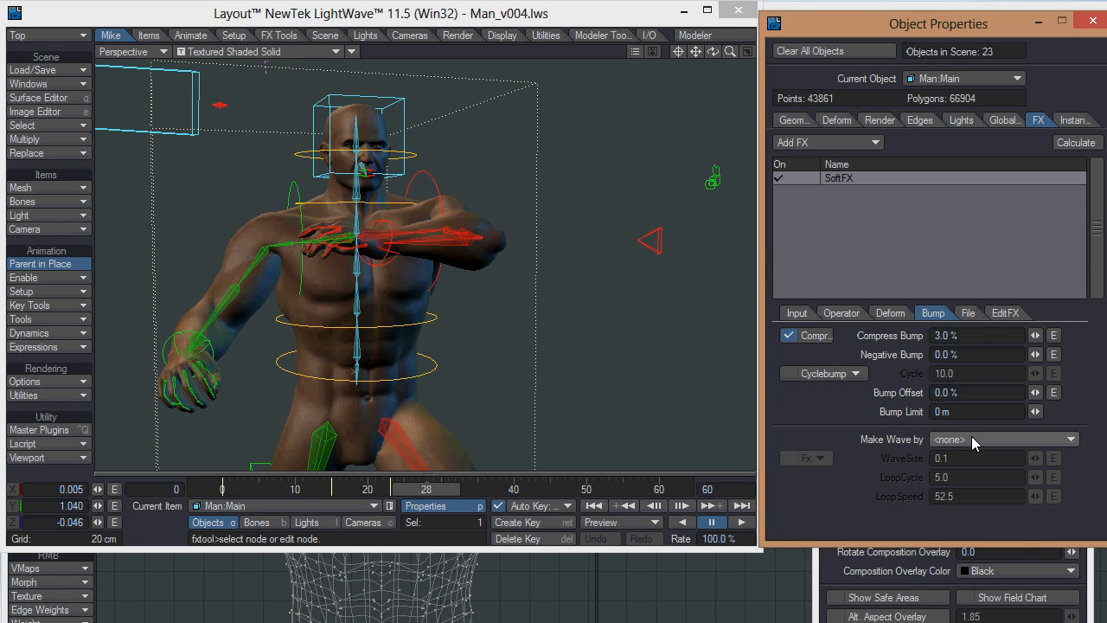
{"action": "mouse_move", "coordinate": [904, 447]}
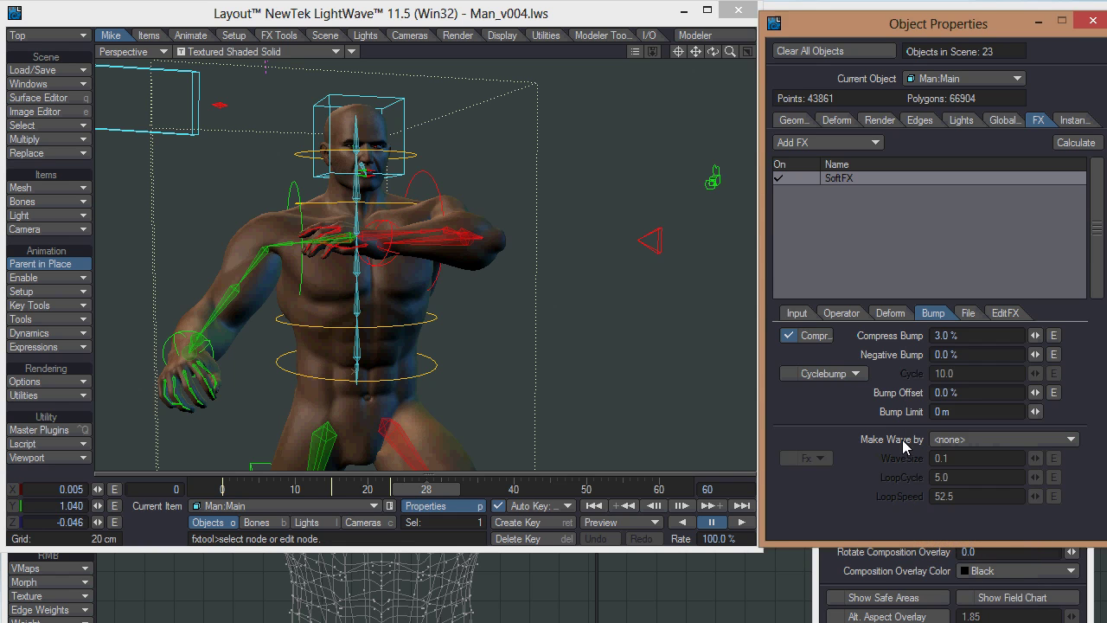
{"action": "mouse_move", "coordinate": [952, 443]}
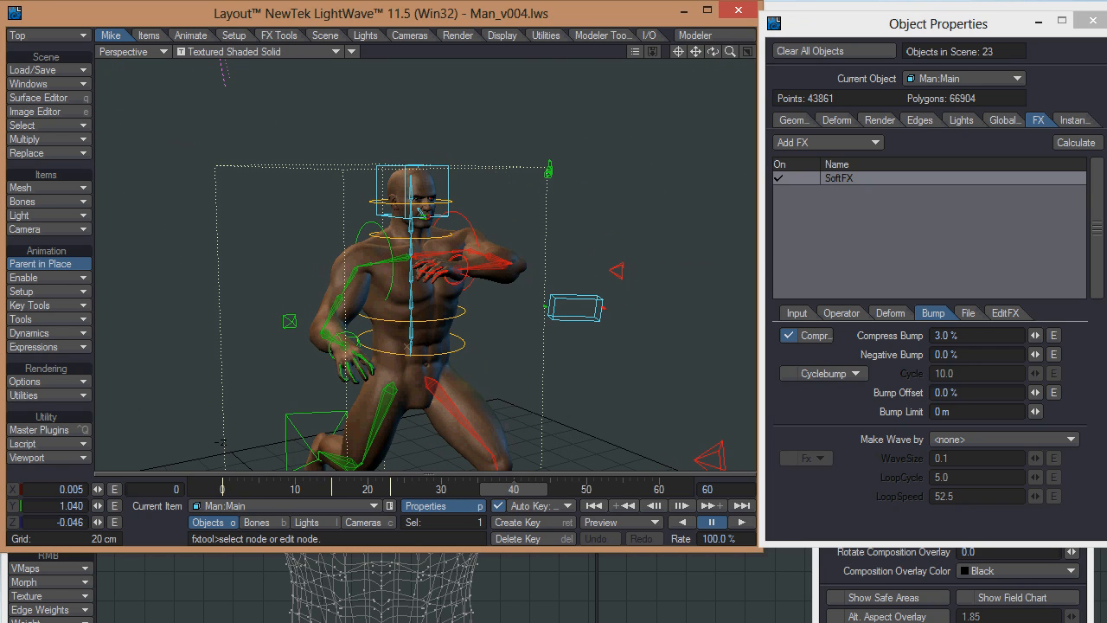
Show the SoftFX Operator settings with Muscle/weightmap as the first operator map
{"action": "left_click", "coordinate": [841, 312]}
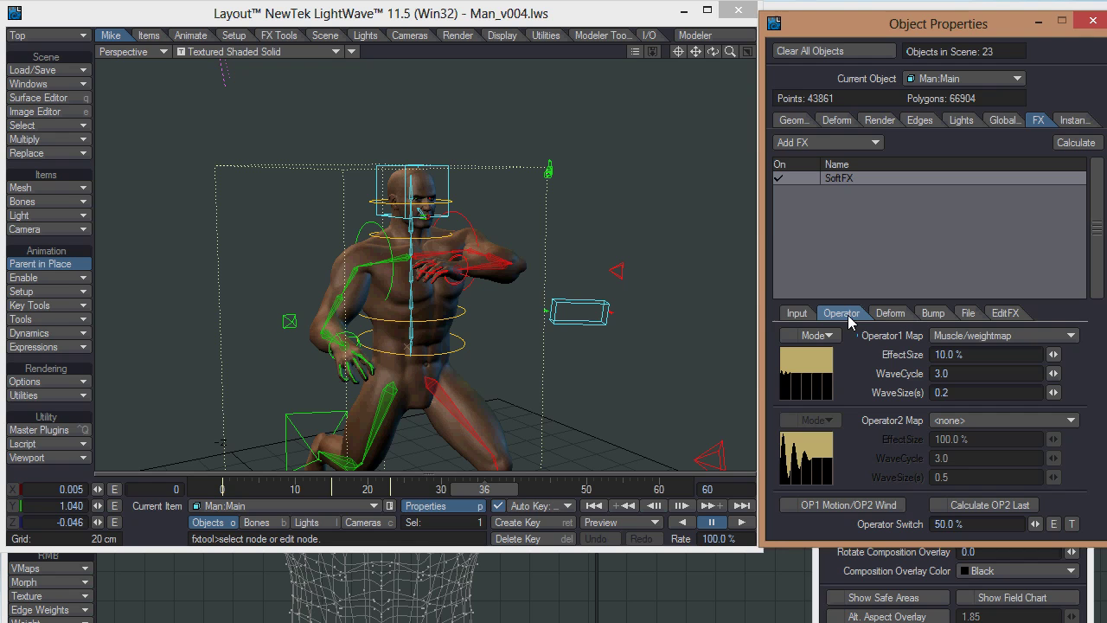